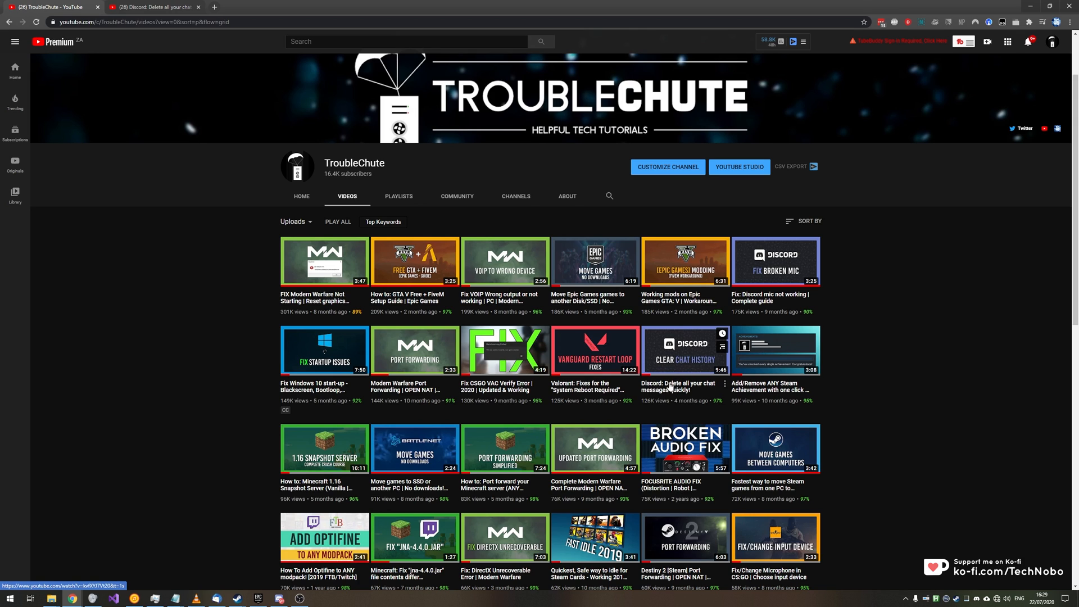
Open the 'Discord: Delete all your chat messages quickly!' video and scroll to the script author's comment reply.
{"action": "left_click", "coordinate": [686, 350]}
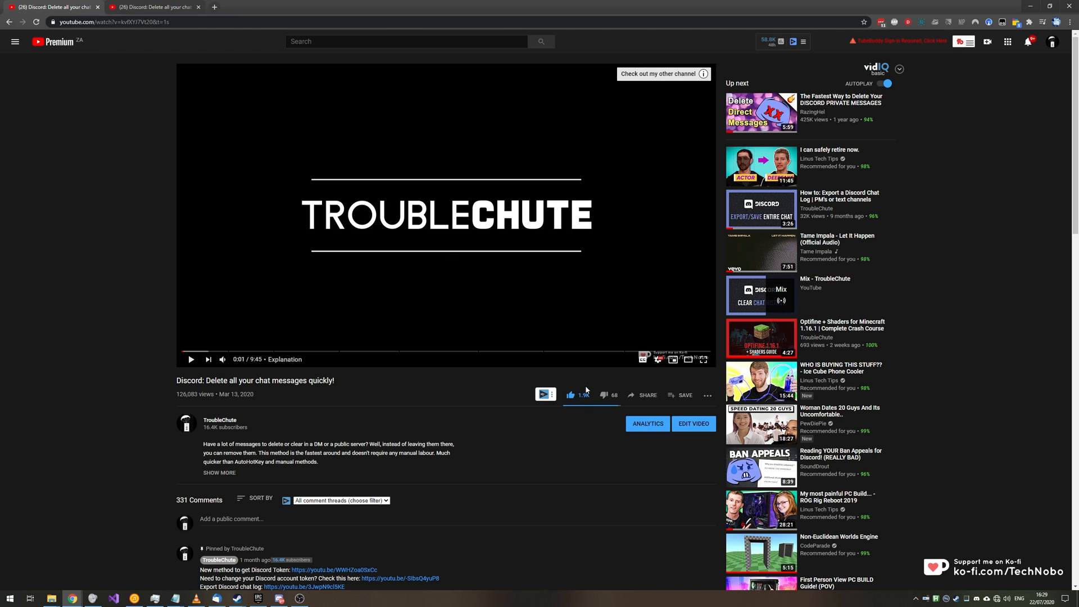
{"action": "mouse_move", "coordinate": [602, 395]}
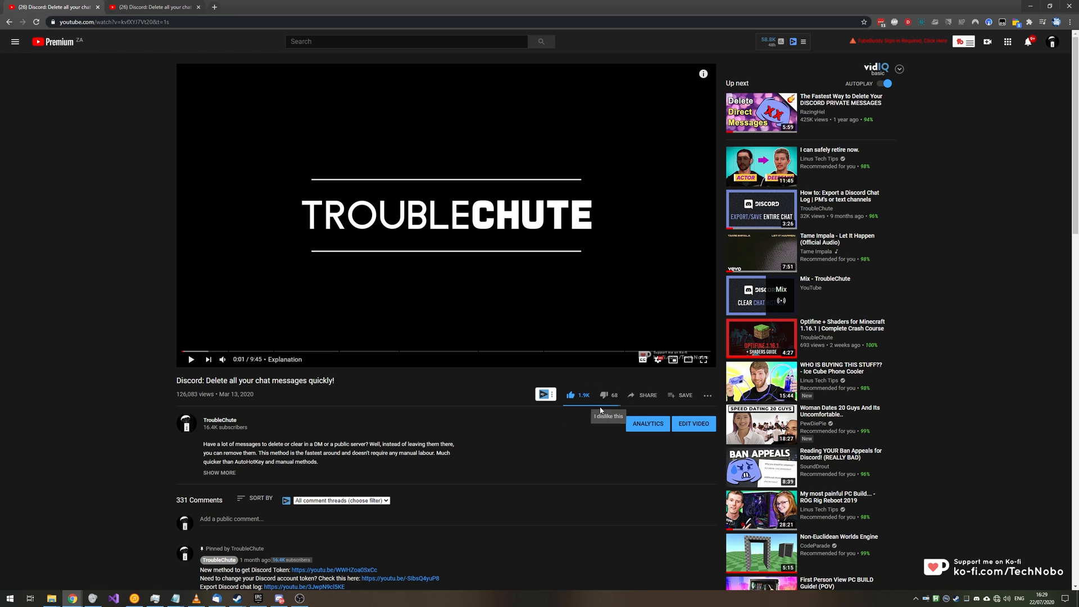
{"action": "key", "text": "ctrl+a"}
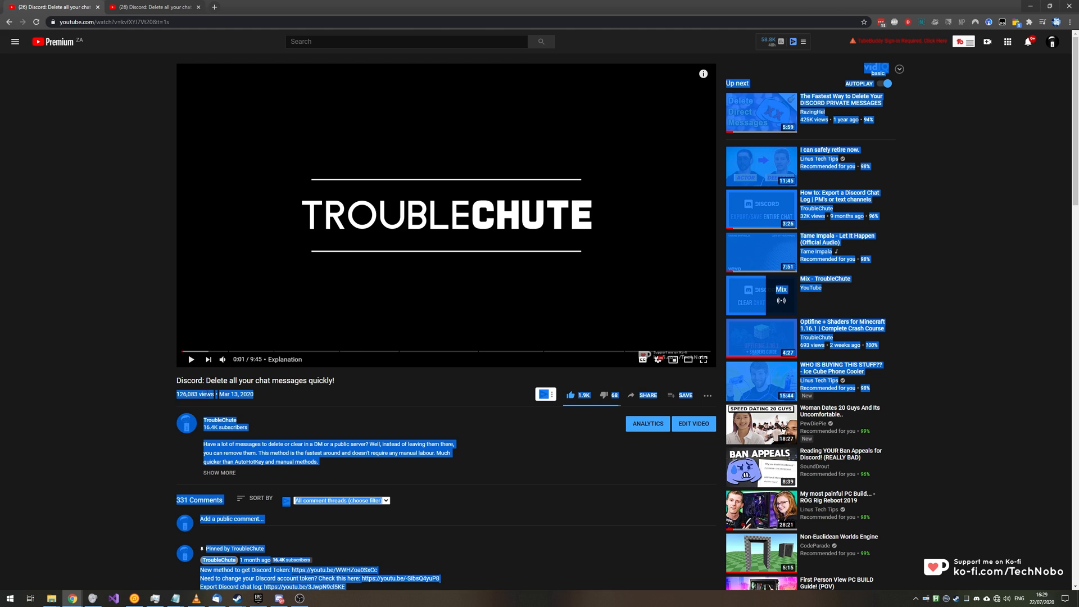
{"action": "scroll", "scroll_direction": "down", "scroll_amount": 3}
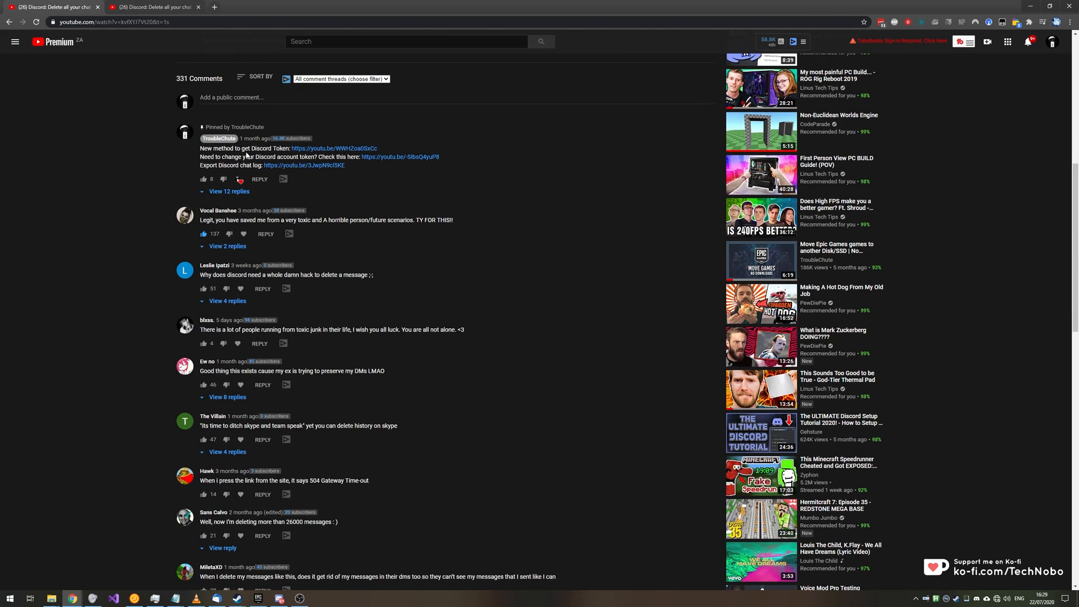
{"action": "left_click", "coordinate": [225, 191]}
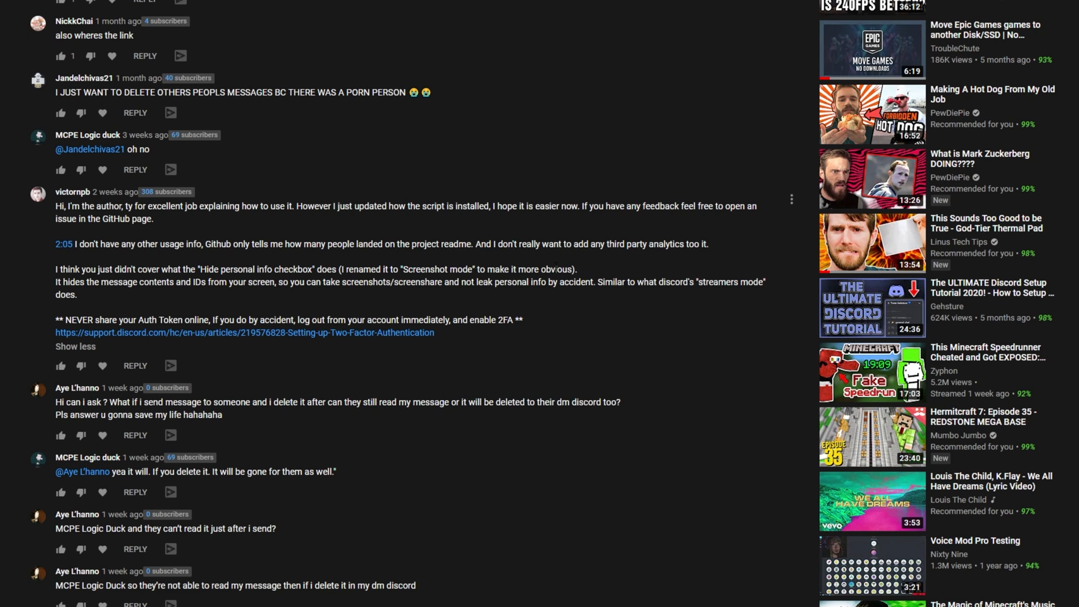
{"action": "mouse_move", "coordinate": [472, 319]}
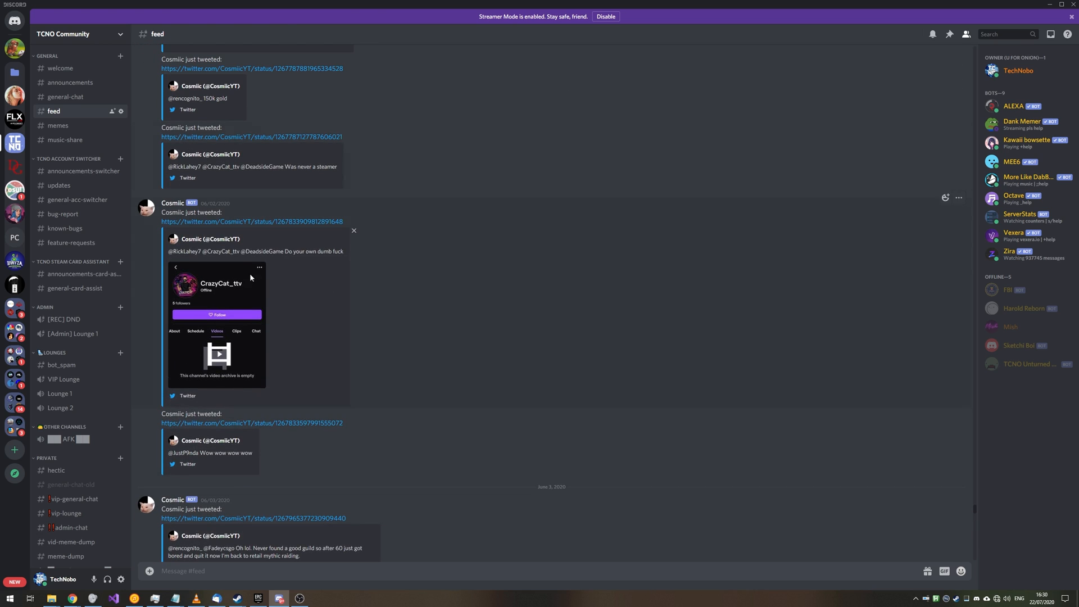
Delete the latest Cosmic tweet message in the #feed channel via its Delete Message option.
{"action": "scroll", "scroll_direction": "down", "scroll_amount": 3}
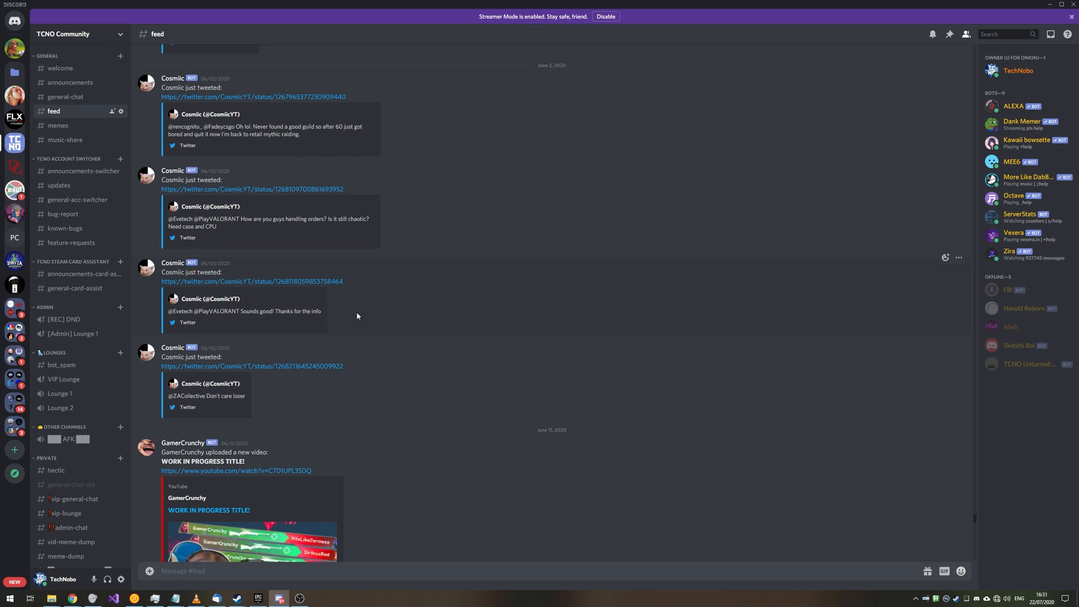
{"action": "scroll", "scroll_direction": "down", "scroll_amount": 3}
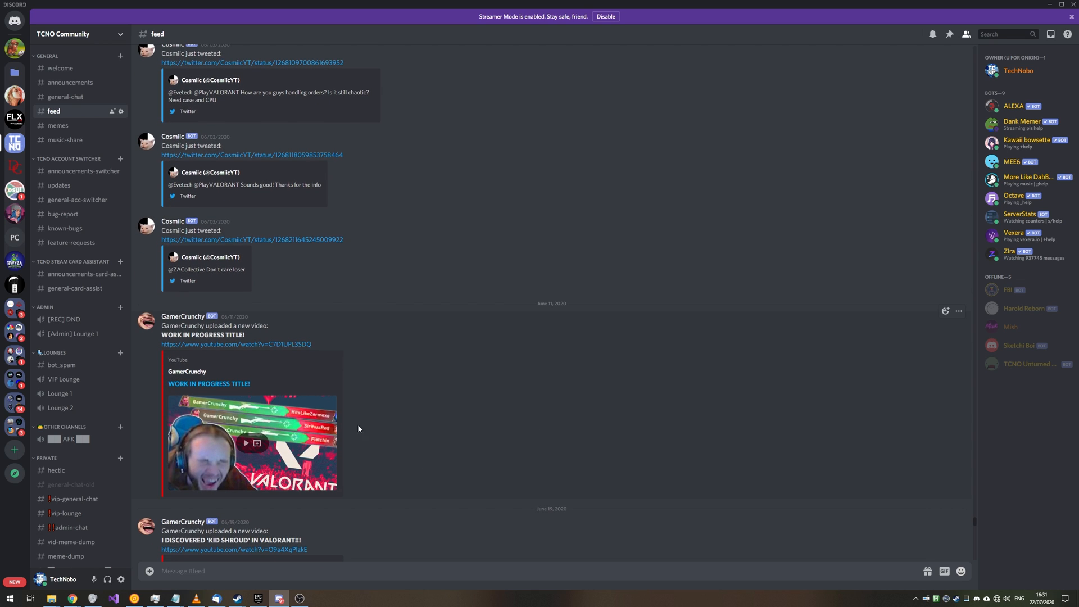
{"action": "scroll", "scroll_direction": "up", "scroll_amount": 3}
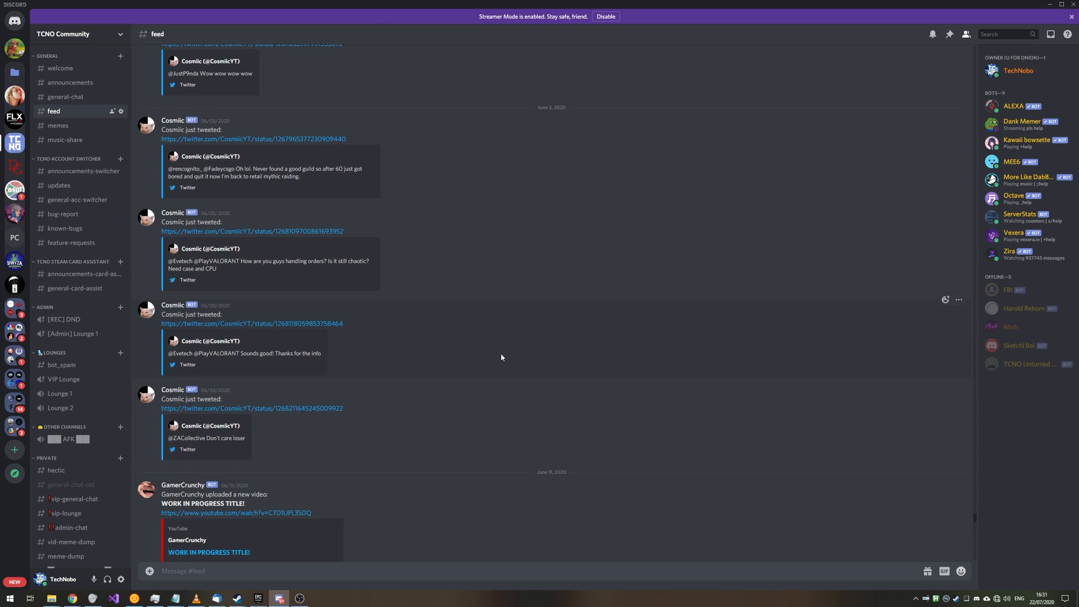
{"action": "right_click", "coordinate": [252, 399]}
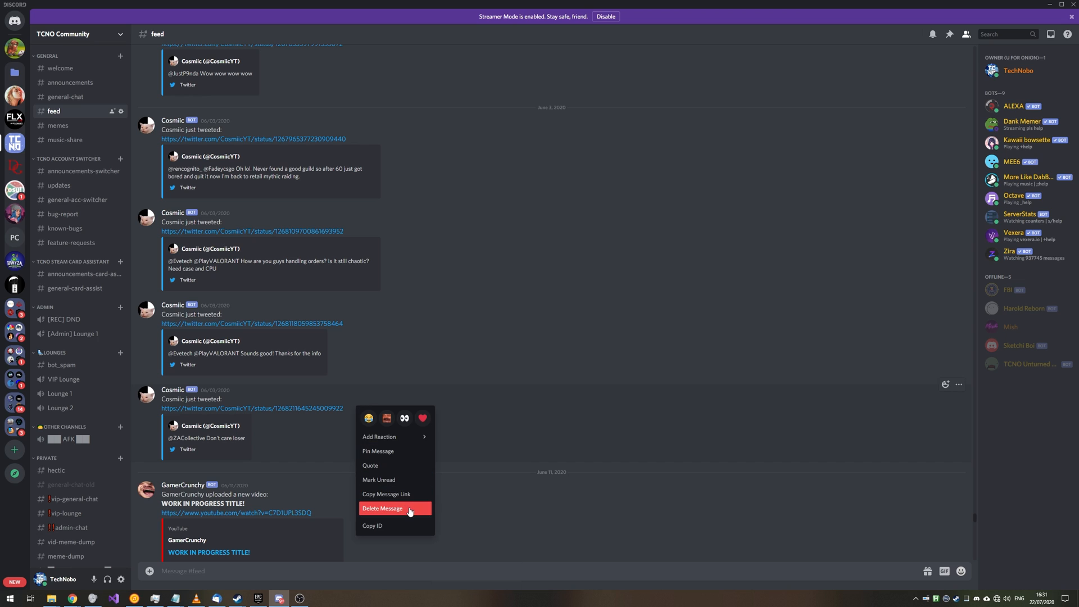
{"action": "left_click", "coordinate": [383, 509]}
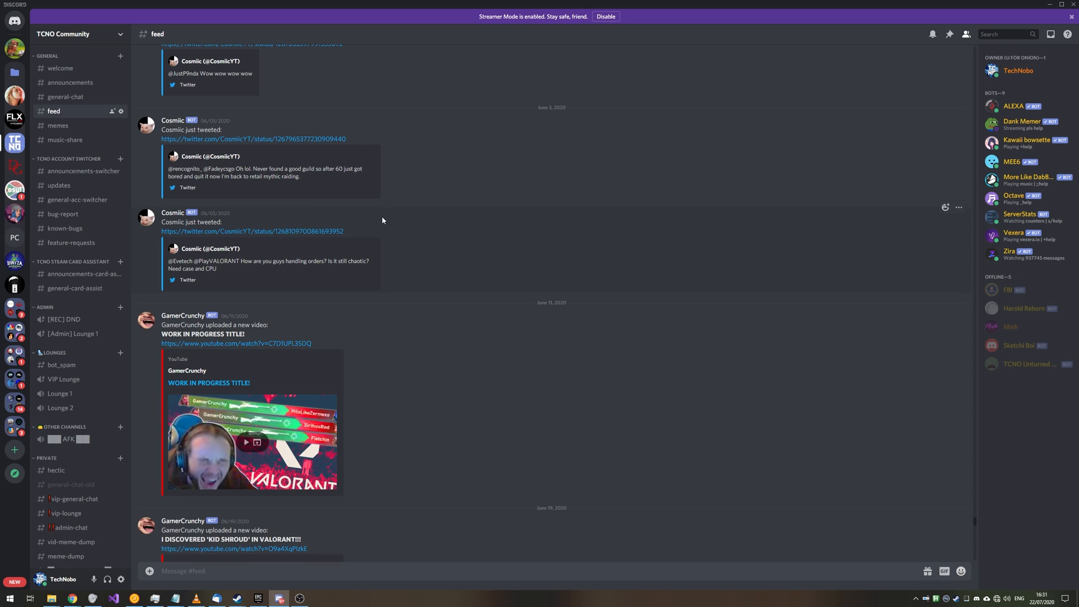
{"action": "scroll", "scroll_direction": "down", "scroll_amount": 3}
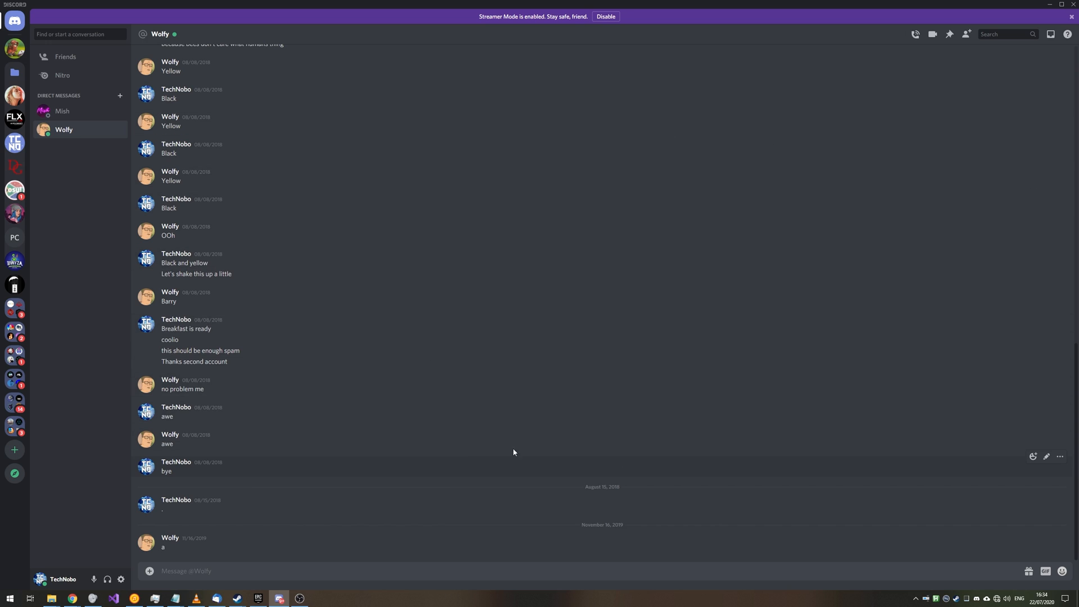
{"action": "mouse_move", "coordinate": [479, 427]}
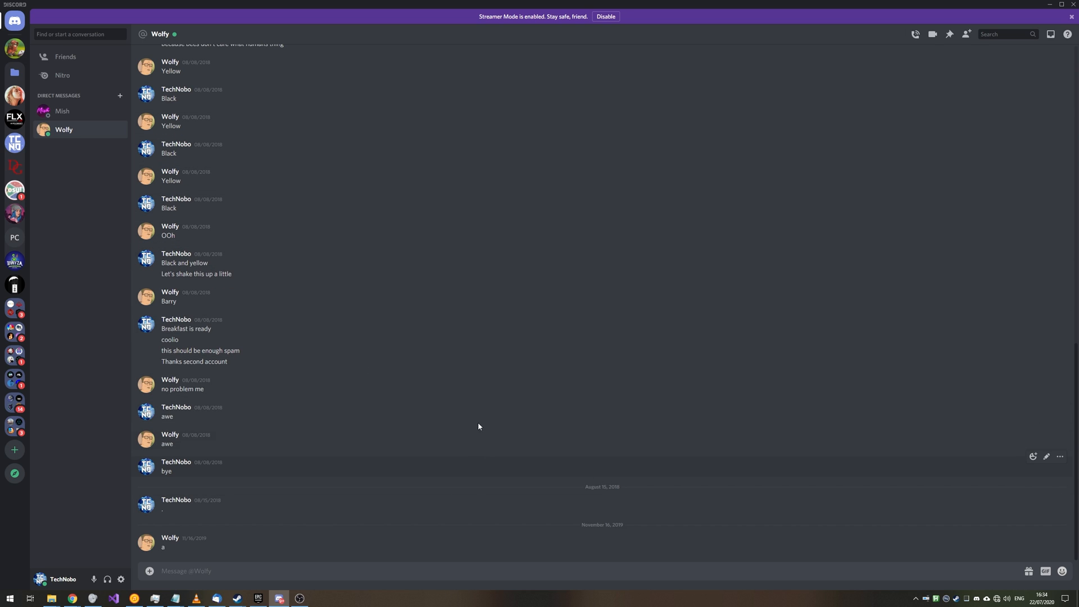
{"action": "mouse_move", "coordinate": [695, 137]}
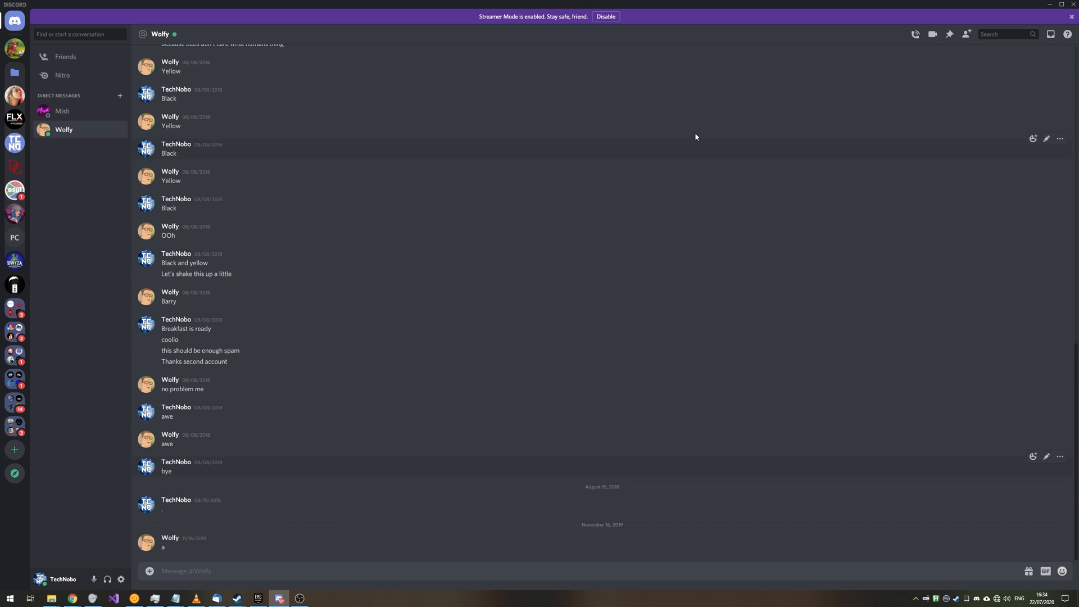
{"action": "mouse_move", "coordinate": [209, 455]}
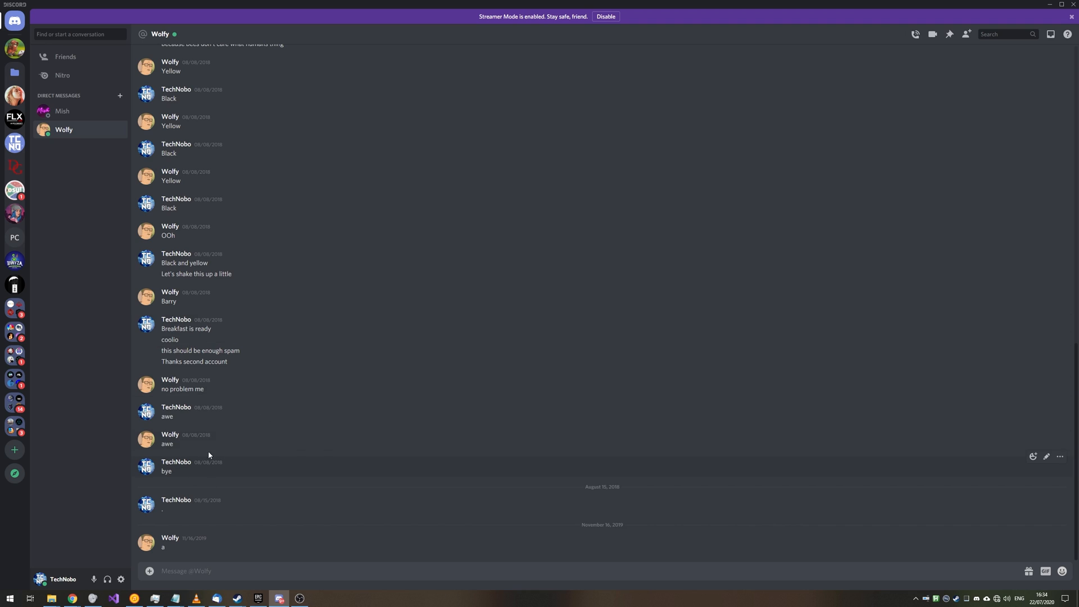
{"action": "mouse_move", "coordinate": [476, 221]}
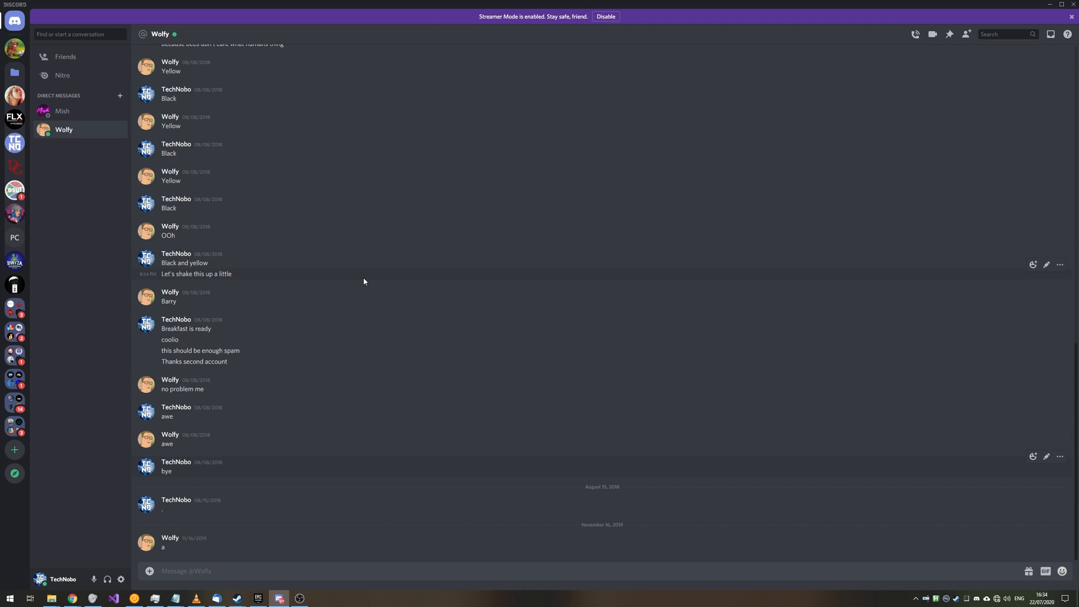
{"action": "mouse_move", "coordinate": [719, 482]}
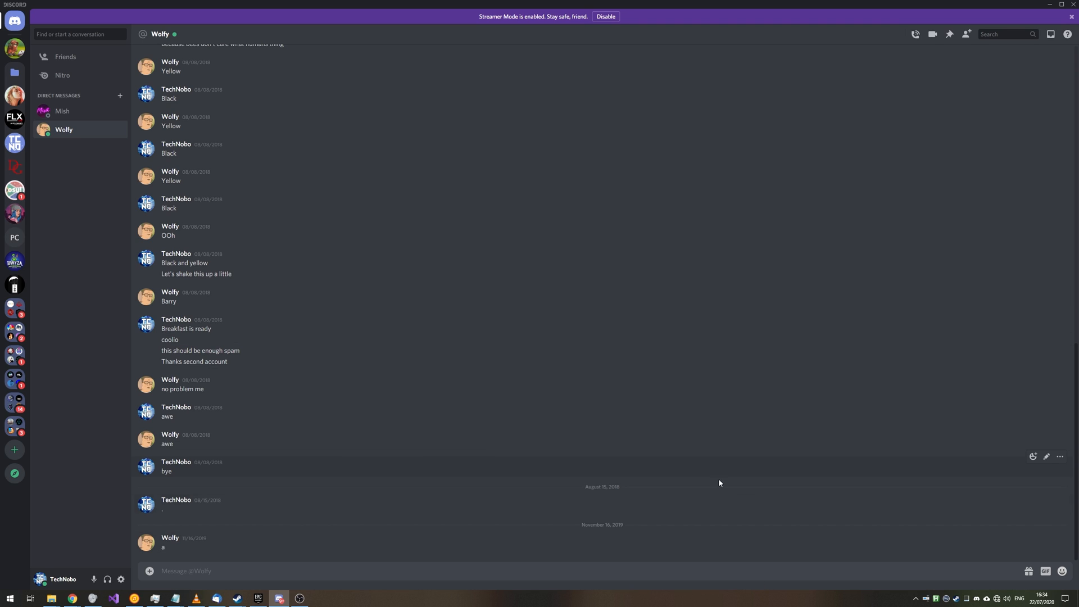
{"action": "mouse_move", "coordinate": [342, 212]}
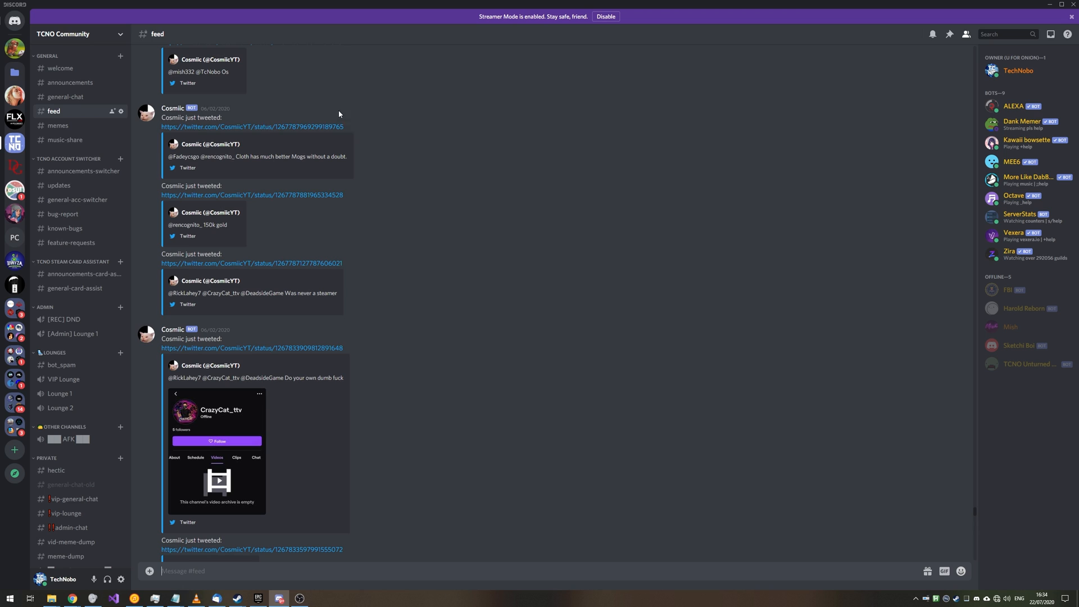
{"action": "scroll", "scroll_direction": "down", "scroll_amount": 3}
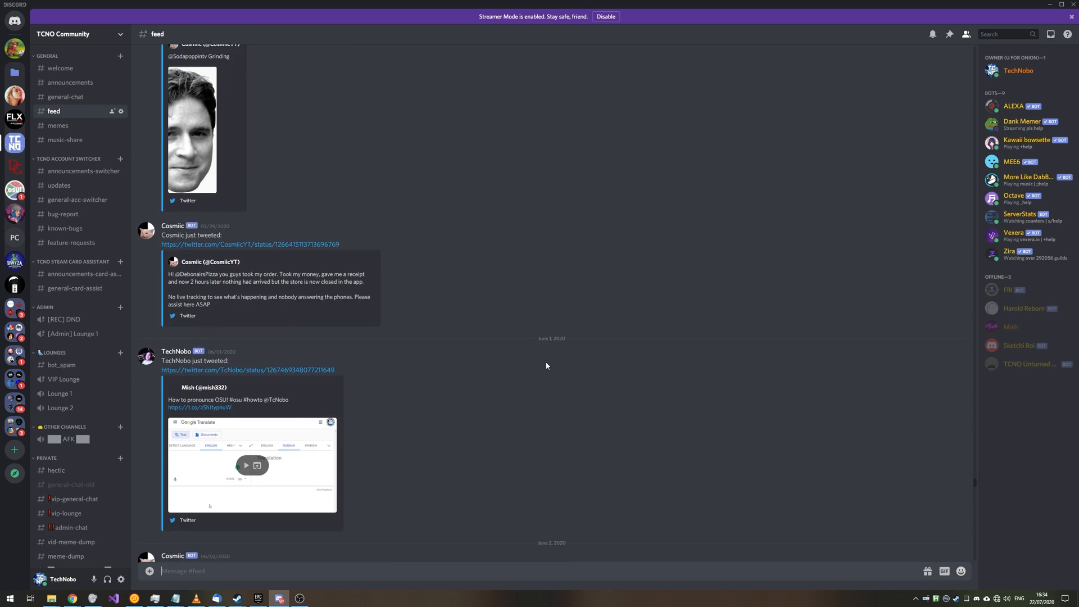
{"action": "scroll", "scroll_direction": "down", "scroll_amount": 3}
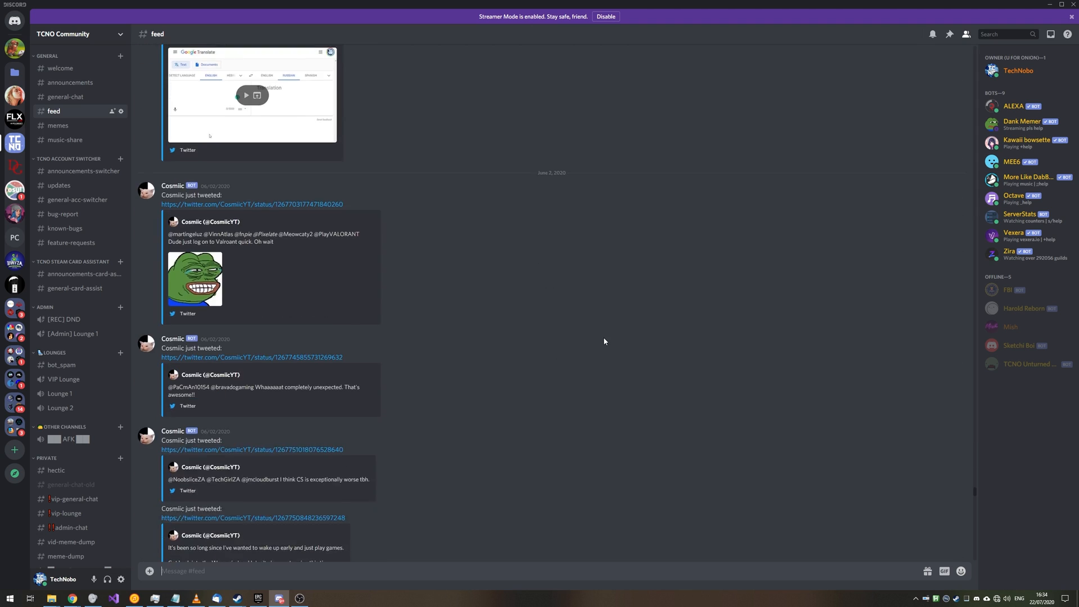
{"action": "scroll", "scroll_direction": "down", "scroll_amount": 3}
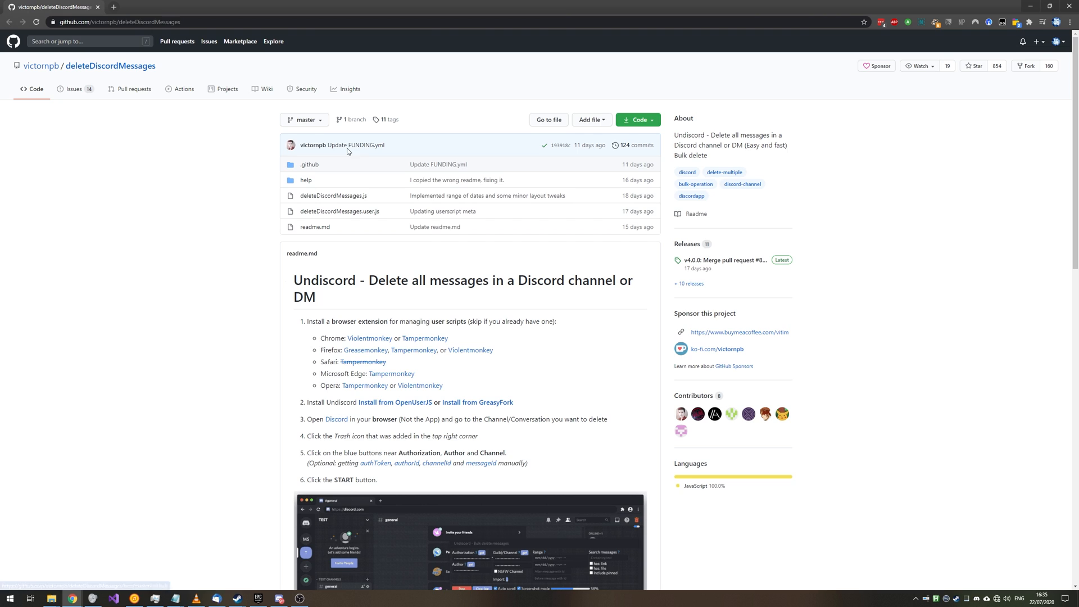
{"action": "mouse_move", "coordinate": [580, 200]}
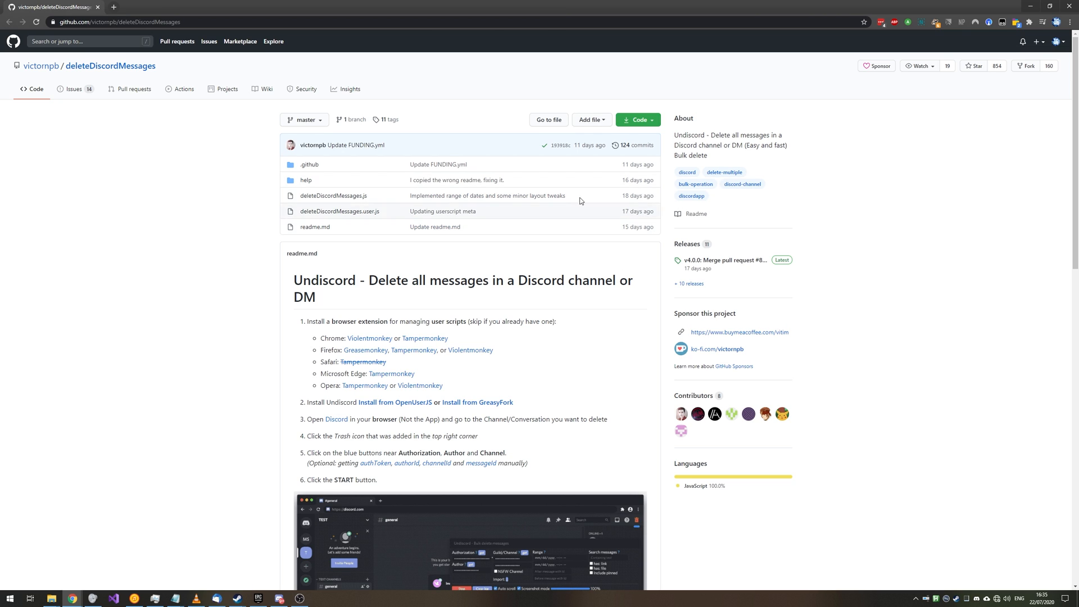
{"action": "mouse_move", "coordinate": [645, 210]}
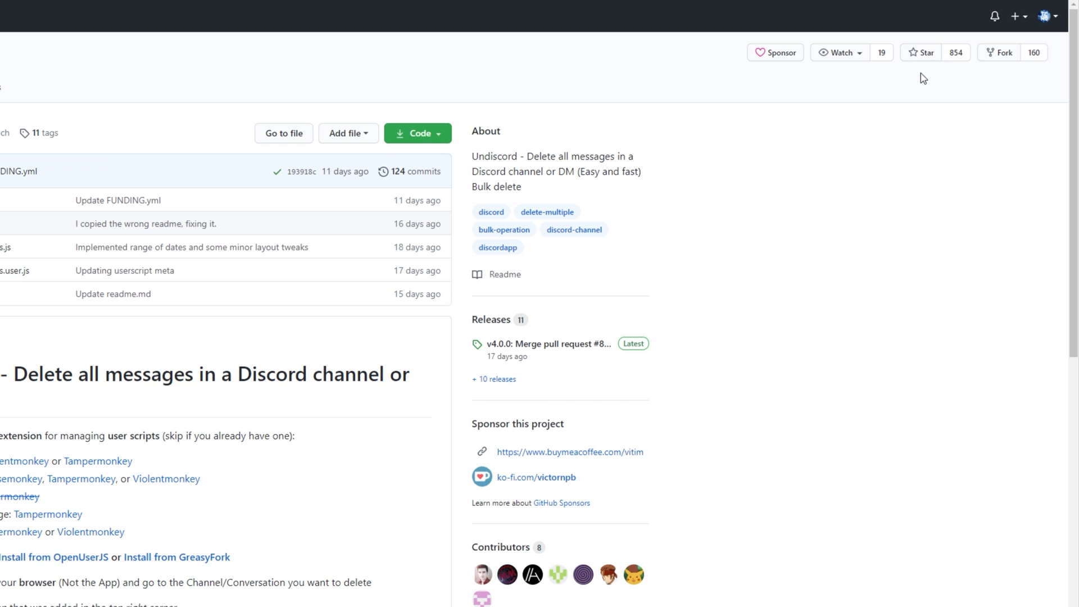
{"action": "mouse_move", "coordinate": [997, 113]}
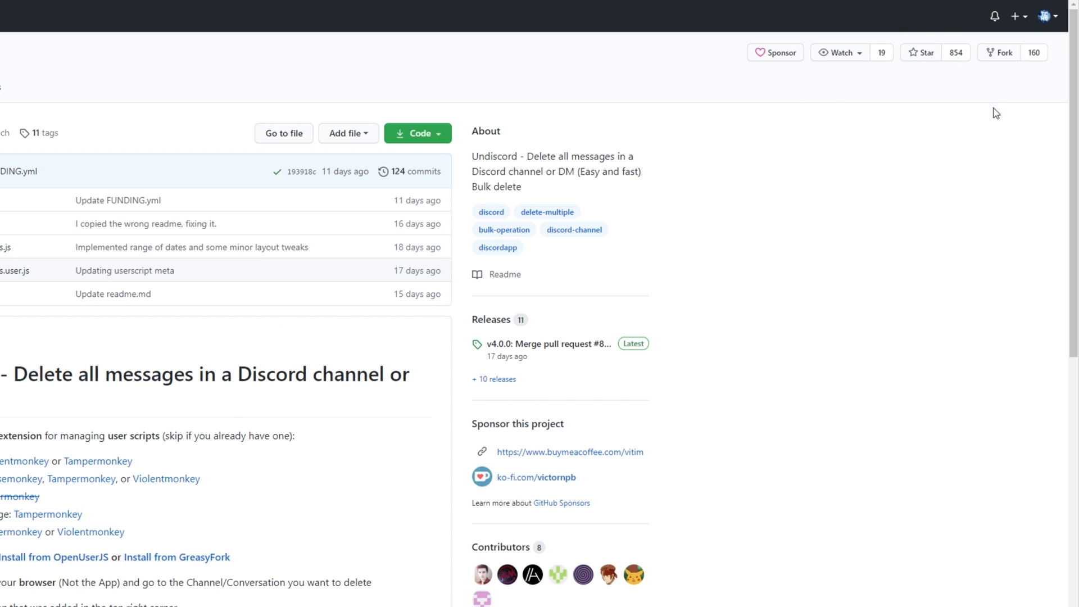
{"action": "mouse_move", "coordinate": [925, 70]}
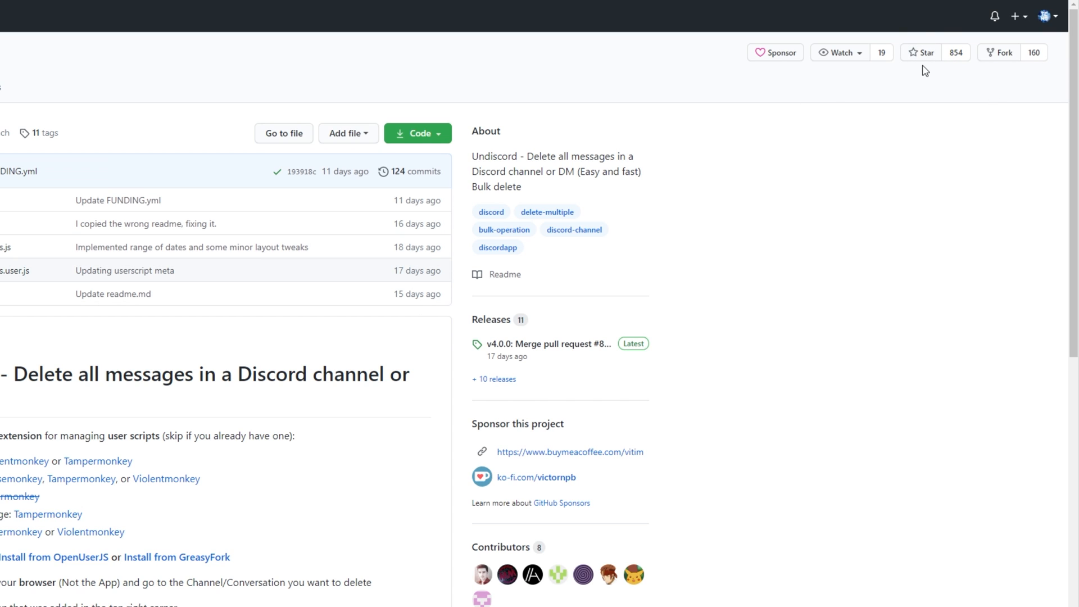
{"action": "mouse_move", "coordinate": [927, 53]}
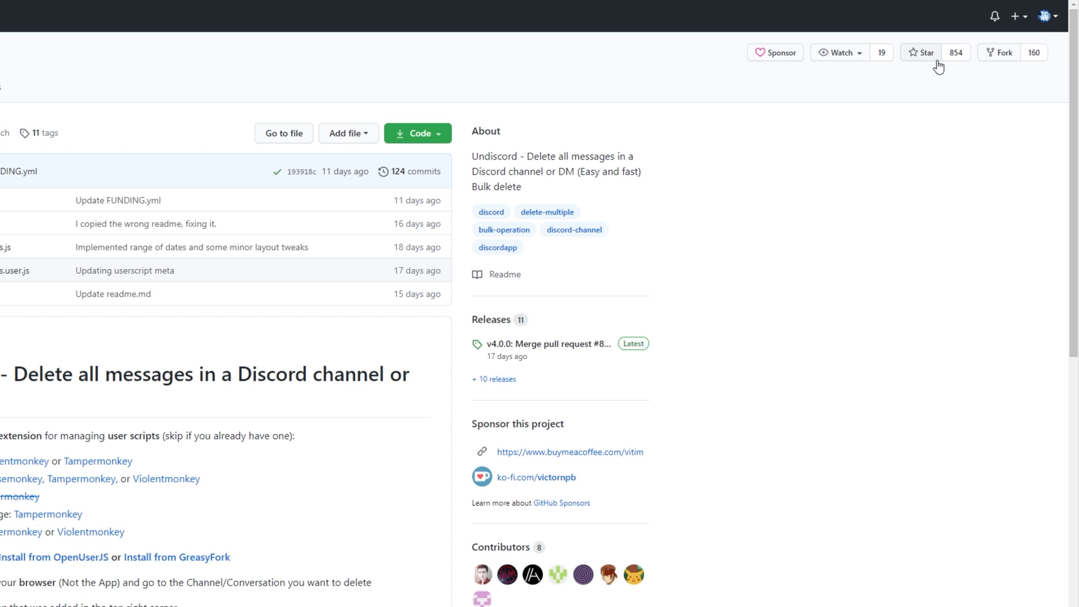
Star the victornpb/deleteDiscordMessages repository using its Star button.
{"action": "left_click", "coordinate": [922, 53]}
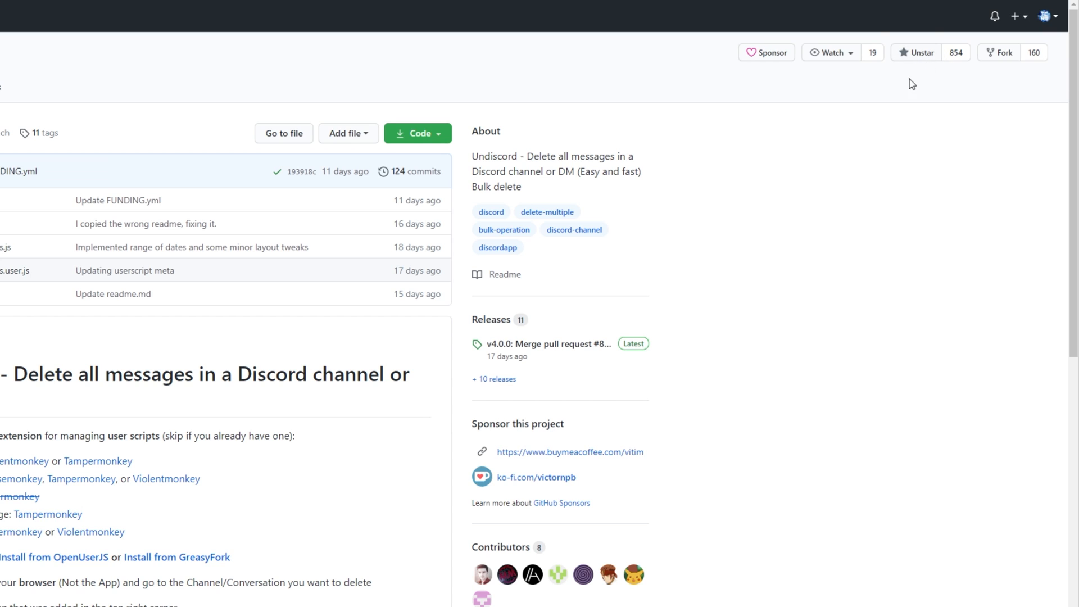
{"action": "left_click", "coordinate": [922, 53]}
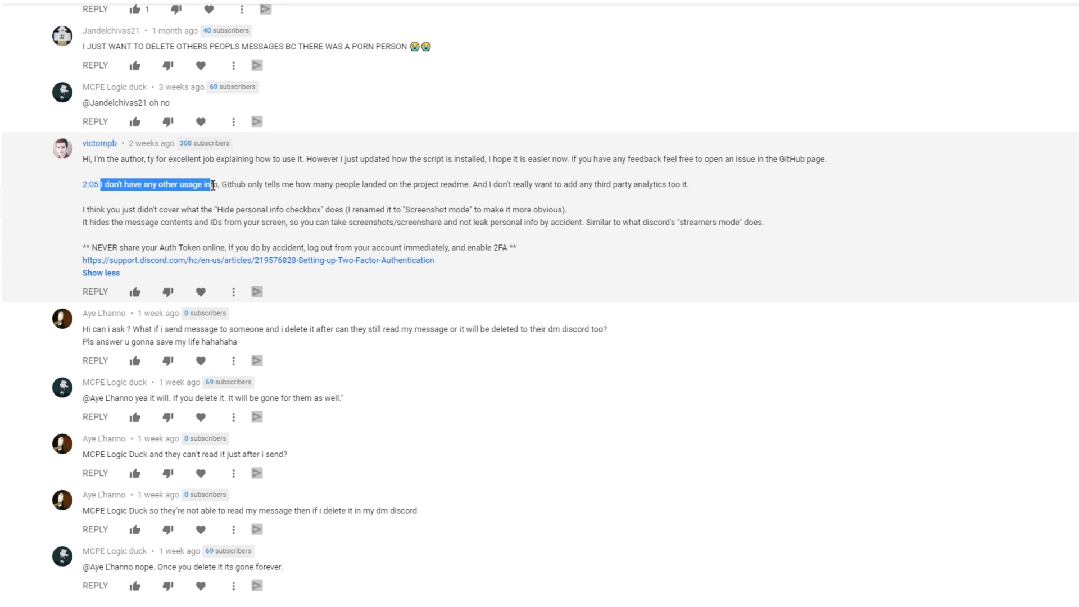
Highlight 'I don't have any other usage info' in victornpb's comment.
{"action": "left_click_drag", "start_coordinate": [214, 185], "coordinate": [282, 184]}
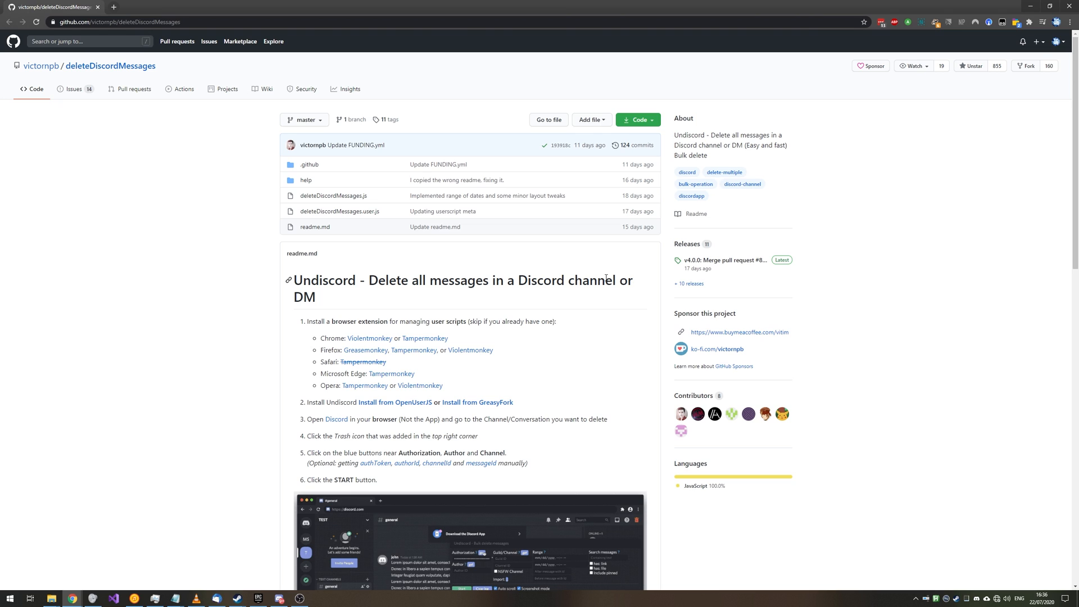
{"action": "mouse_move", "coordinate": [605, 280]}
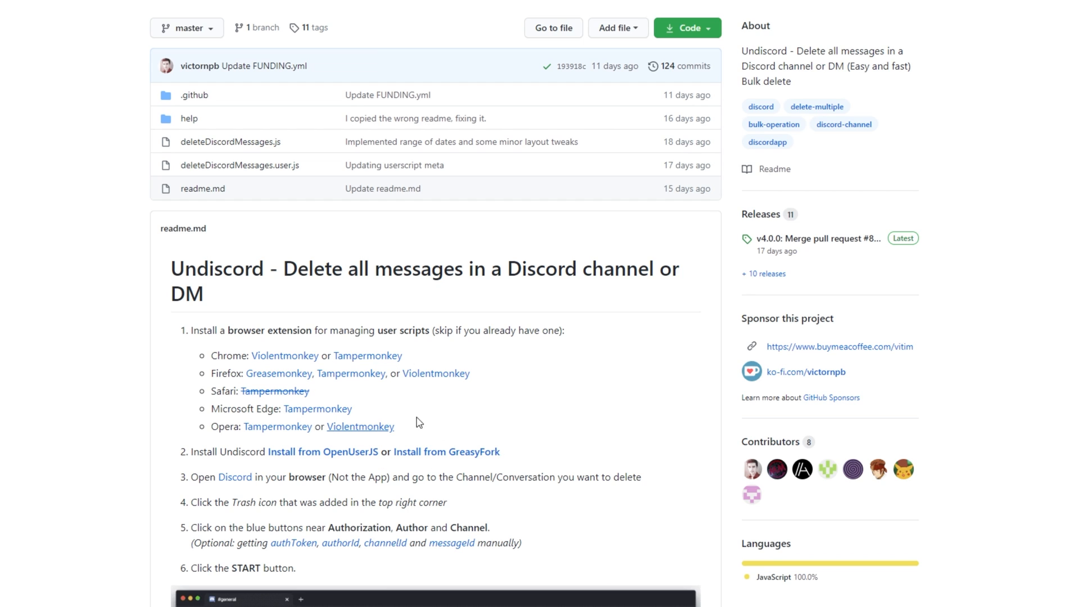
{"action": "mouse_move", "coordinate": [317, 410]}
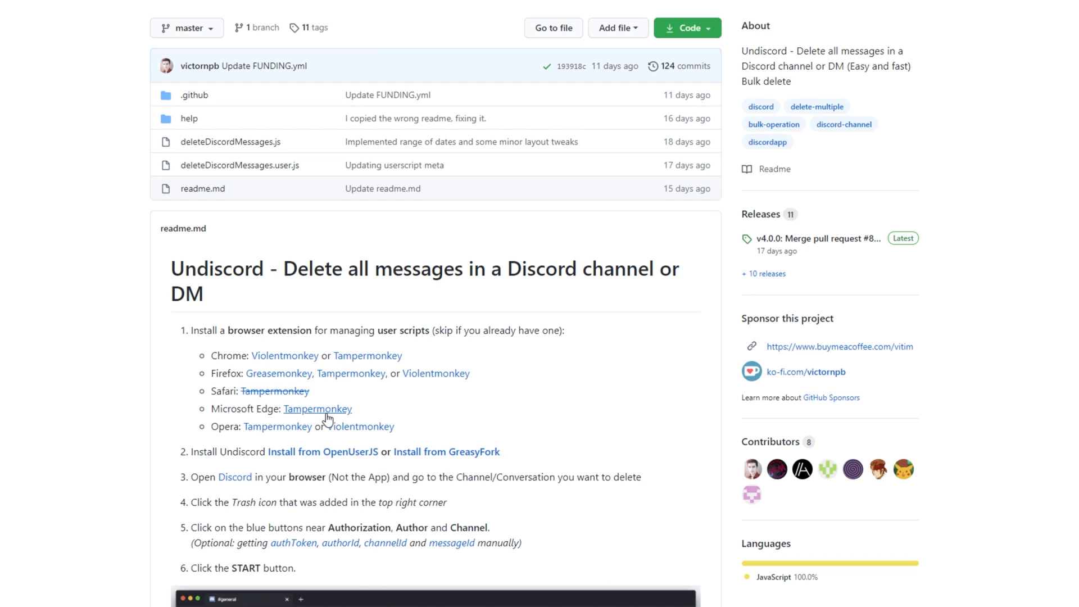
{"action": "mouse_move", "coordinate": [278, 428]}
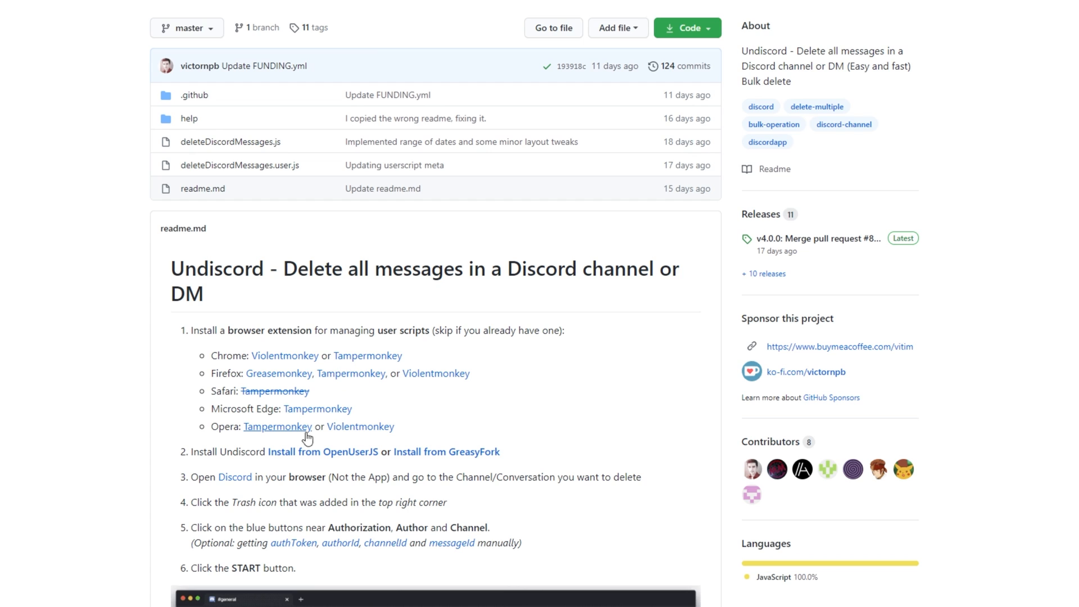
{"action": "mouse_move", "coordinate": [367, 356]}
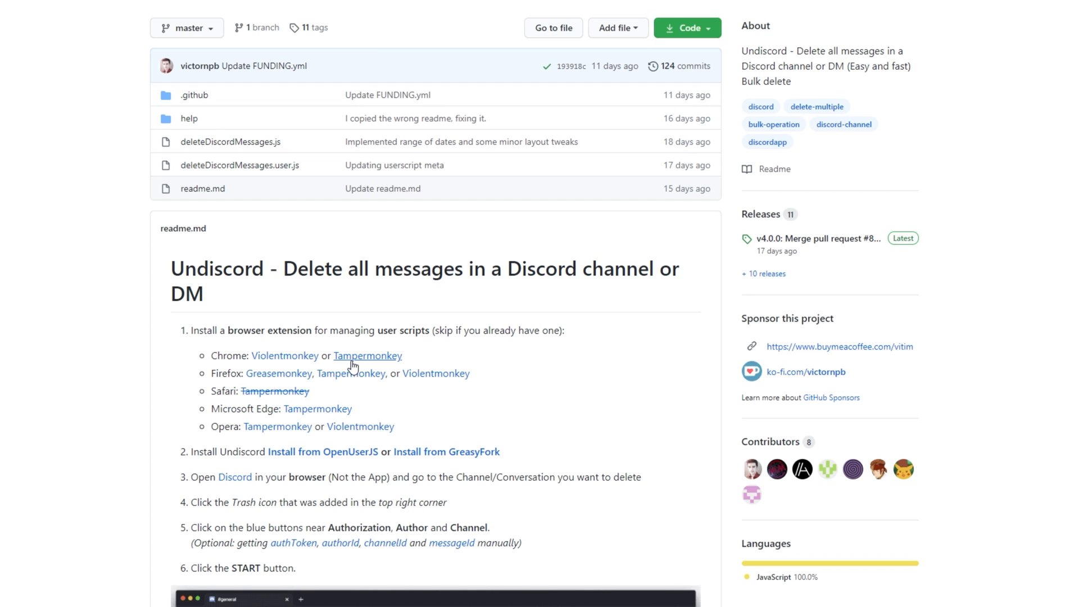
{"action": "mouse_move", "coordinate": [245, 353]}
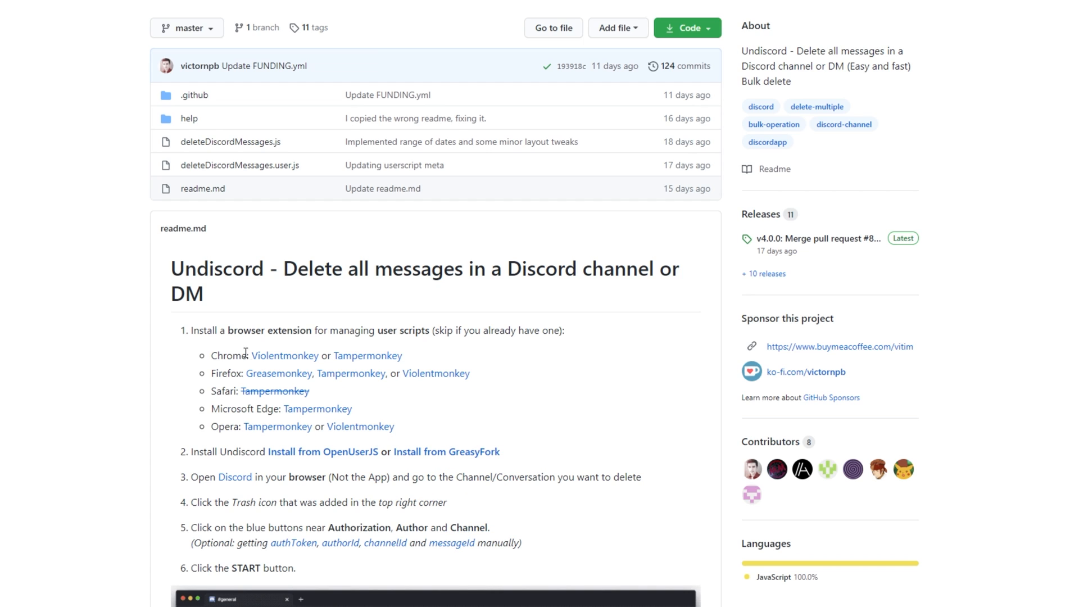
{"action": "double_click", "coordinate": [225, 373]}
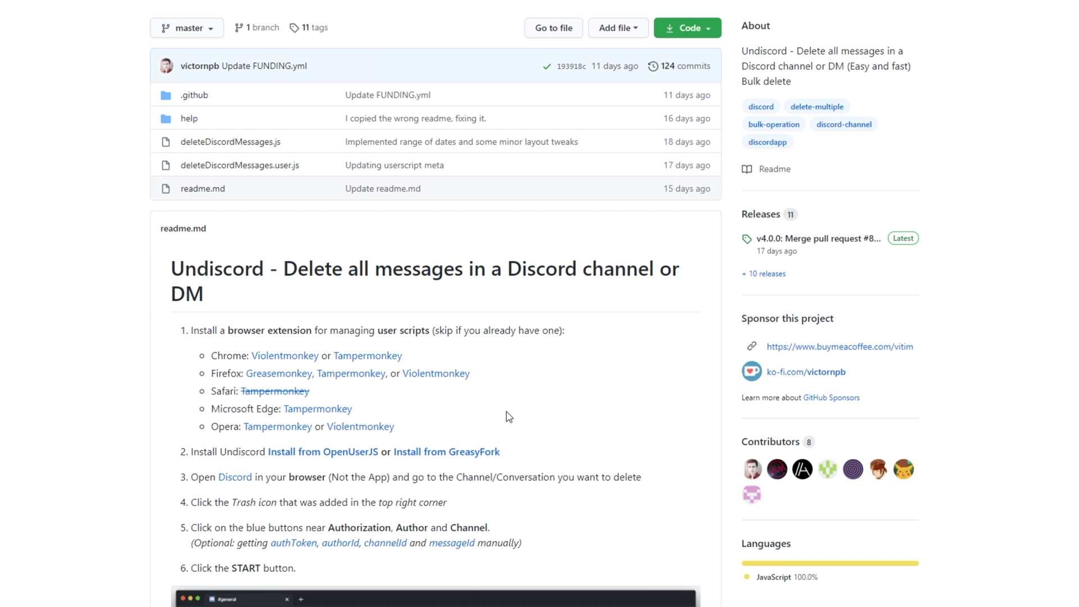
{"action": "scroll", "scroll_direction": "down", "scroll_amount": 3}
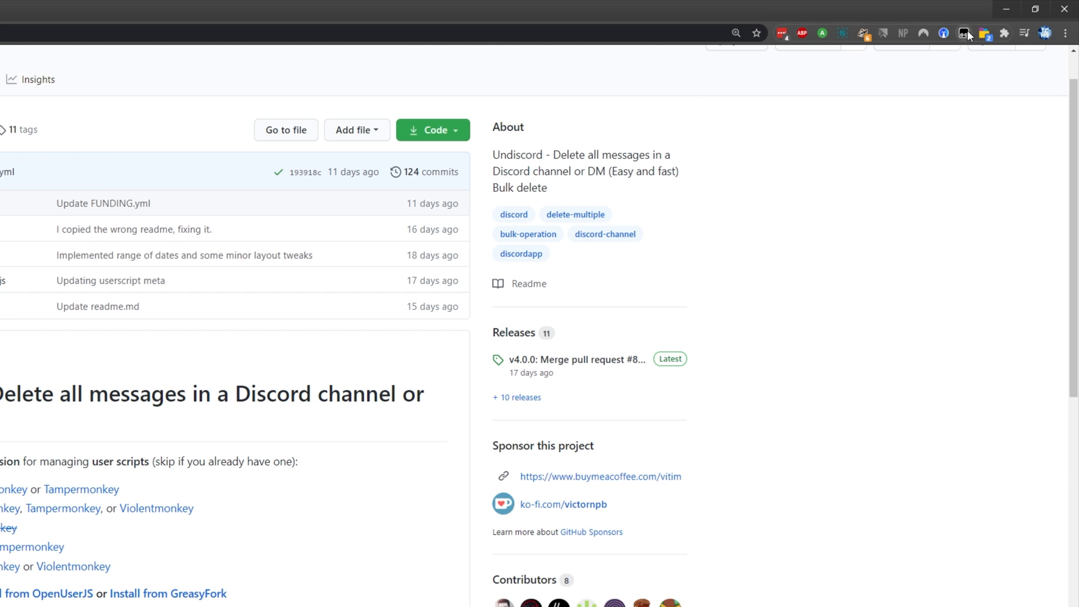
{"action": "left_click", "coordinate": [965, 33]}
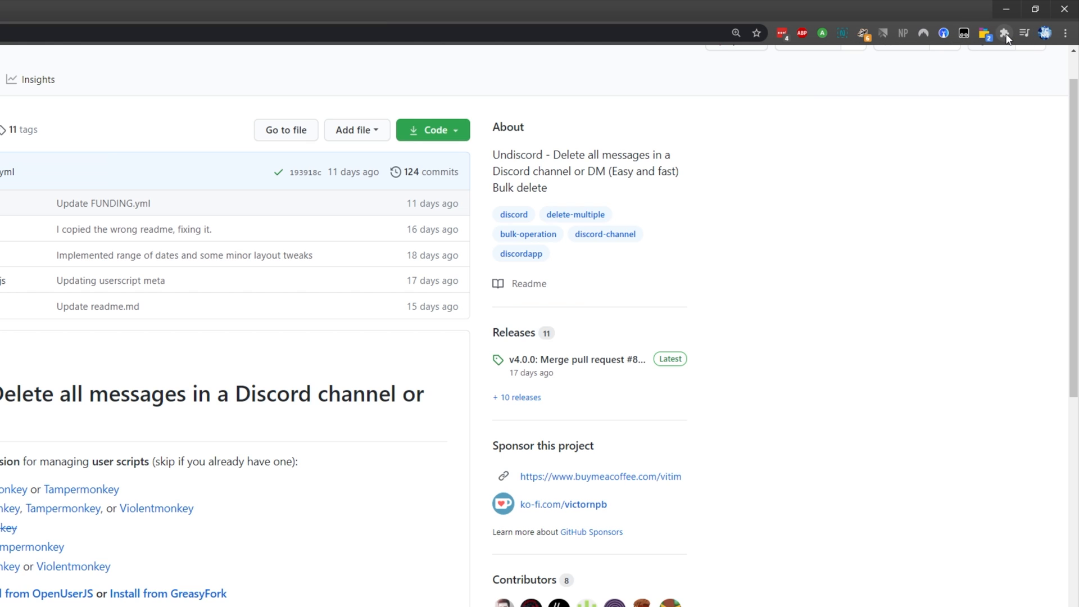
{"action": "left_click", "coordinate": [1005, 32]}
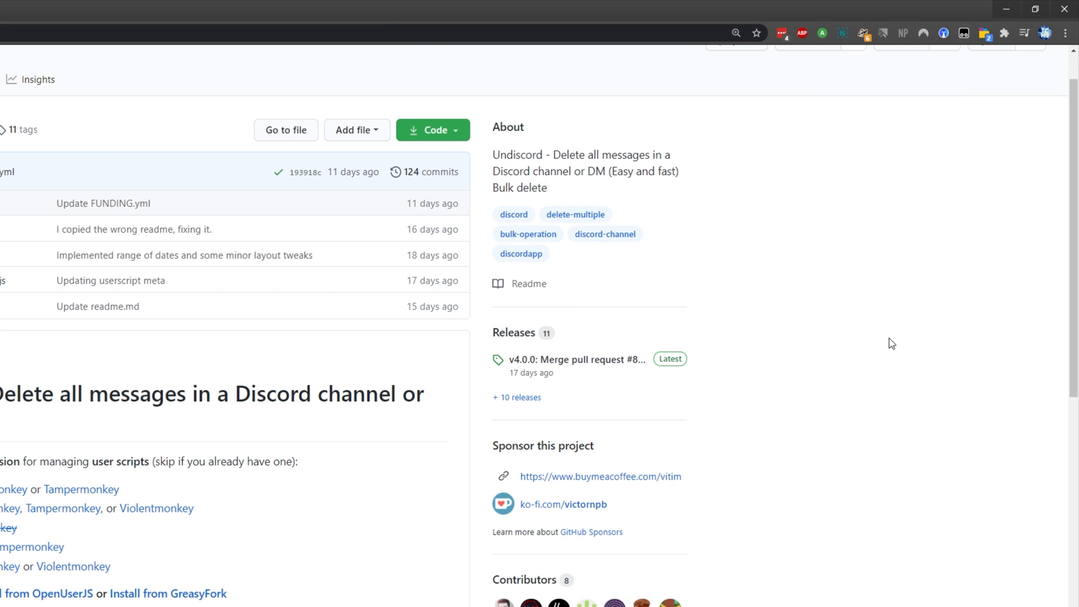
Reach the readme's install instructions and follow the 'Install from GreasyFork' link.
{"action": "scroll", "scroll_direction": "down", "scroll_amount": 3}
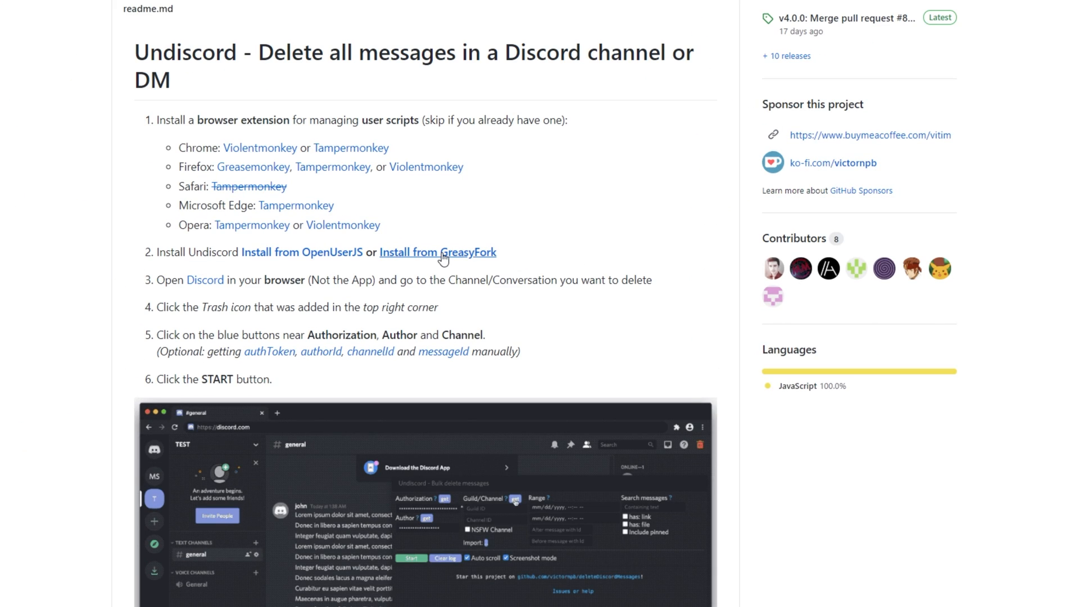
{"action": "right_click", "coordinate": [437, 252]}
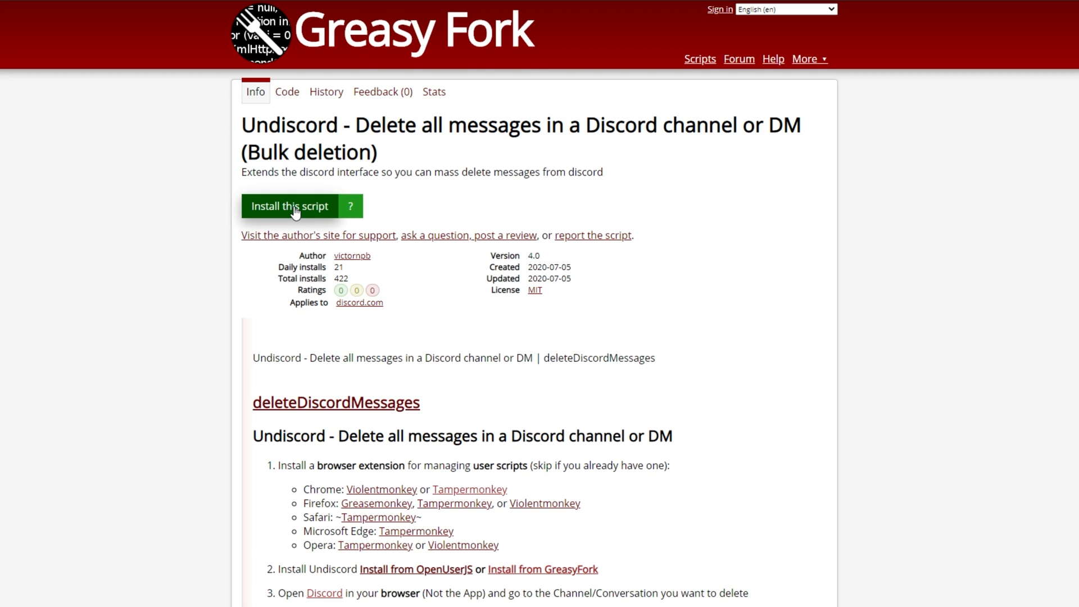
Install the Undiscord userscript from Greasy Fork into Tampermonkey.
{"action": "left_click", "coordinate": [289, 206]}
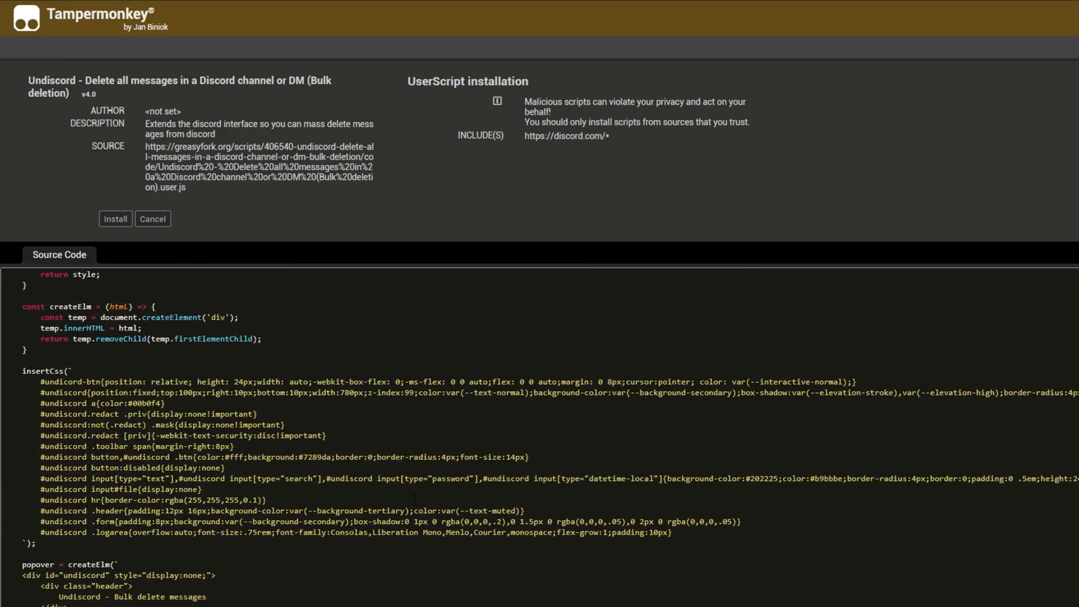
{"action": "scroll", "scroll_direction": "down", "scroll_amount": 3}
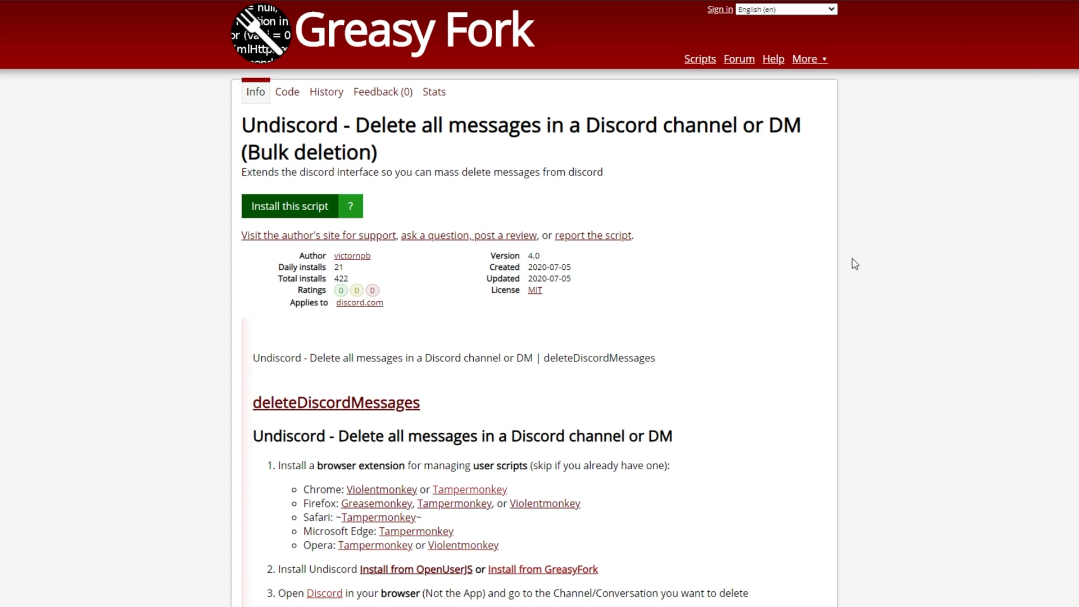
{"action": "mouse_move", "coordinate": [761, 225]}
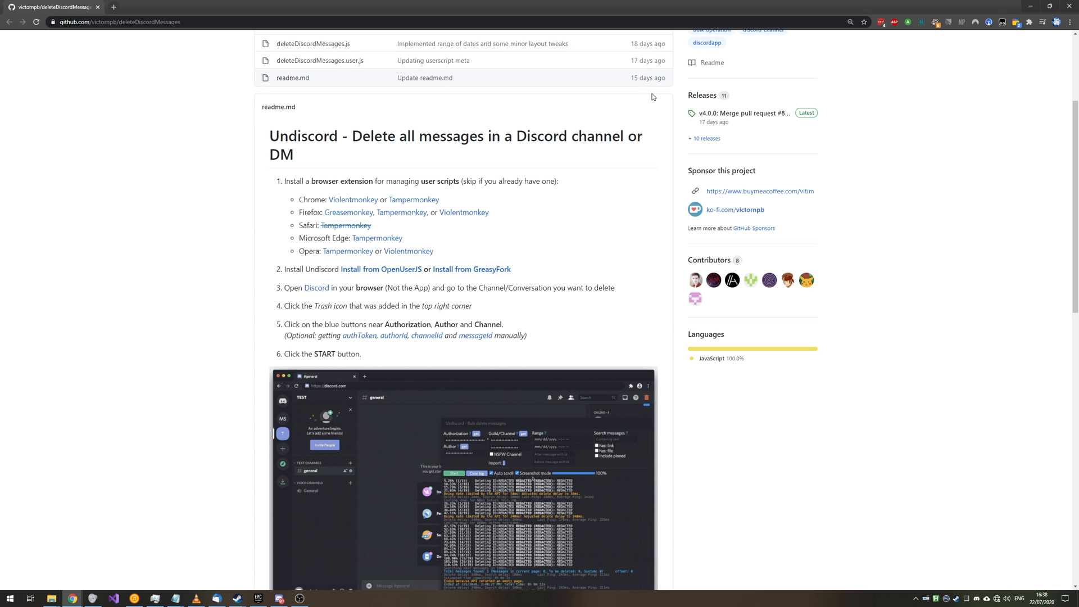
{"action": "mouse_move", "coordinate": [632, 114]}
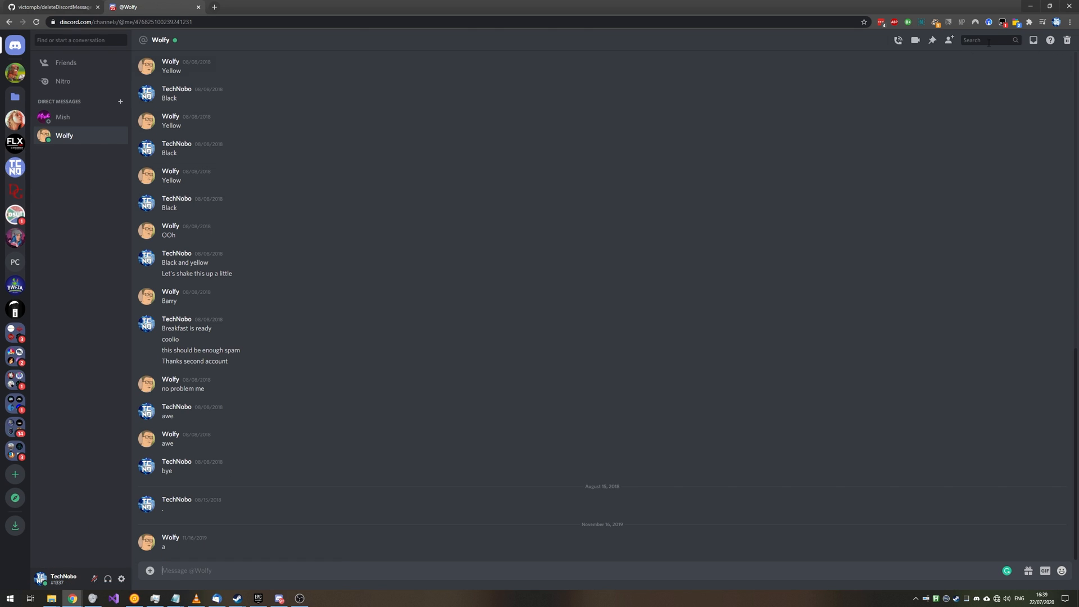
Bring up Discord in the browser on the DM conversation to be cleaned.
{"action": "left_click", "coordinate": [1045, 33]}
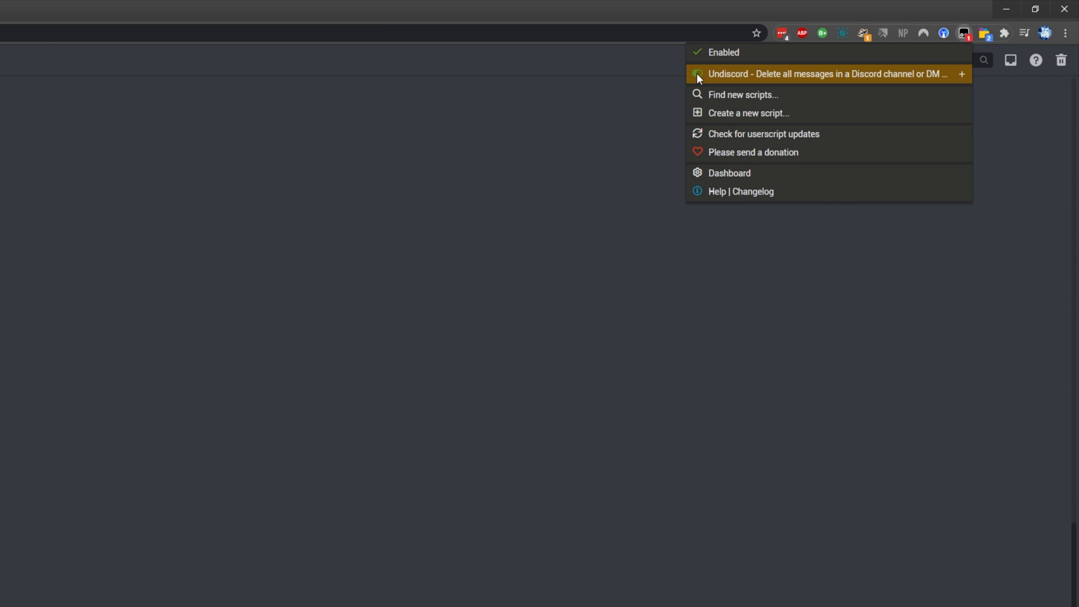
{"action": "mouse_move", "coordinate": [698, 74]}
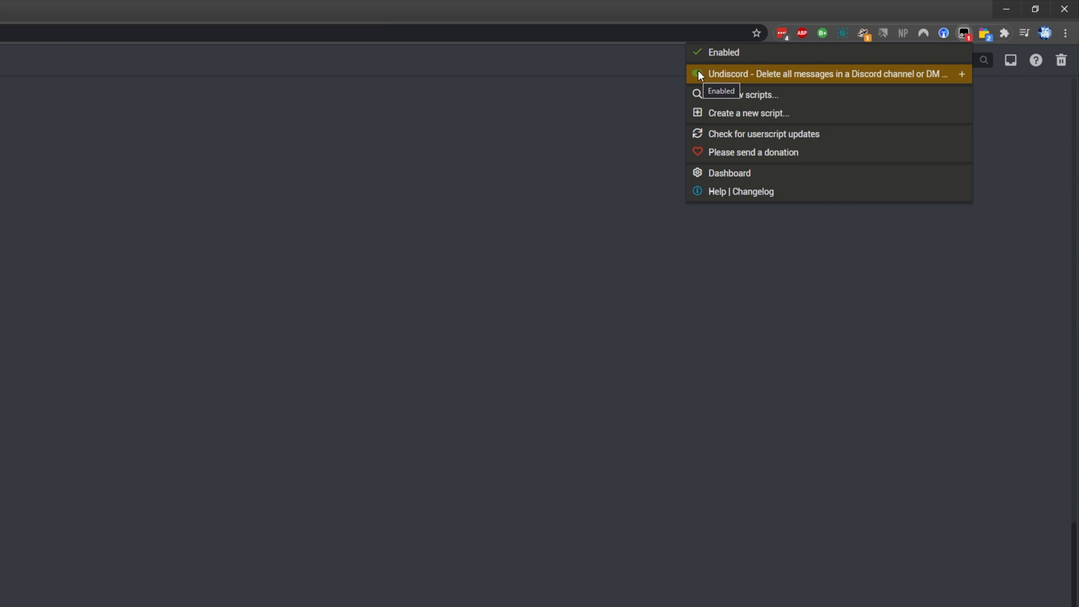
Show the Tampermonkey dashboard listing Undiscord 4.0 as enabled.
{"action": "left_click", "coordinate": [729, 173]}
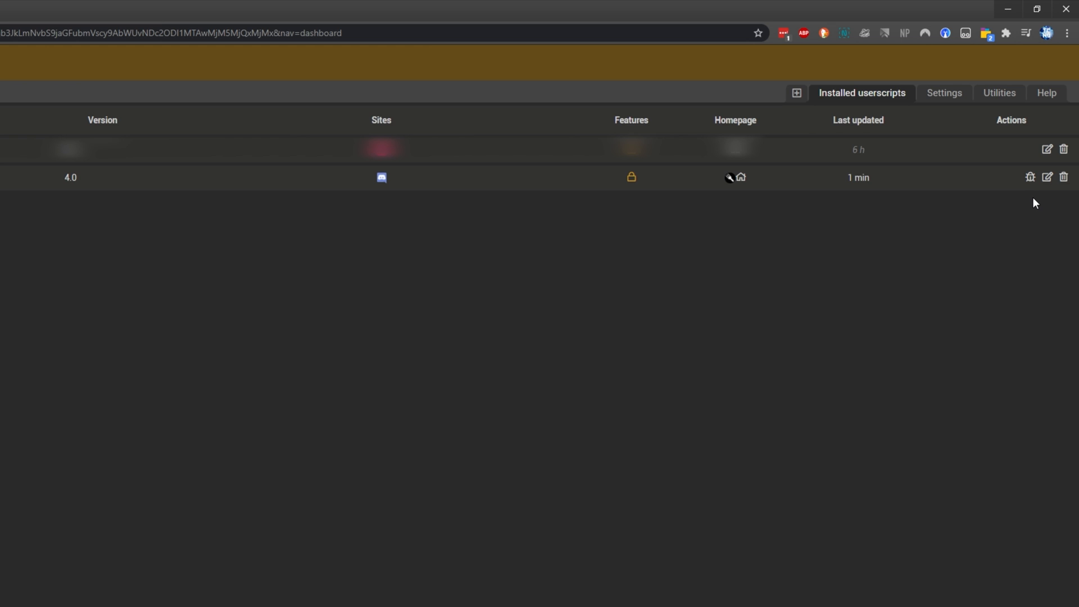
{"action": "left_click", "coordinate": [152, 7]}
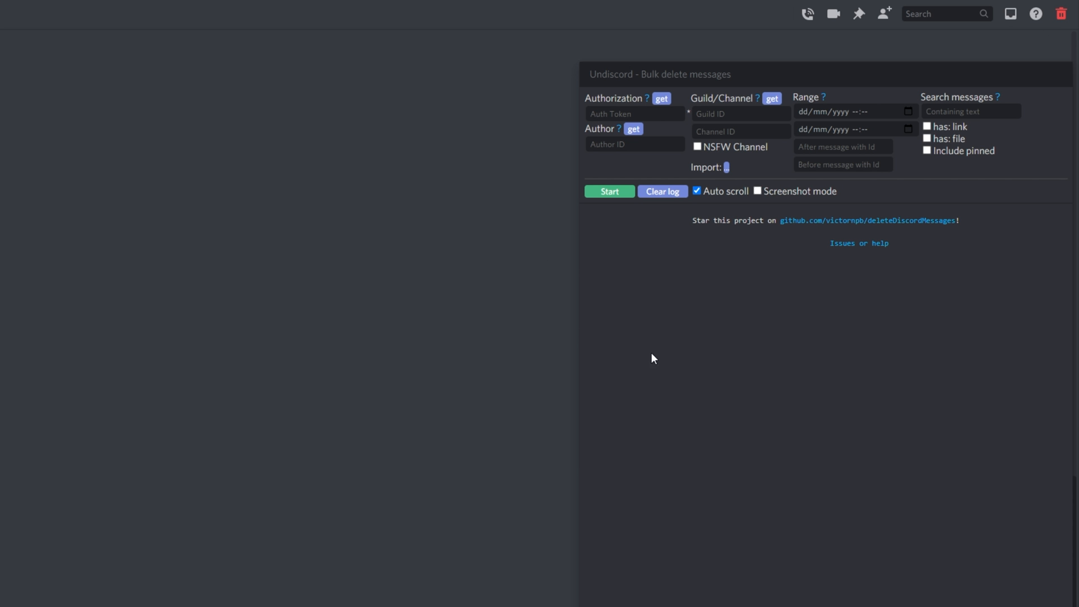
{"action": "mouse_move", "coordinate": [636, 81]}
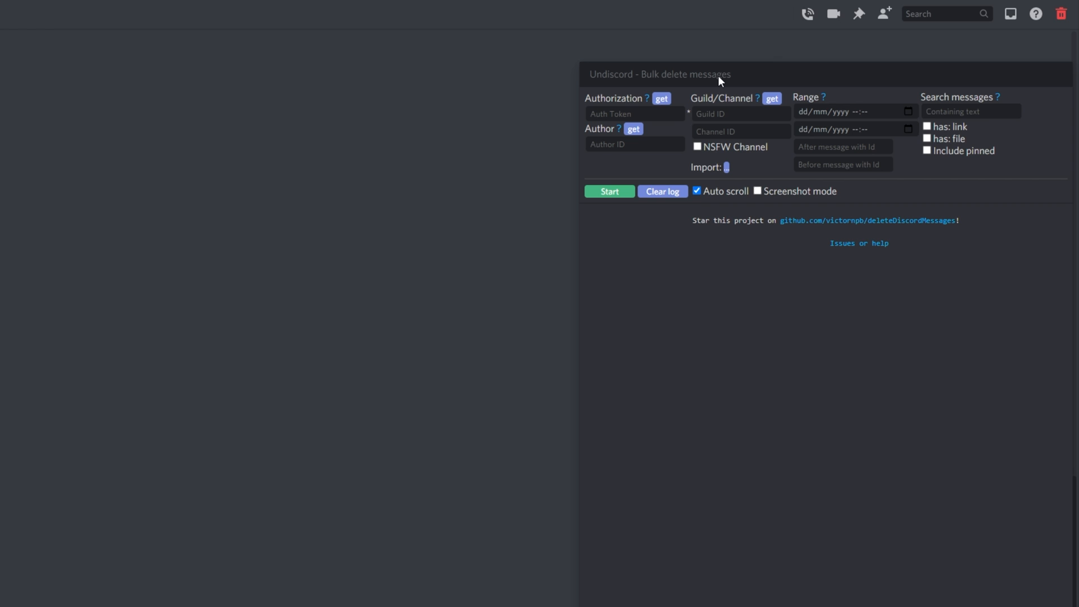
{"action": "mouse_move", "coordinate": [804, 131]}
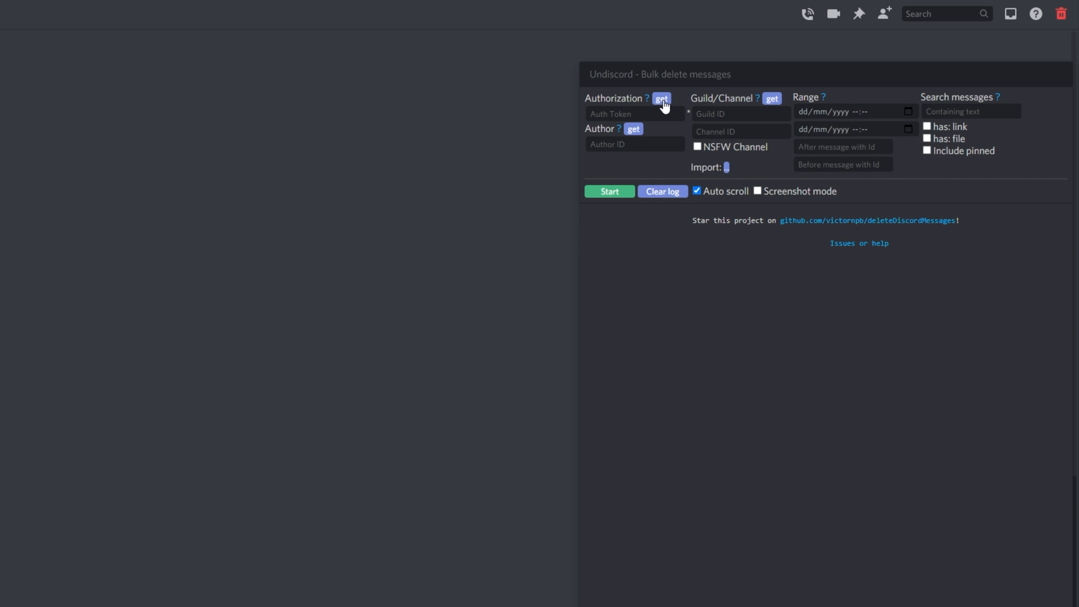
Auto-fill the Undiscord authorization token with its 'get' button.
{"action": "left_click", "coordinate": [633, 128]}
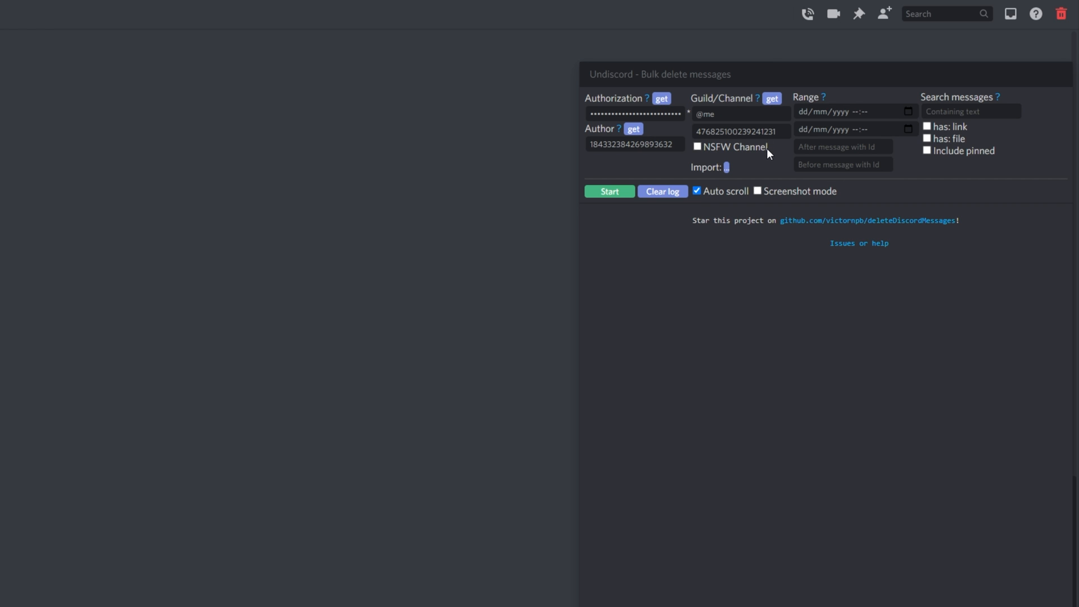
{"action": "mouse_move", "coordinate": [35, 246]}
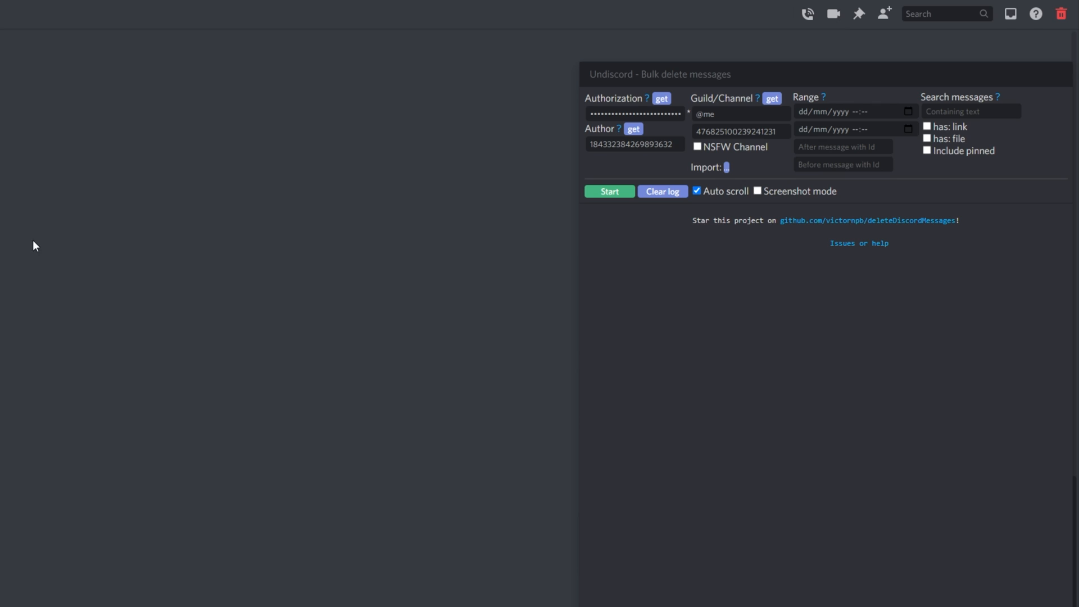
{"action": "mouse_move", "coordinate": [664, 151]}
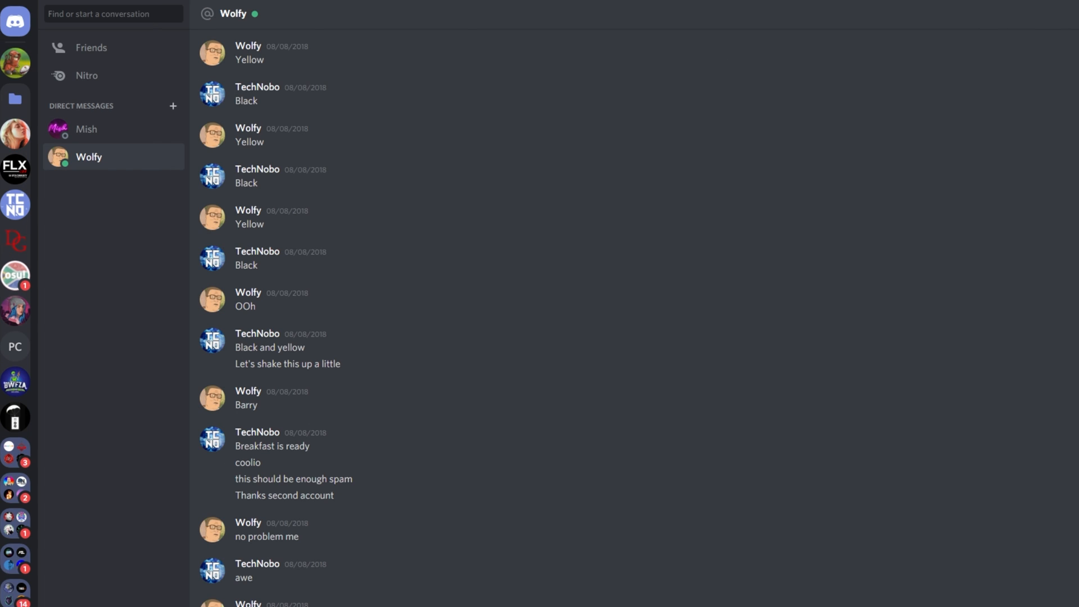
Switch to the server's feed channel and load its guild and channel IDs into Undiscord.
{"action": "left_click", "coordinate": [15, 205]}
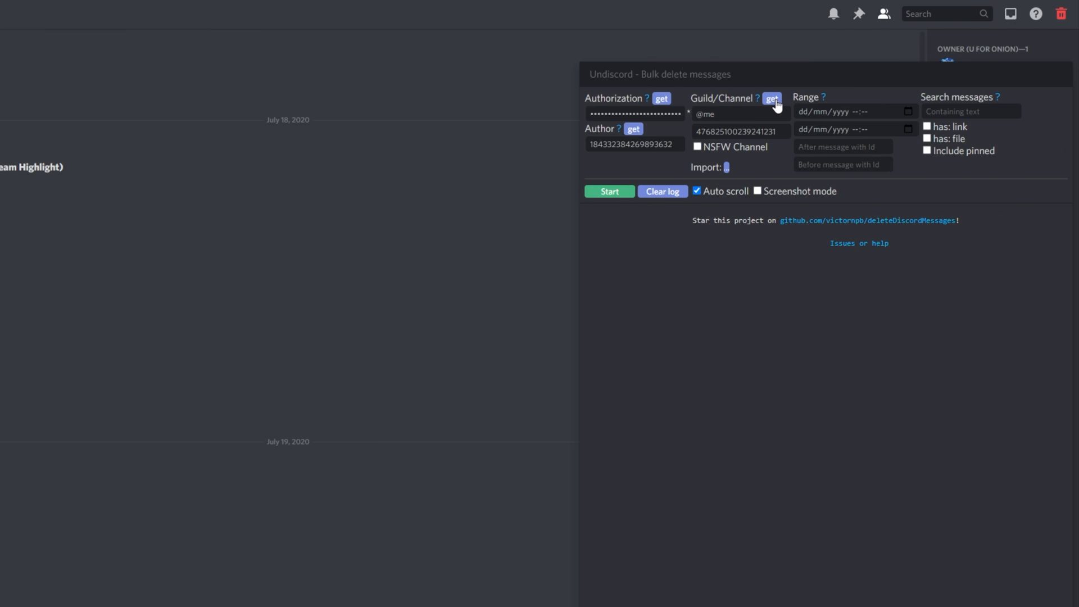
{"action": "left_click", "coordinate": [771, 98]}
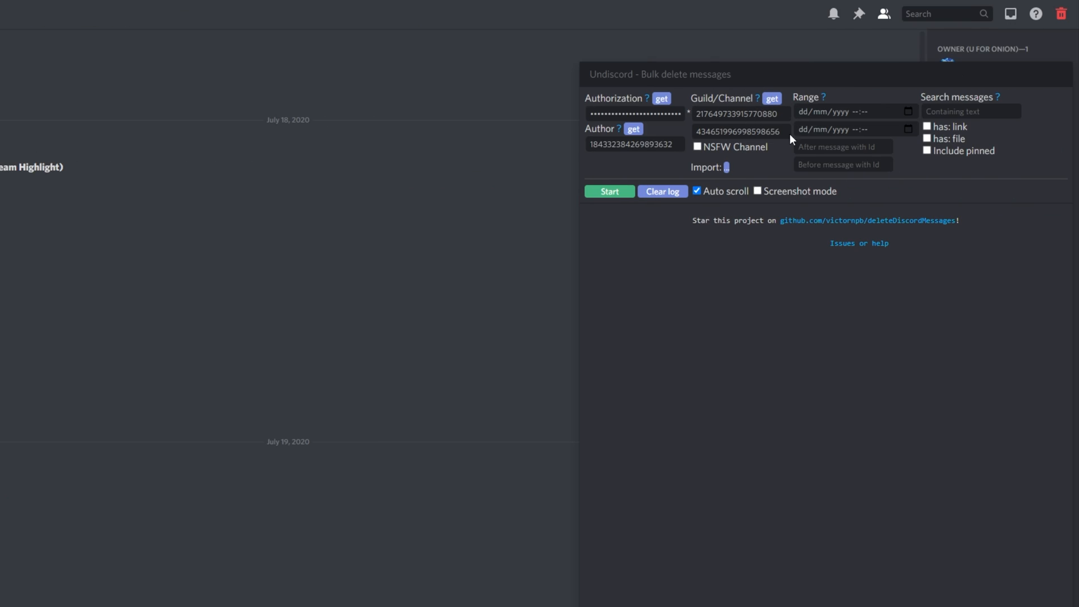
{"action": "mouse_move", "coordinate": [633, 130]}
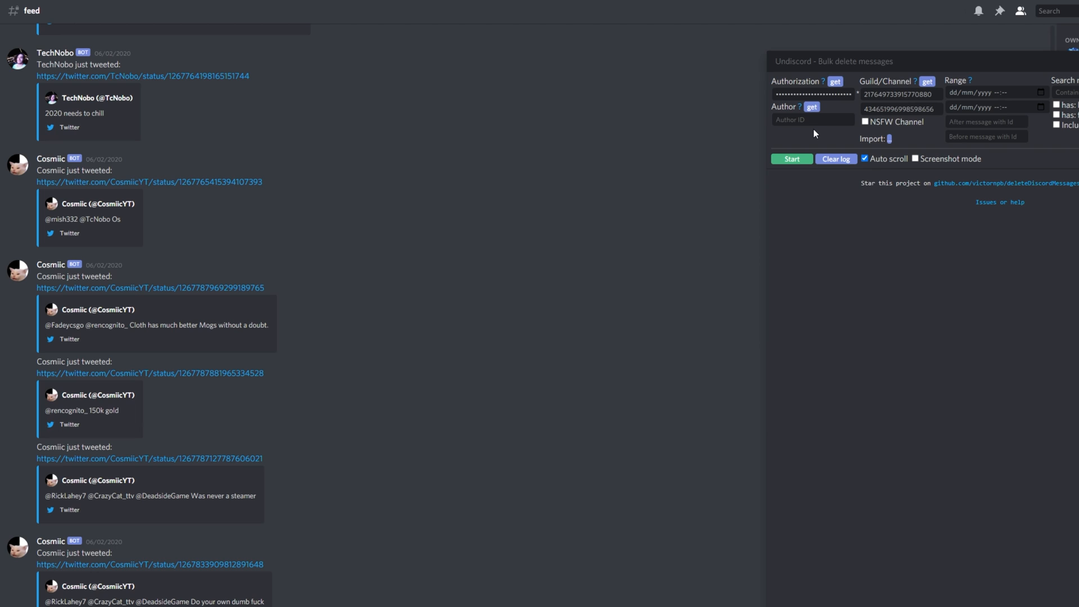
{"action": "mouse_move", "coordinate": [803, 219]}
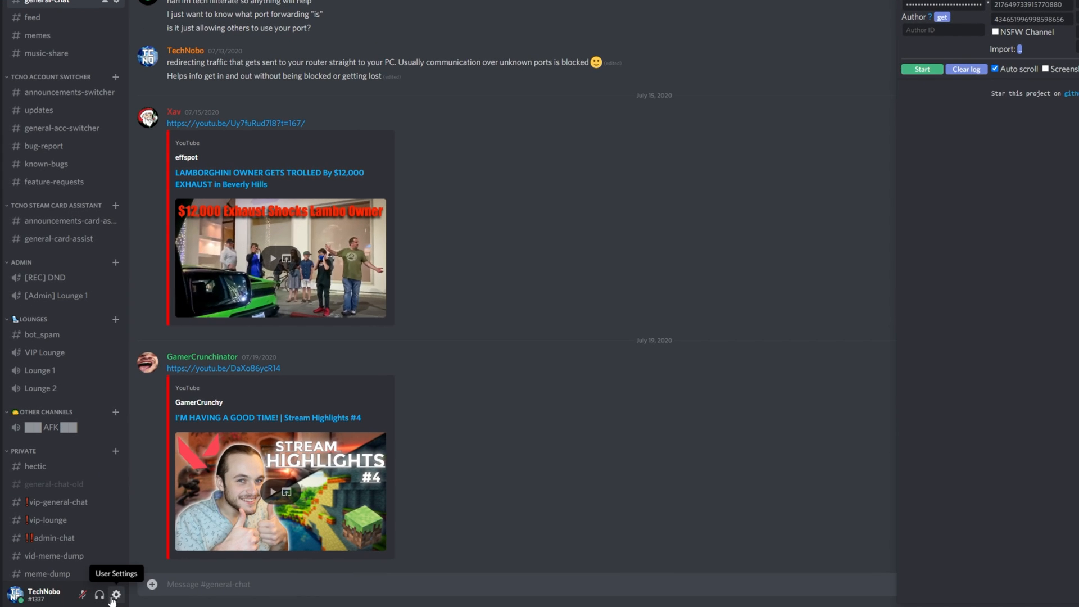
{"action": "left_click", "coordinate": [115, 594]}
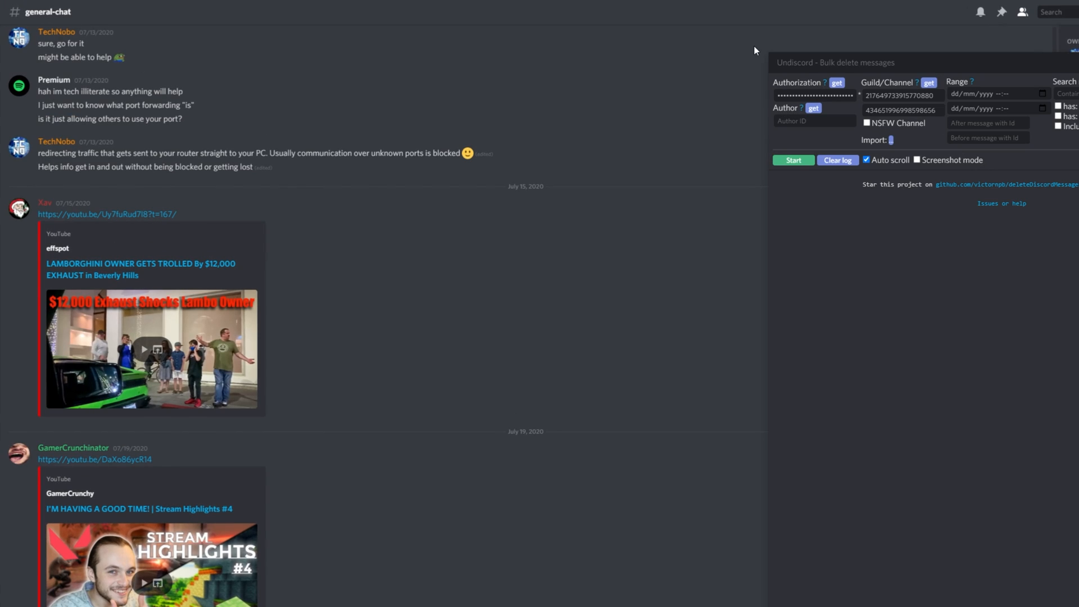
{"action": "right_click", "coordinate": [44, 203]}
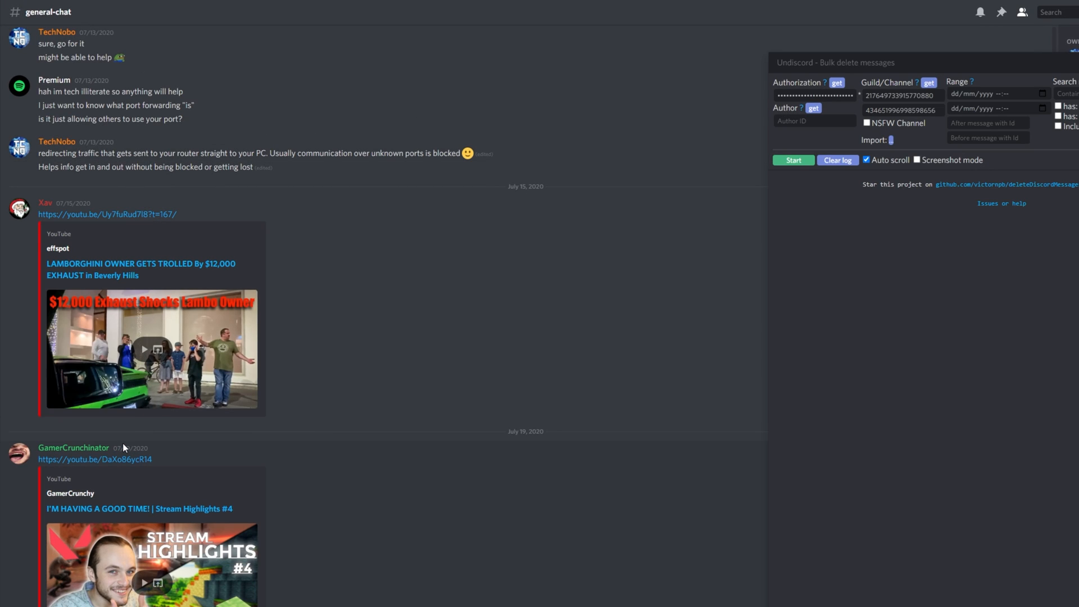
{"action": "left_click", "coordinate": [815, 122]}
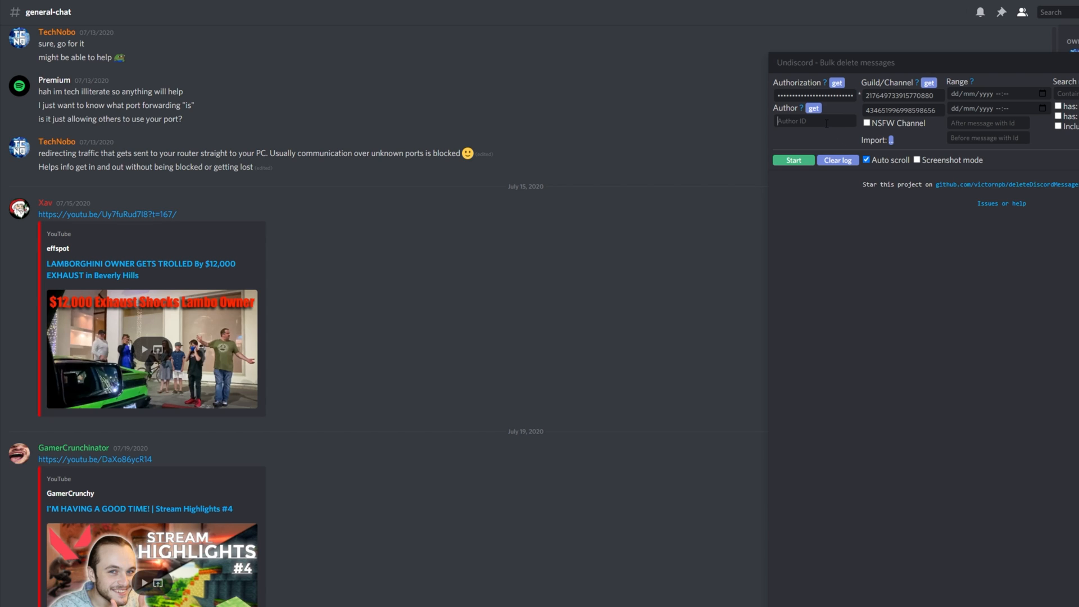
{"action": "type", "text": "165549451593777152"}
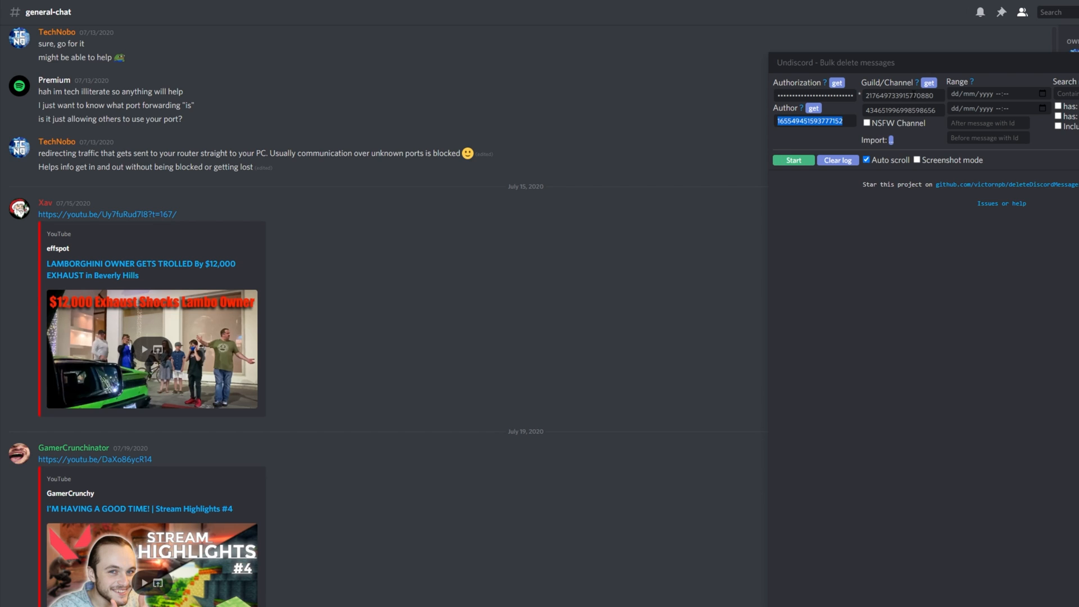
{"action": "mouse_move", "coordinate": [913, 174]}
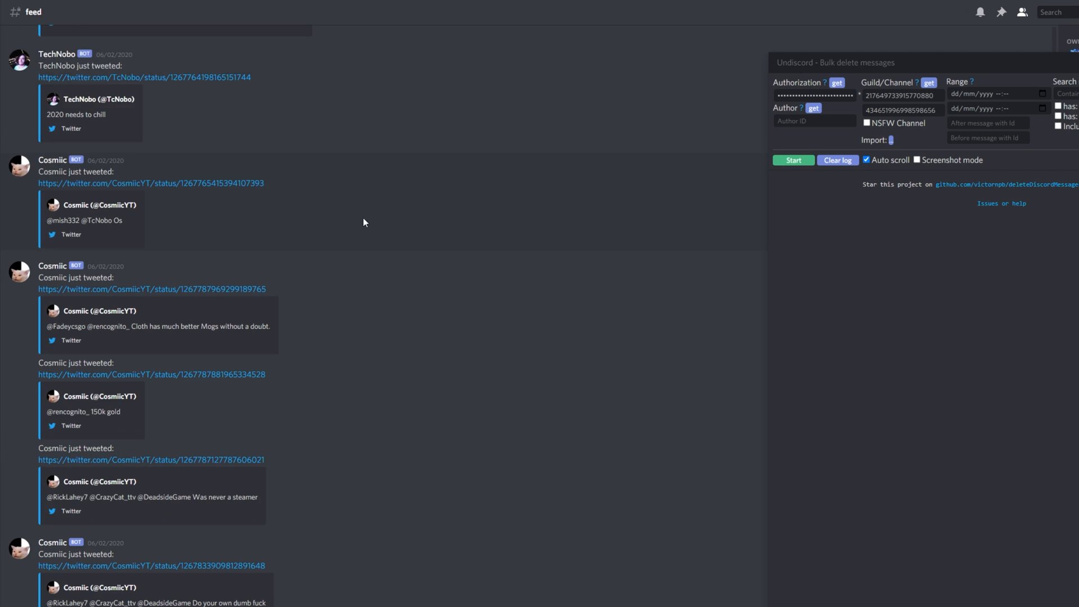
{"action": "scroll", "scroll_direction": "down", "scroll_amount": 3}
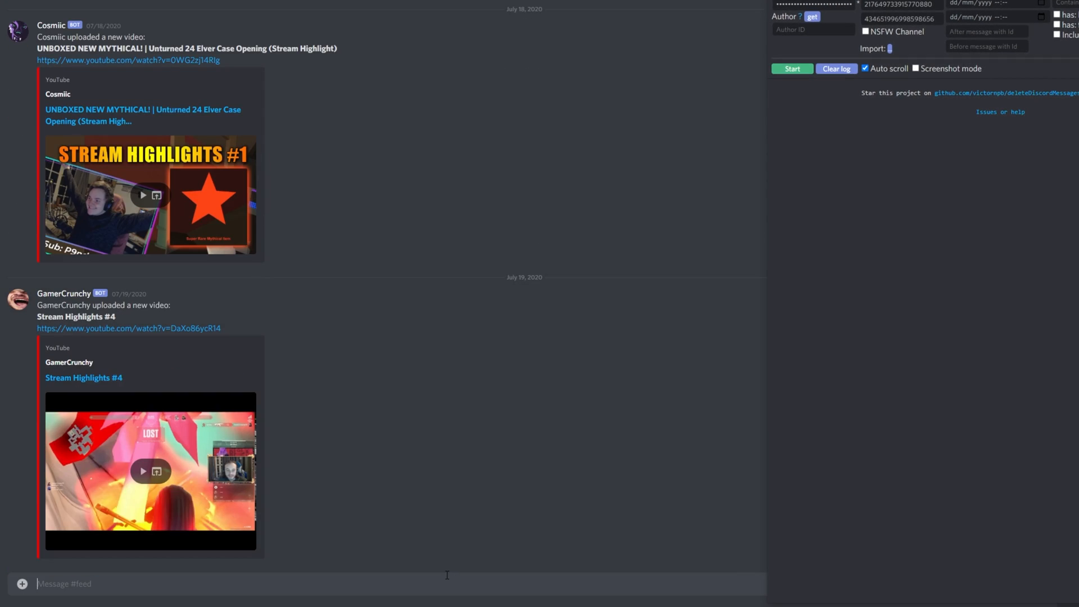
{"action": "type", "text": "He"}
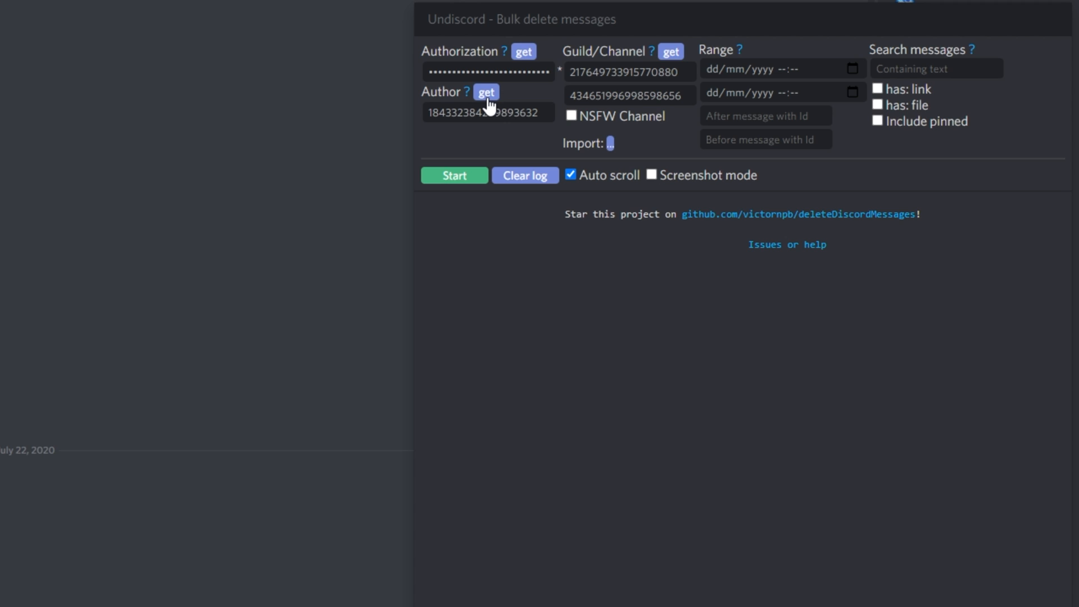
{"action": "mouse_move", "coordinate": [575, 56]}
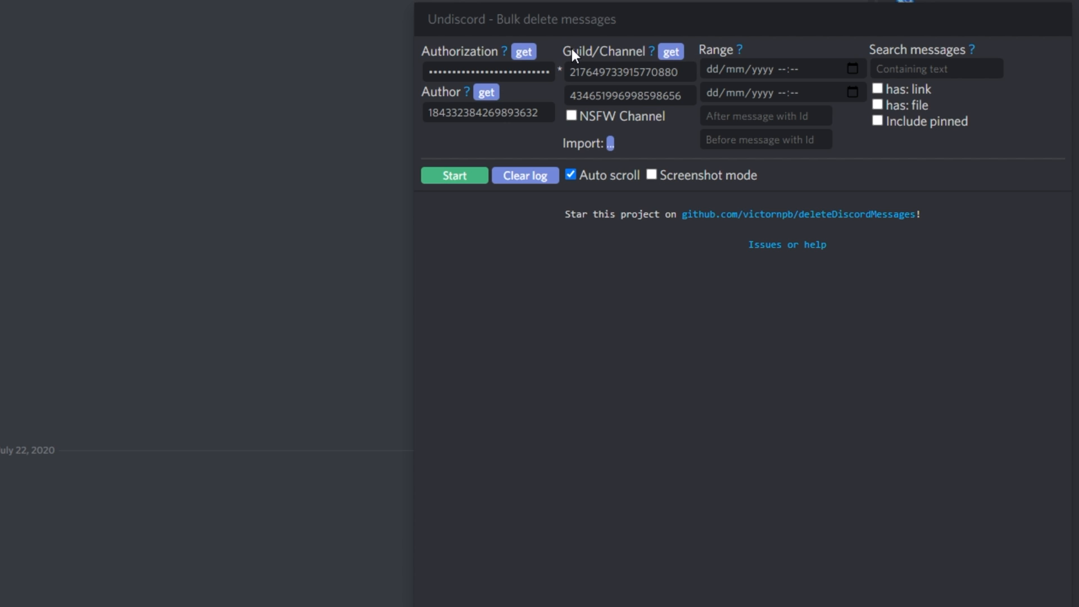
{"action": "mouse_move", "coordinate": [5, 95]}
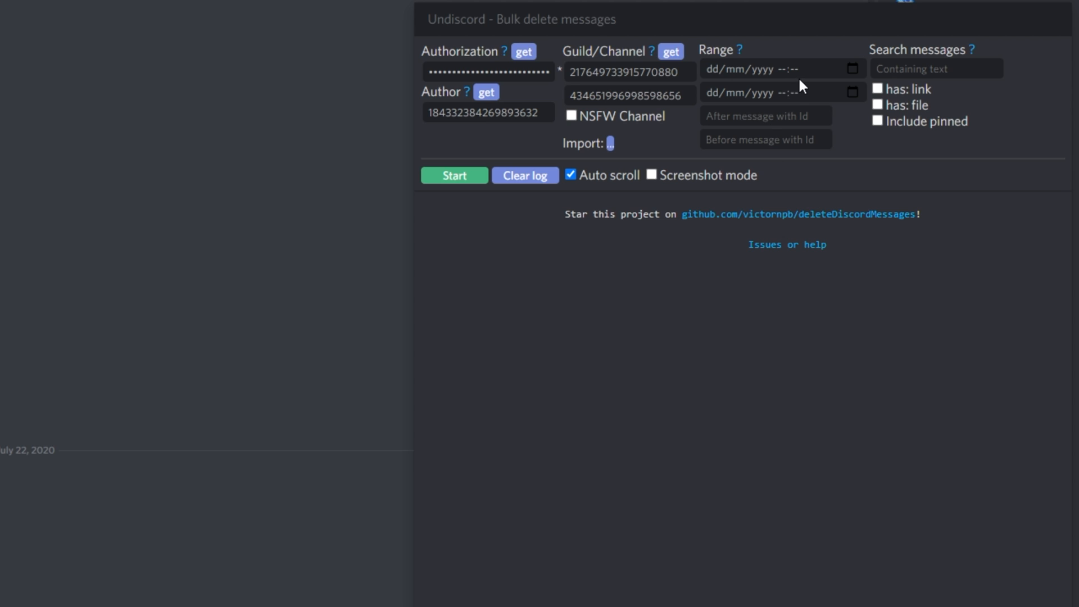
{"action": "left_click", "coordinate": [714, 68]}
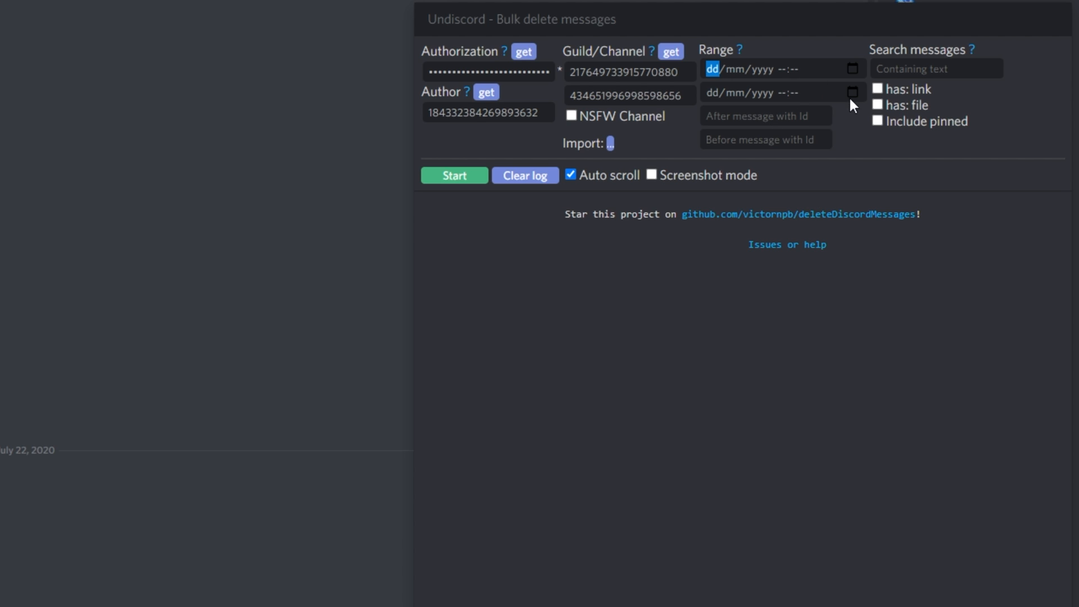
{"action": "left_click", "coordinate": [854, 69]}
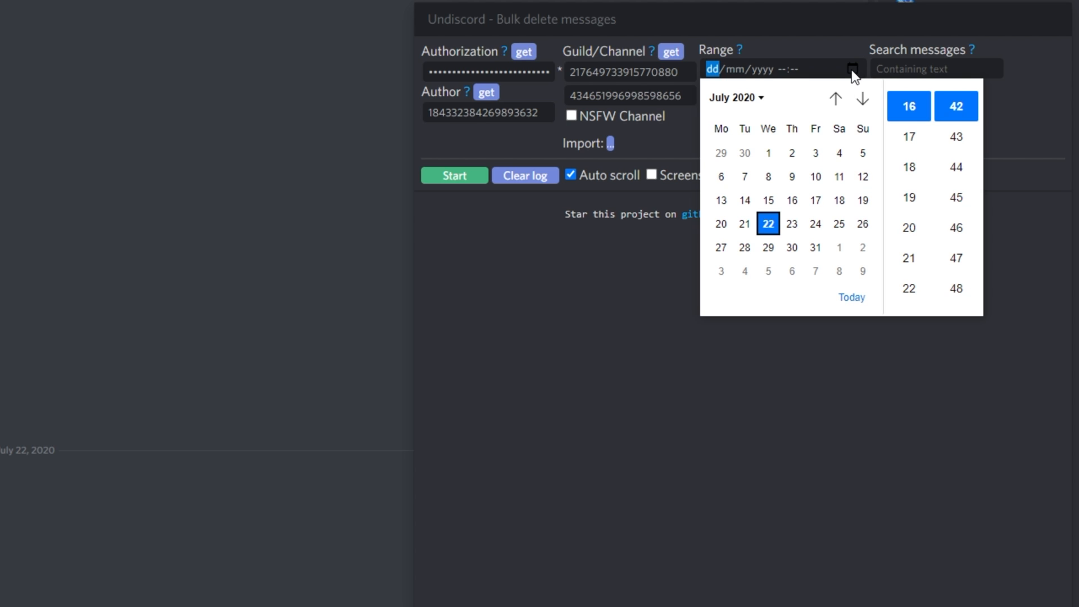
{"action": "mouse_move", "coordinate": [857, 79]}
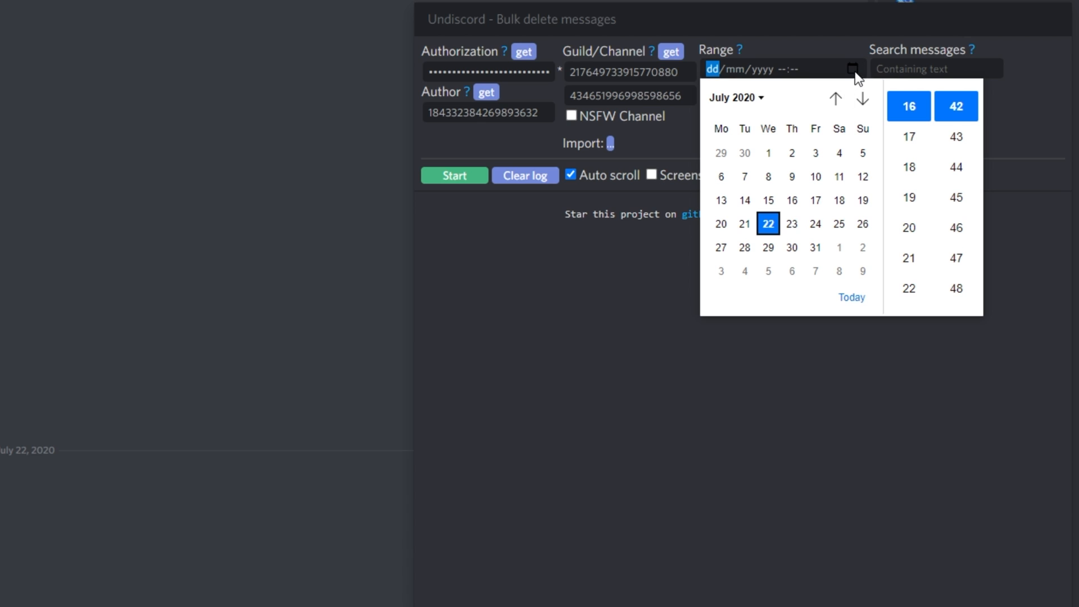
{"action": "mouse_move", "coordinate": [812, 381]}
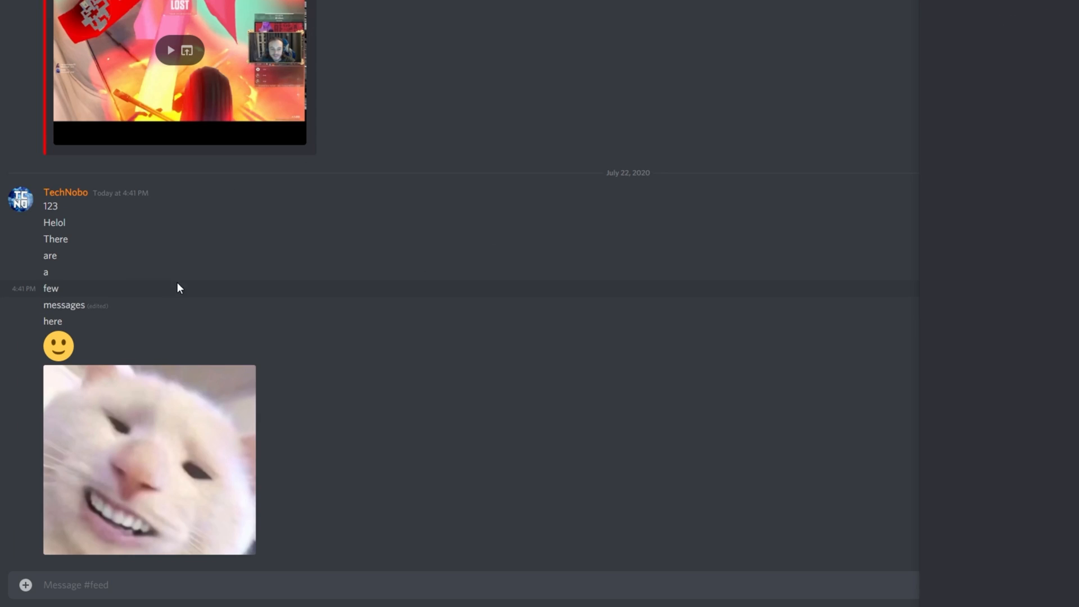
{"action": "double_click", "coordinate": [51, 288]}
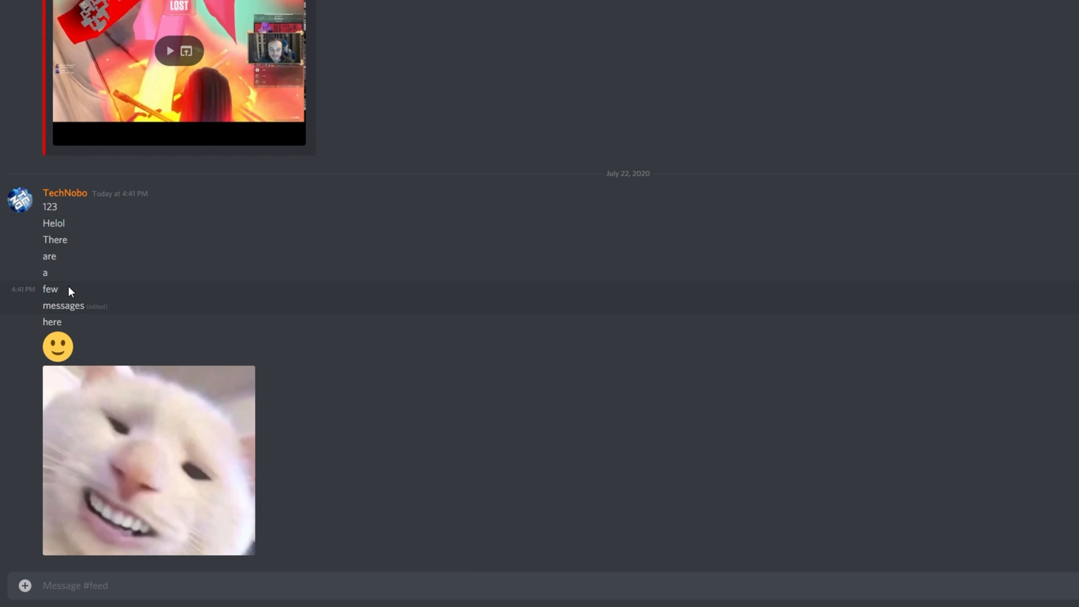
{"action": "right_click", "coordinate": [68, 289]}
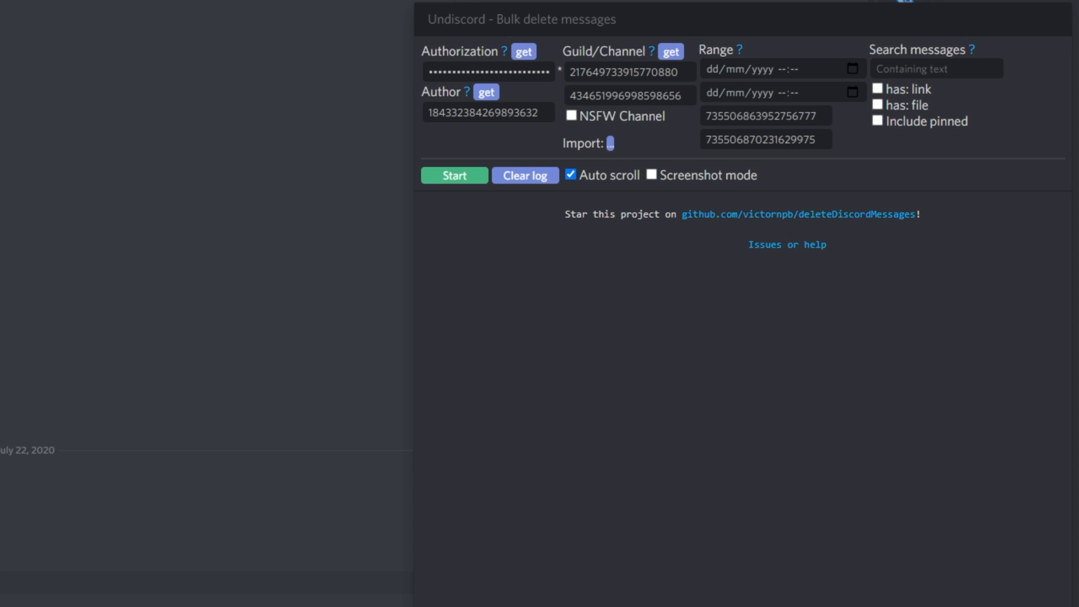
{"action": "left_click", "coordinate": [766, 140]}
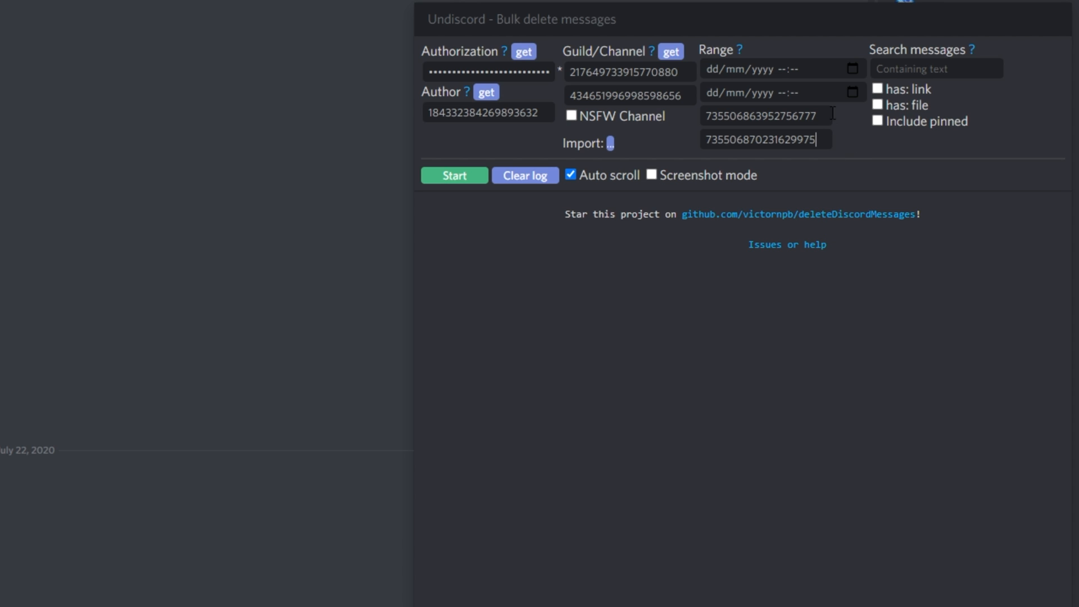
{"action": "double_click", "coordinate": [766, 140]}
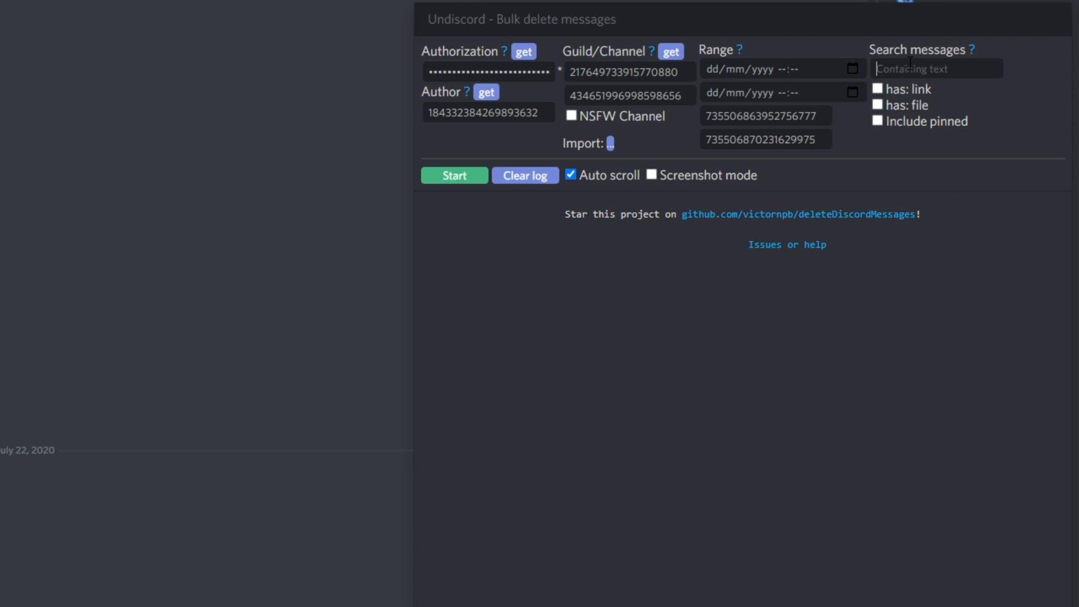
{"action": "mouse_move", "coordinate": [925, 104]}
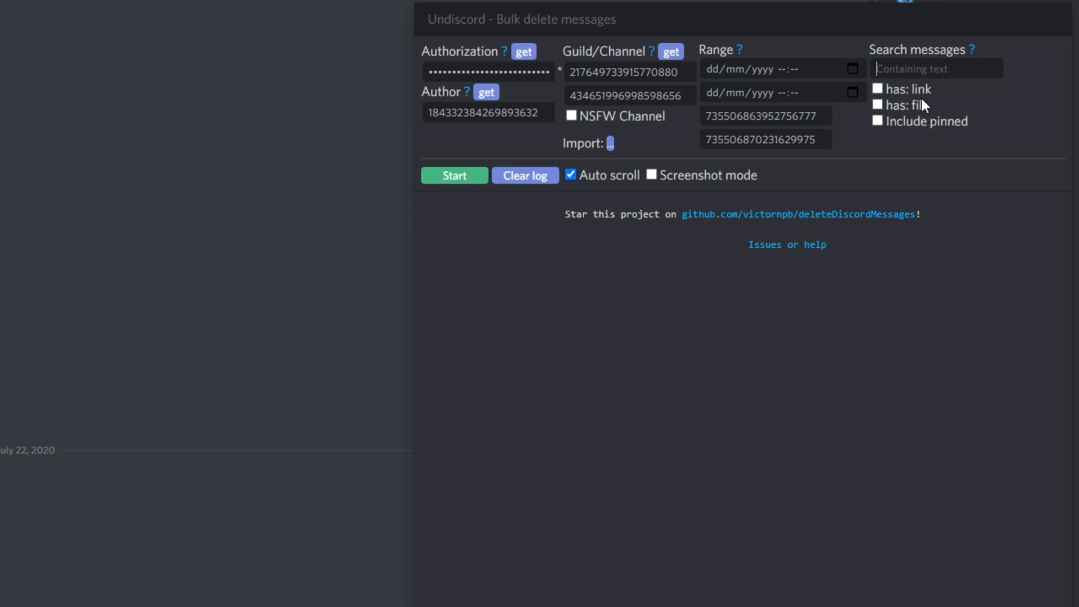
{"action": "mouse_move", "coordinate": [999, 121]}
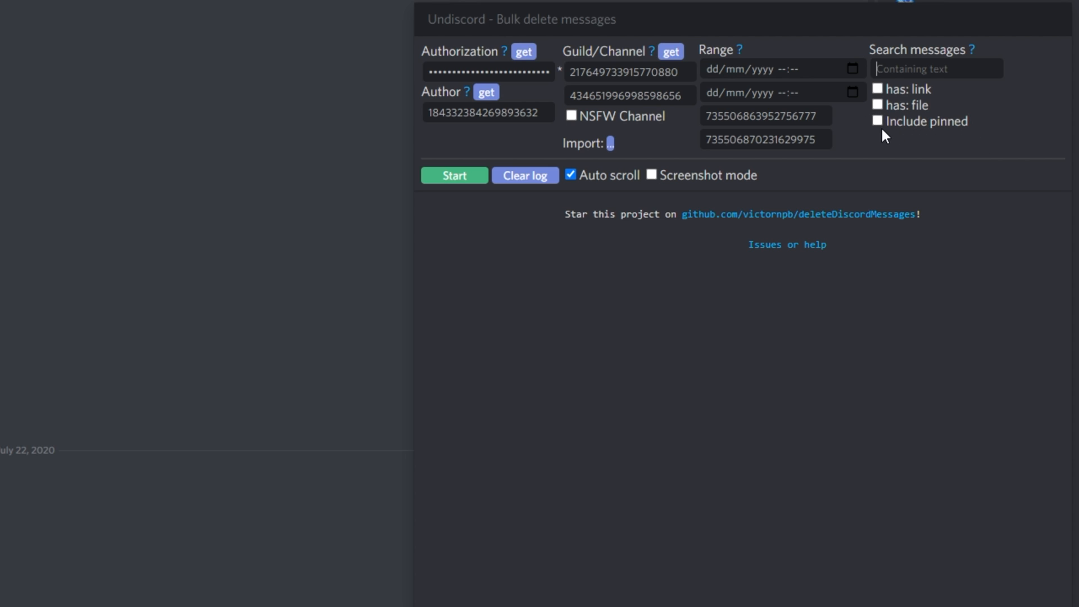
{"action": "mouse_move", "coordinate": [926, 137]}
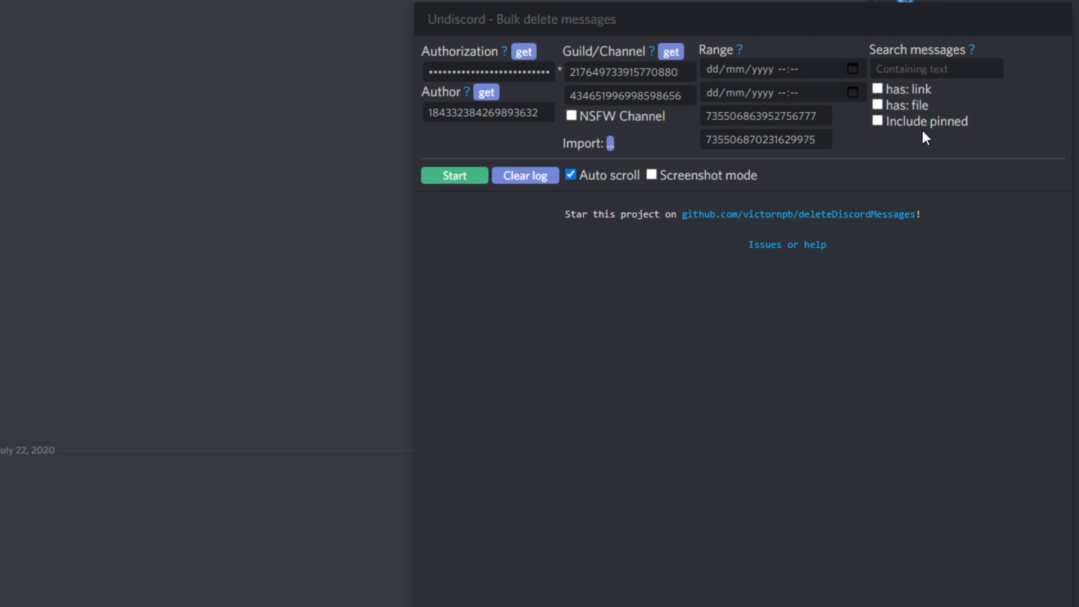
{"action": "mouse_move", "coordinate": [907, 130]}
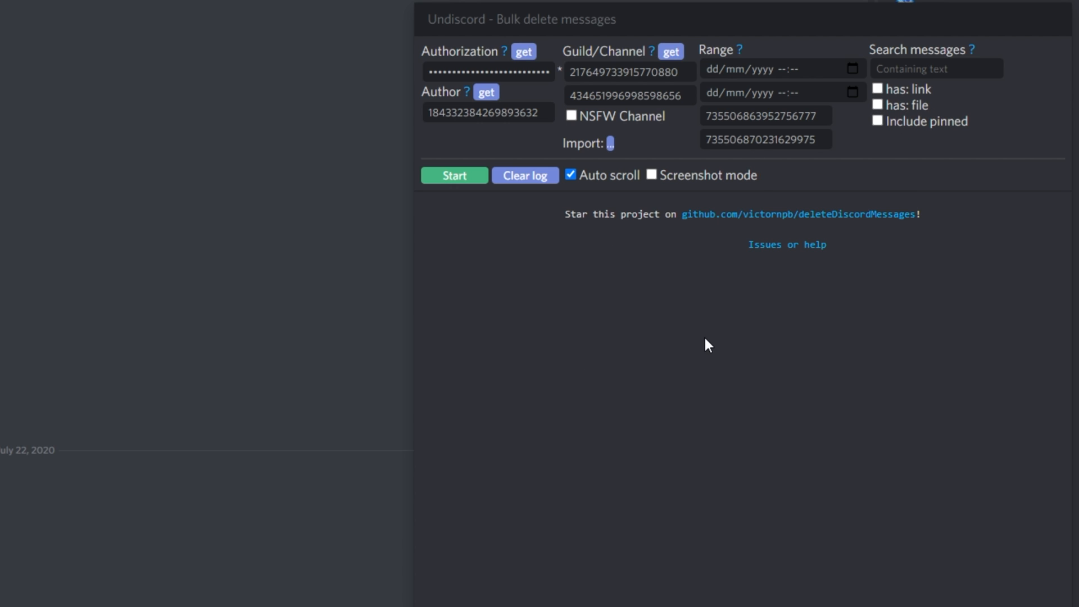
{"action": "mouse_move", "coordinate": [651, 174]}
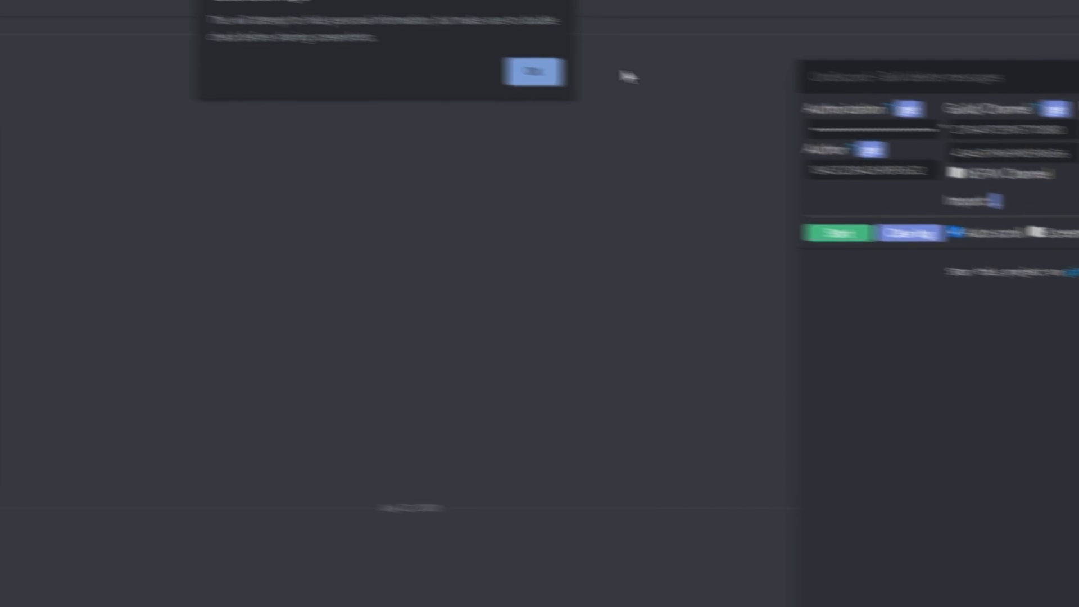
Dismiss the notice and start the Undiscord run, prompting confirmation for about one message.
{"action": "left_click", "coordinate": [533, 72]}
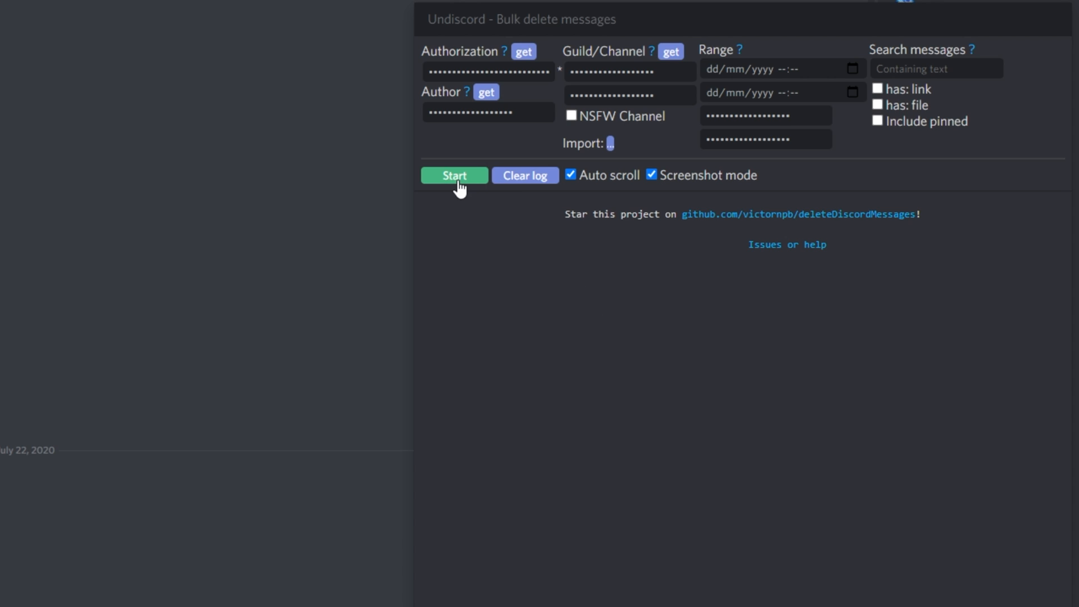
{"action": "left_click", "coordinate": [453, 176]}
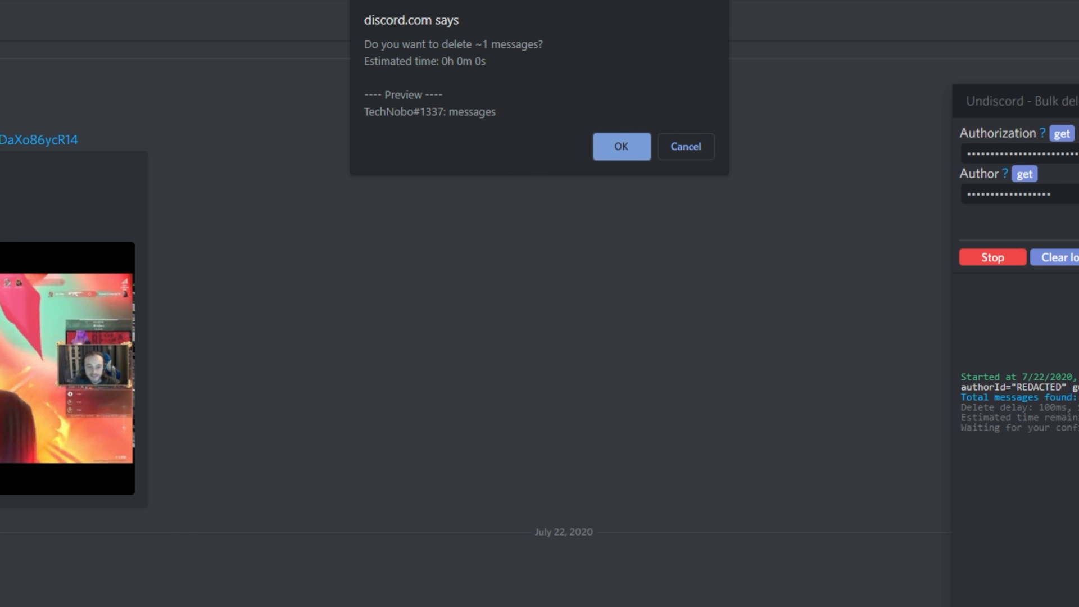
Cancel the one-message run, set After to message 'a' ID, and restart for about three messages.
{"action": "left_click", "coordinate": [620, 146]}
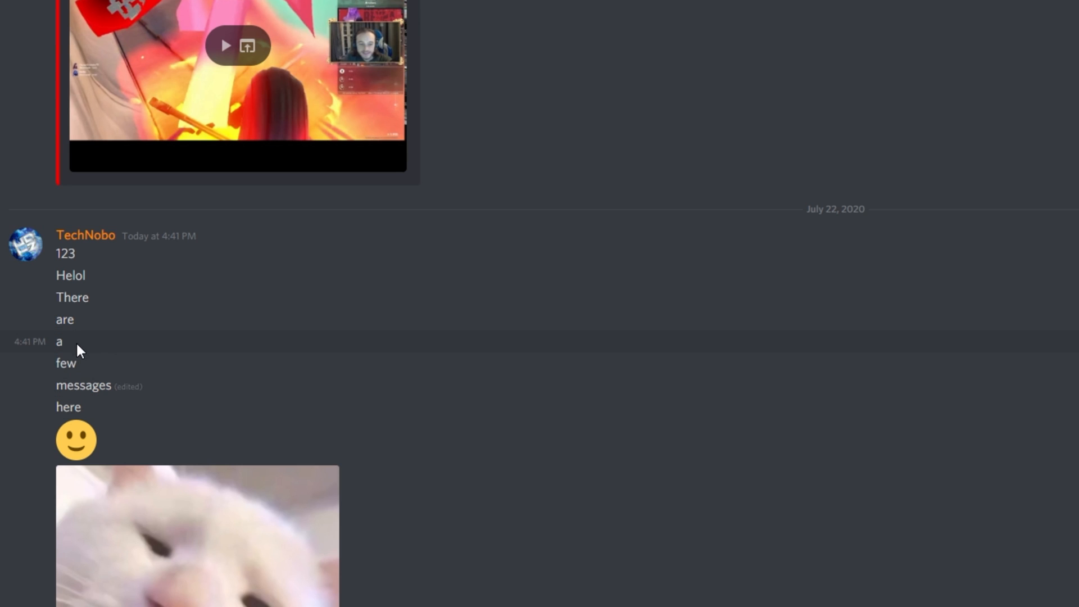
{"action": "right_click", "coordinate": [78, 349]}
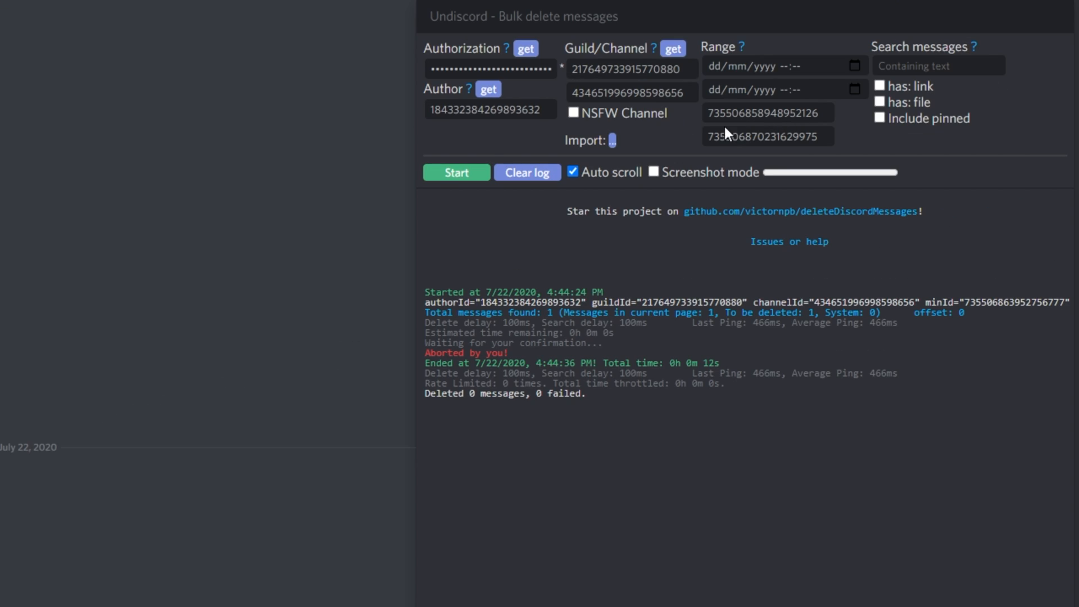
{"action": "left_click", "coordinate": [456, 172]}
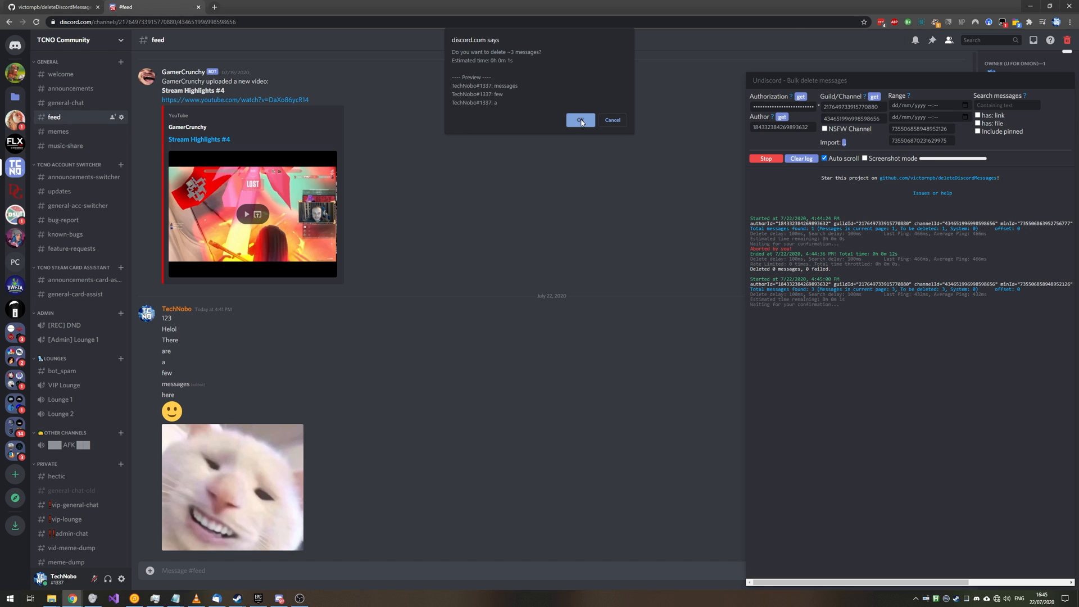
Confirm the run, deleting the three feed messages 'a', 'few' and 'messages'.
{"action": "left_click", "coordinate": [580, 120]}
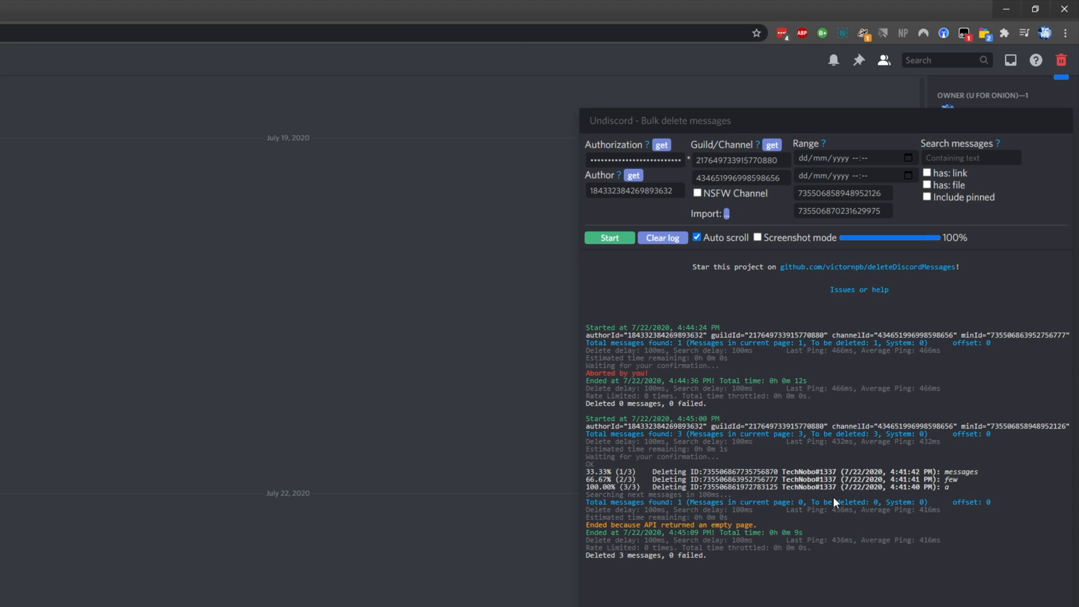
{"action": "mouse_move", "coordinate": [459, 496]}
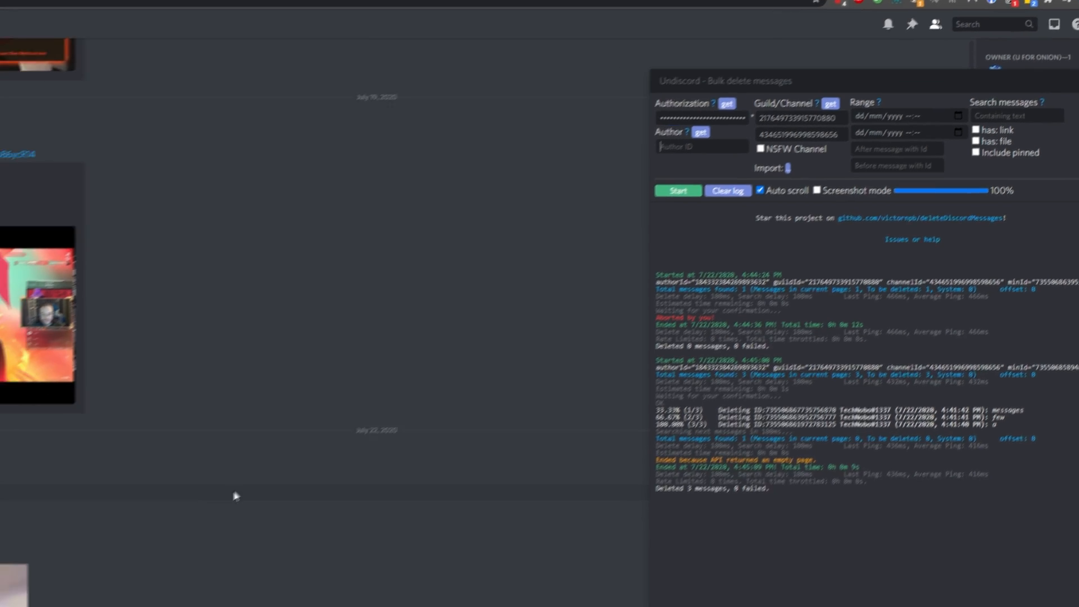
Enter 'twitter.com' as the Containing text search filter in Undiscord.
{"action": "scroll", "scroll_direction": "down", "scroll_amount": 3}
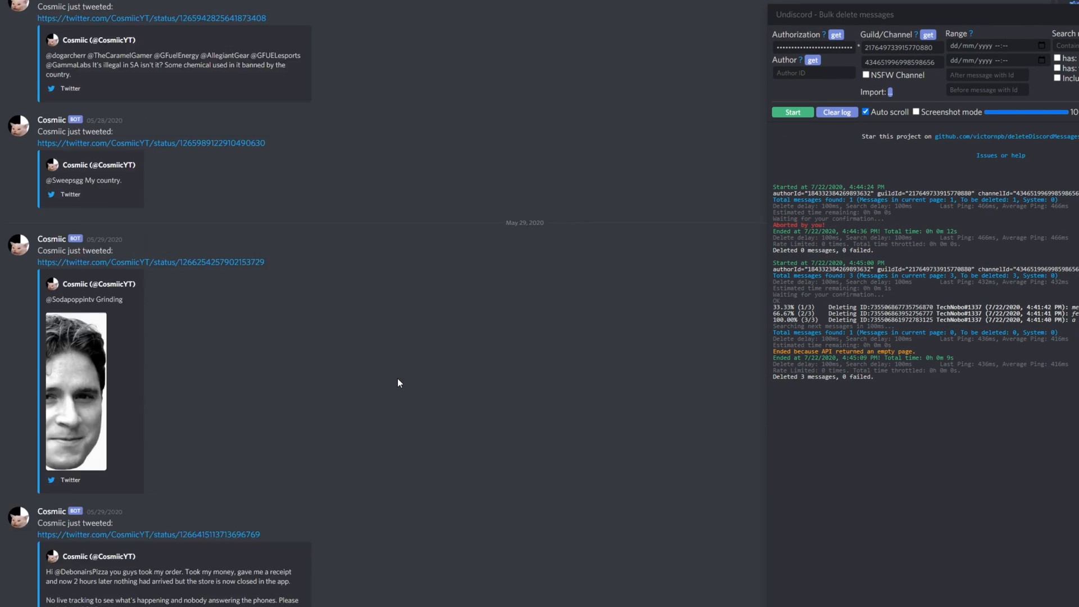
{"action": "scroll", "scroll_direction": "down", "scroll_amount": 3}
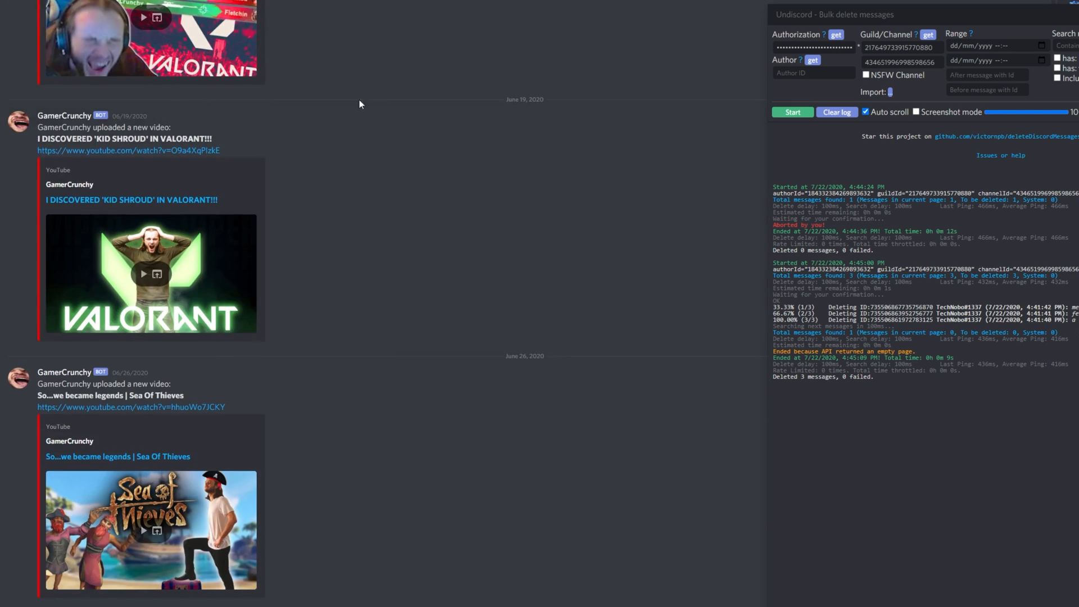
{"action": "scroll", "scroll_direction": "down", "scroll_amount": 3}
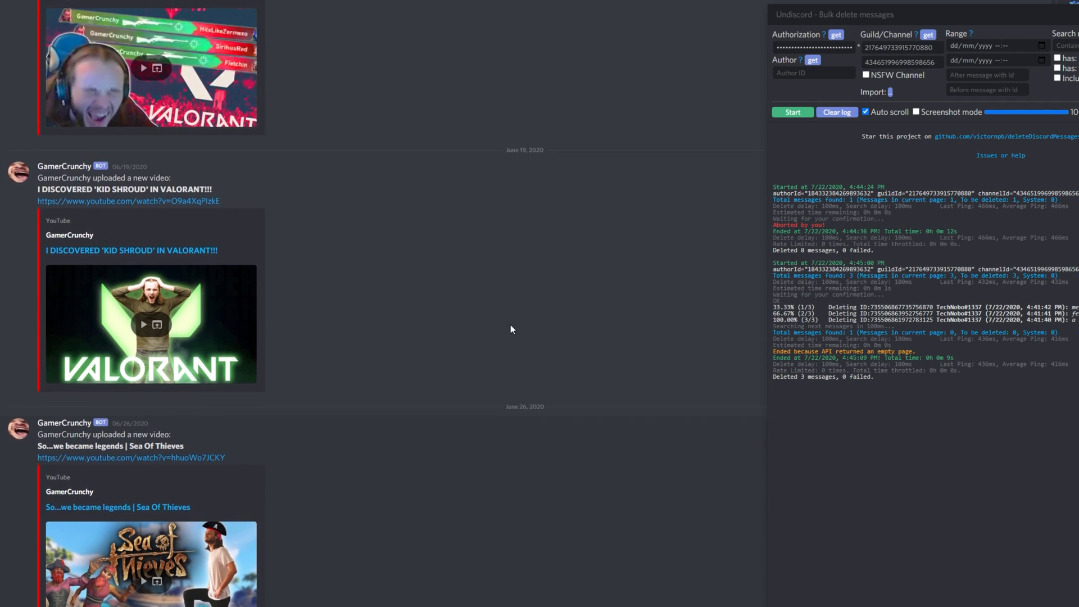
{"action": "scroll", "scroll_direction": "down", "scroll_amount": 3}
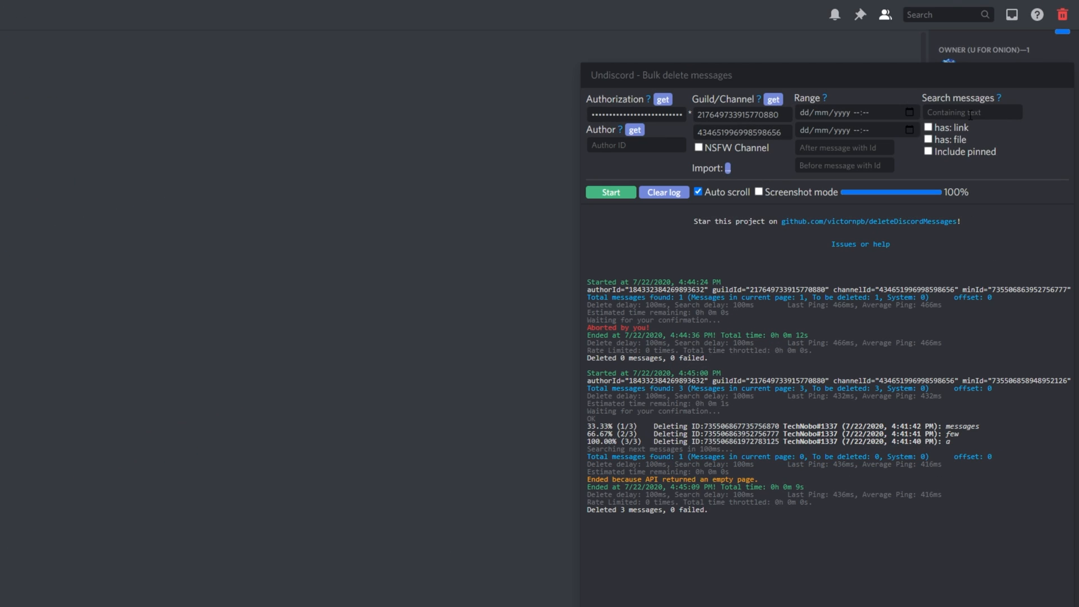
{"action": "type", "text": "twitter.com"}
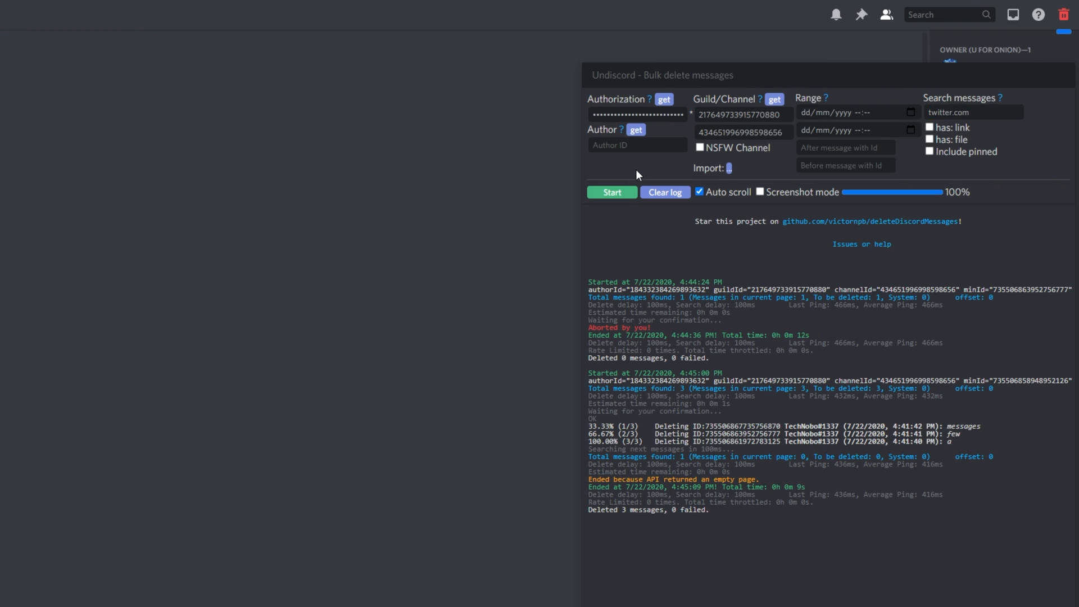
Start and confirm the bulk deletion of roughly 2101 twitter.com messages in #feed.
{"action": "left_click", "coordinate": [612, 192]}
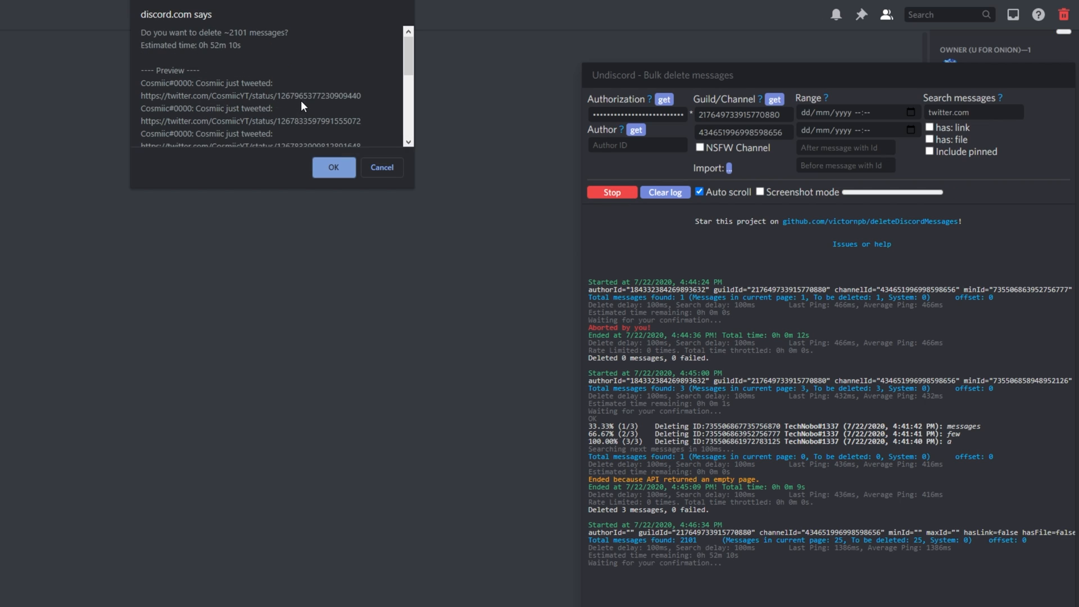
{"action": "scroll", "scroll_direction": "down", "scroll_amount": 3}
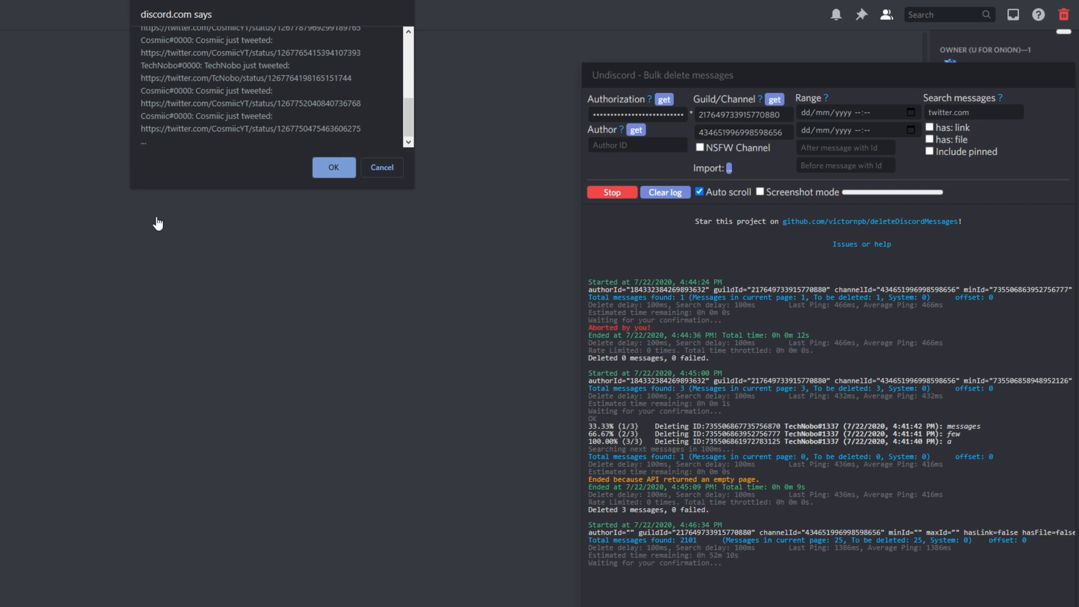
{"action": "mouse_move", "coordinate": [525, 331]}
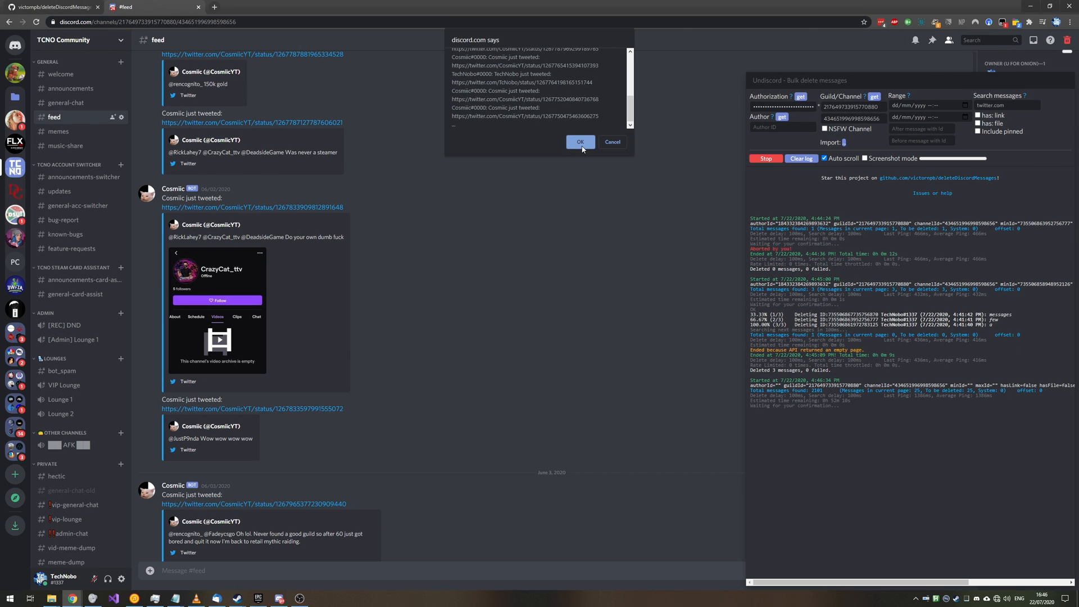
{"action": "left_click", "coordinate": [579, 141]}
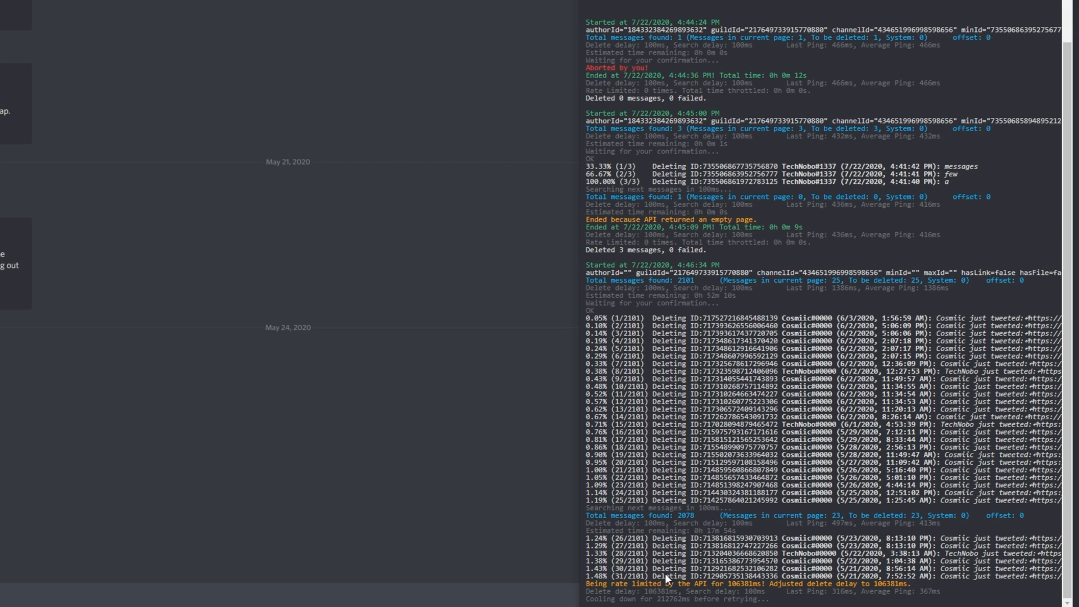
{"action": "mouse_move", "coordinate": [691, 582]}
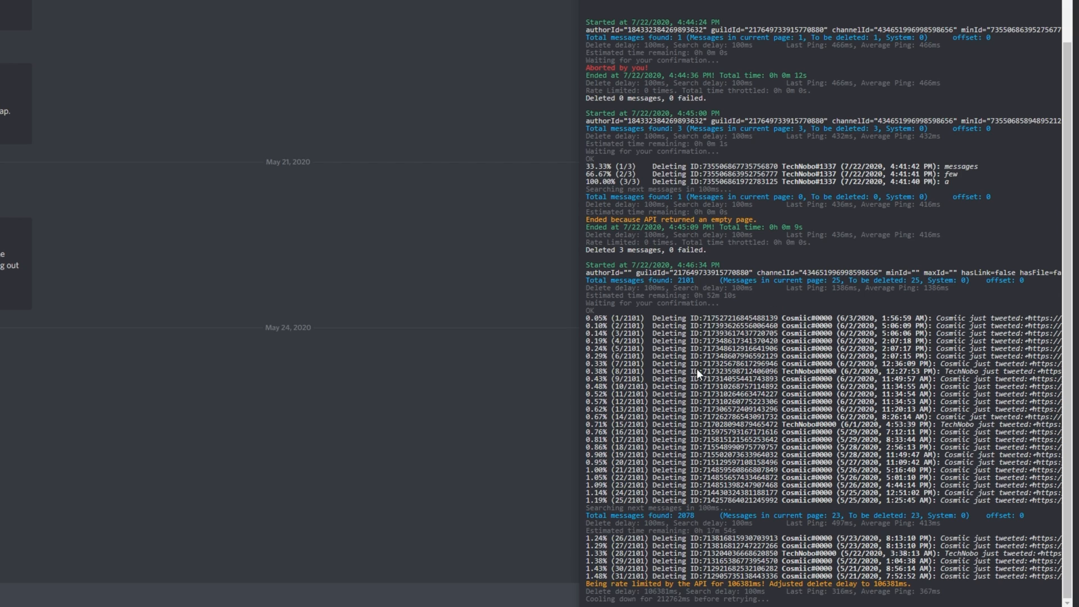
{"action": "mouse_move", "coordinate": [837, 329]}
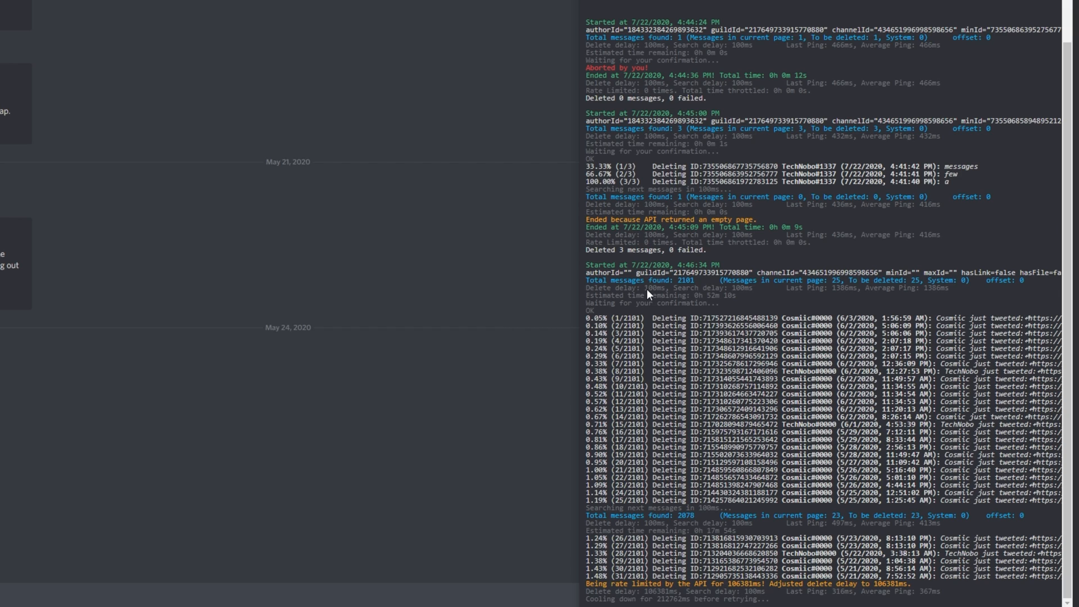
{"action": "mouse_move", "coordinate": [650, 295]}
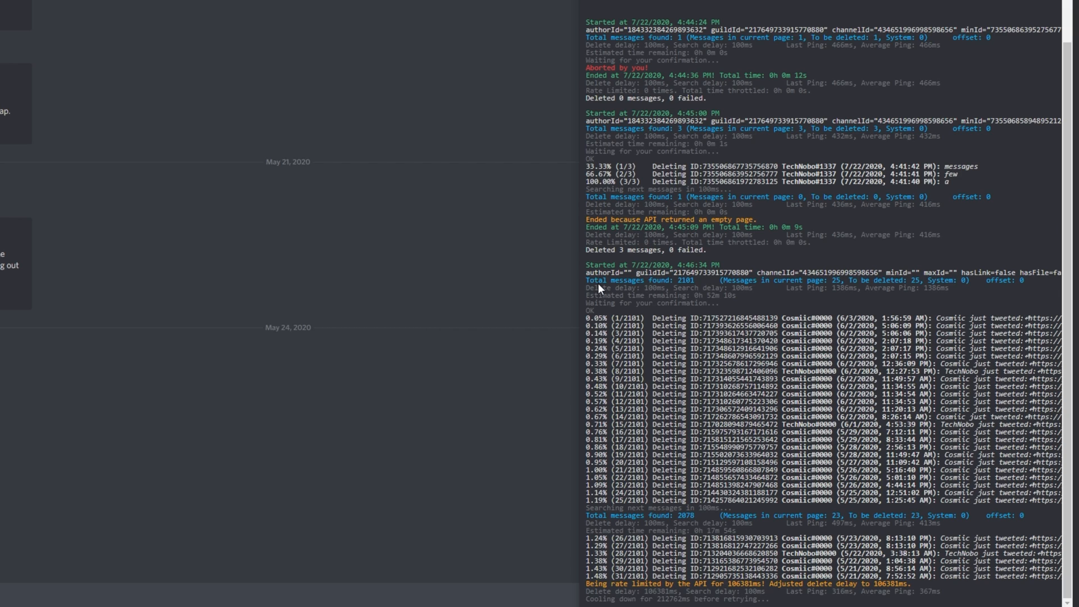
{"action": "mouse_move", "coordinate": [735, 573]}
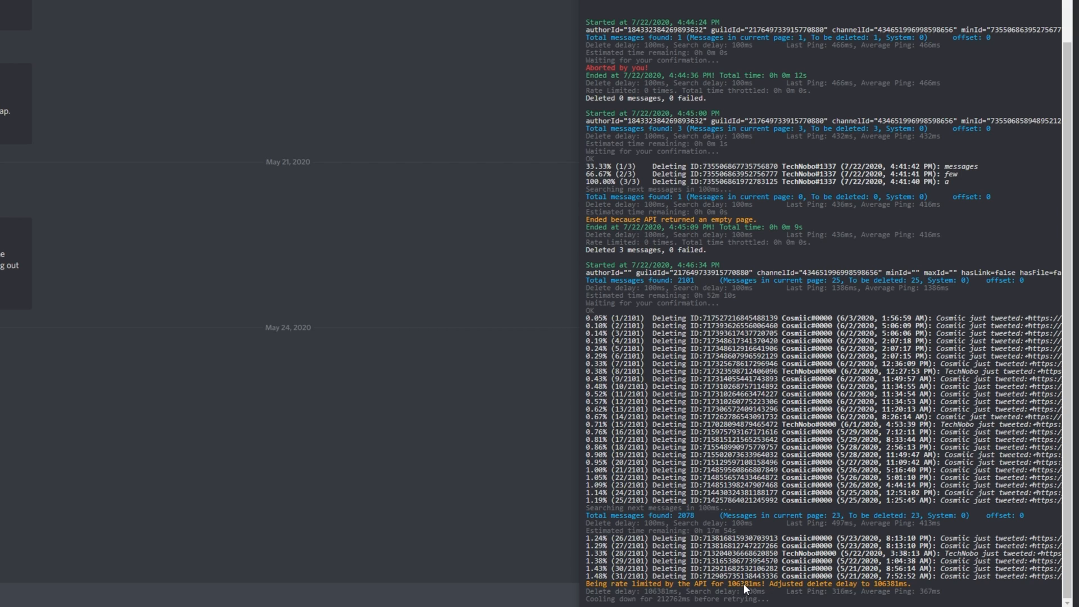
{"action": "mouse_move", "coordinate": [772, 584]}
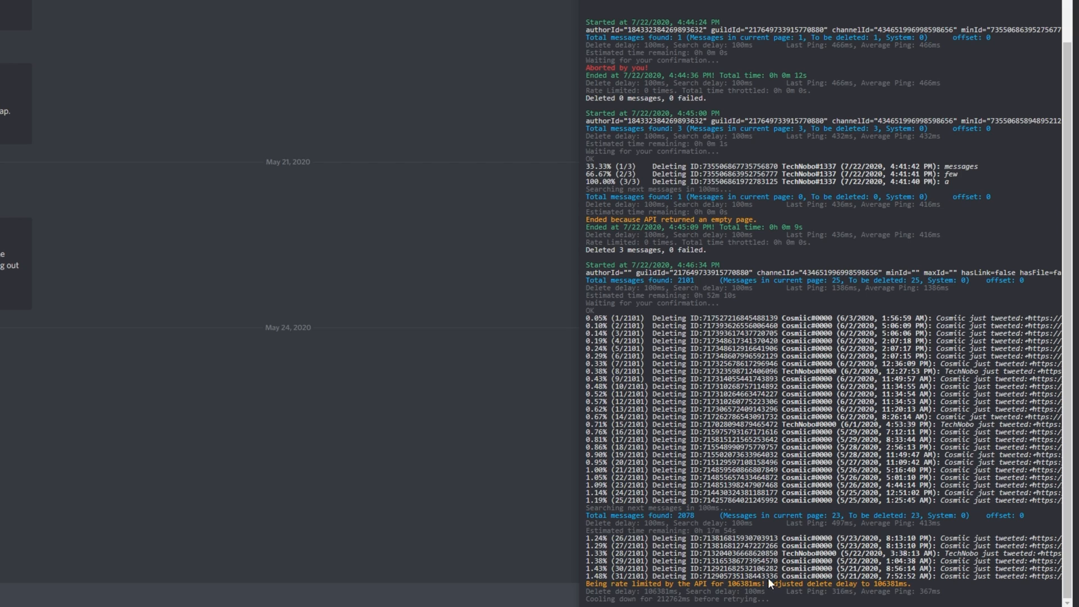
{"action": "mouse_move", "coordinate": [826, 507]}
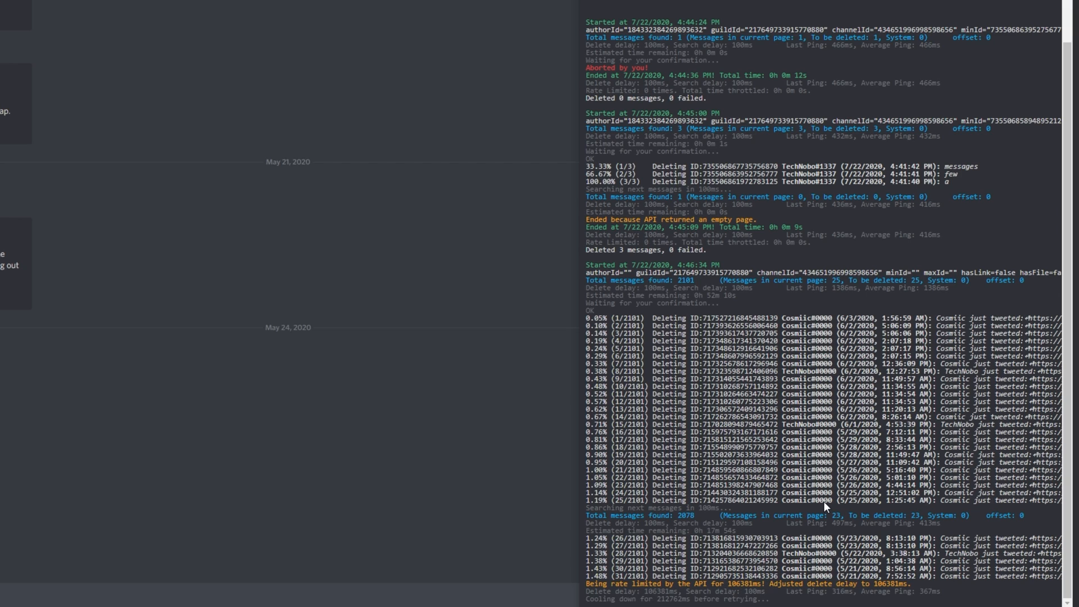
{"action": "mouse_move", "coordinate": [324, 102]}
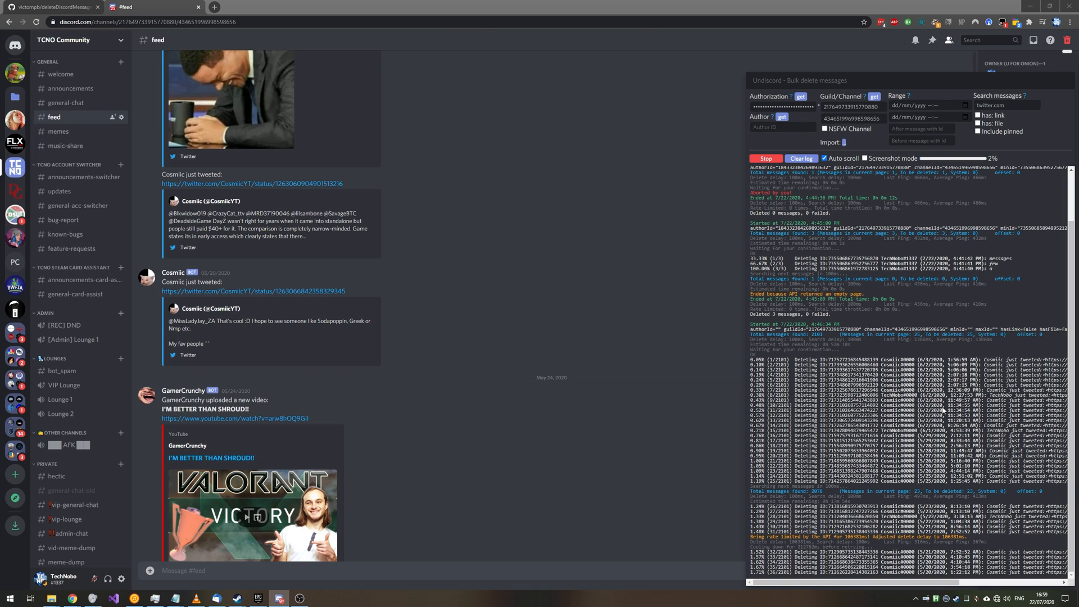
{"action": "mouse_move", "coordinate": [807, 353]}
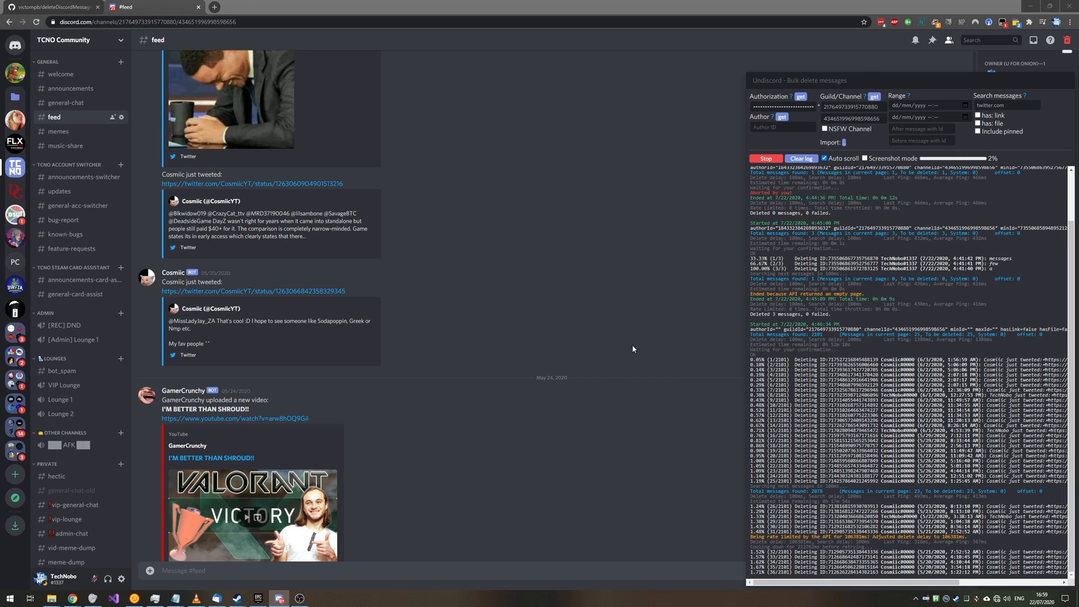
Reload and reopen a fresh Undiscord panel with empty log and search text.
{"action": "scroll", "scroll_direction": "down", "scroll_amount": 3}
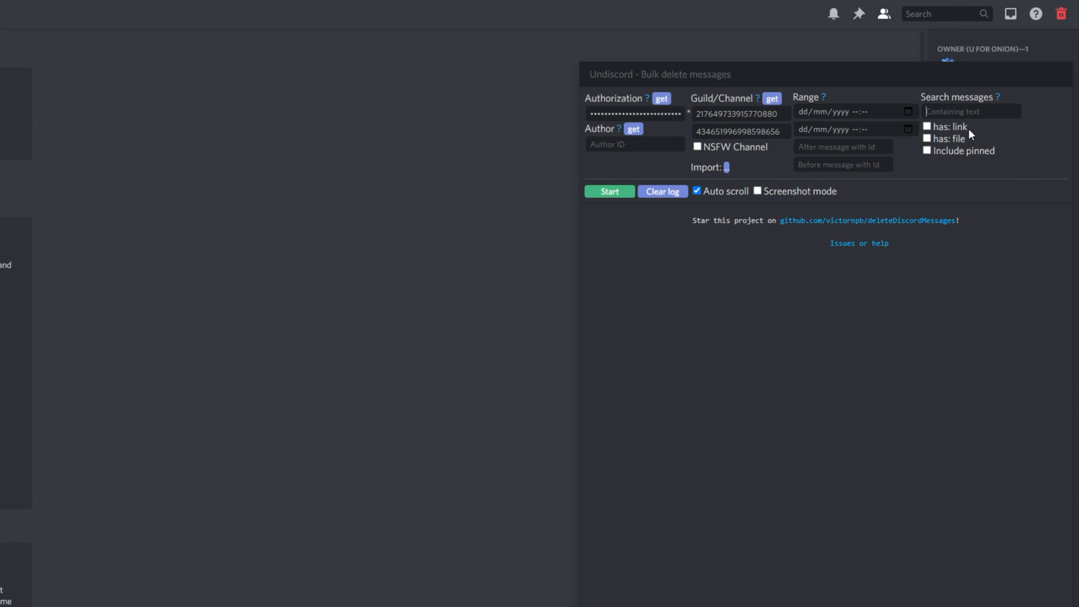
Re-enter 'twitter.com', then start and confirm deleting roughly 2066 messages.
{"action": "type", "text": "twitter.com"}
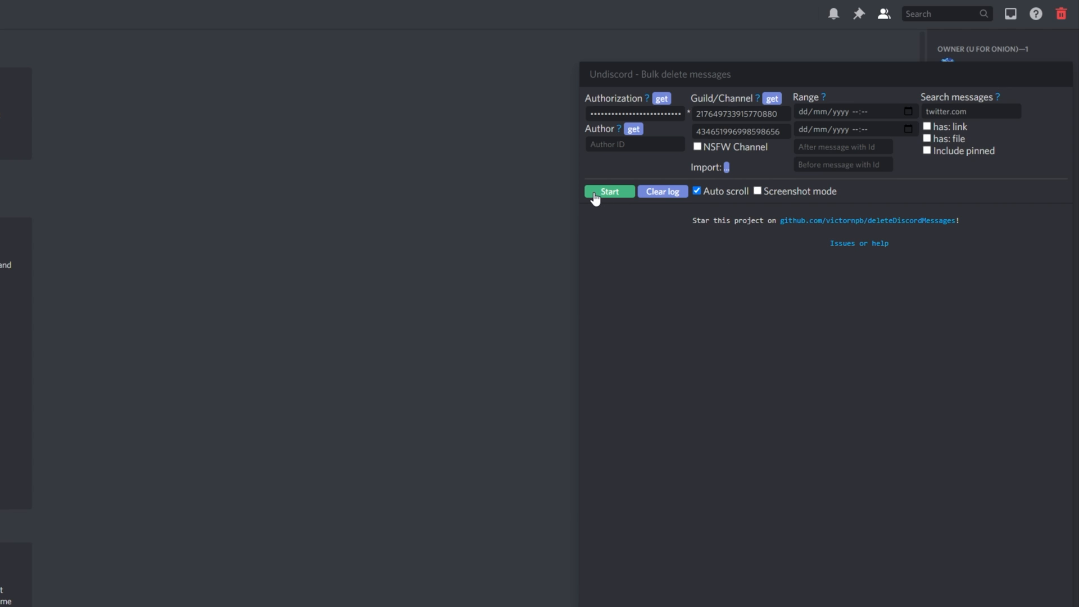
{"action": "left_click", "coordinate": [608, 191]}
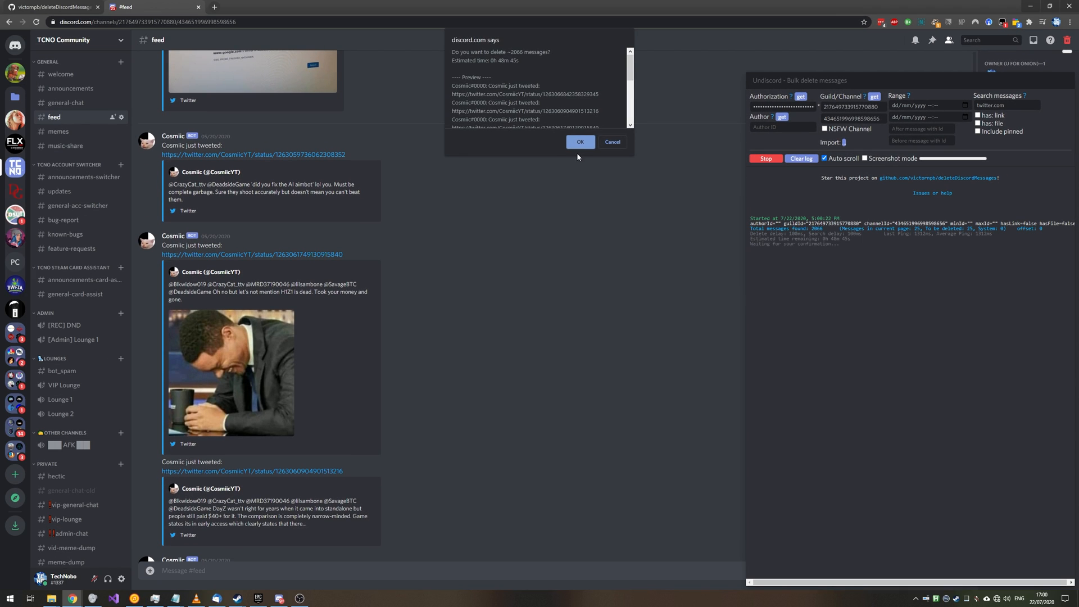
{"action": "left_click", "coordinate": [580, 141]}
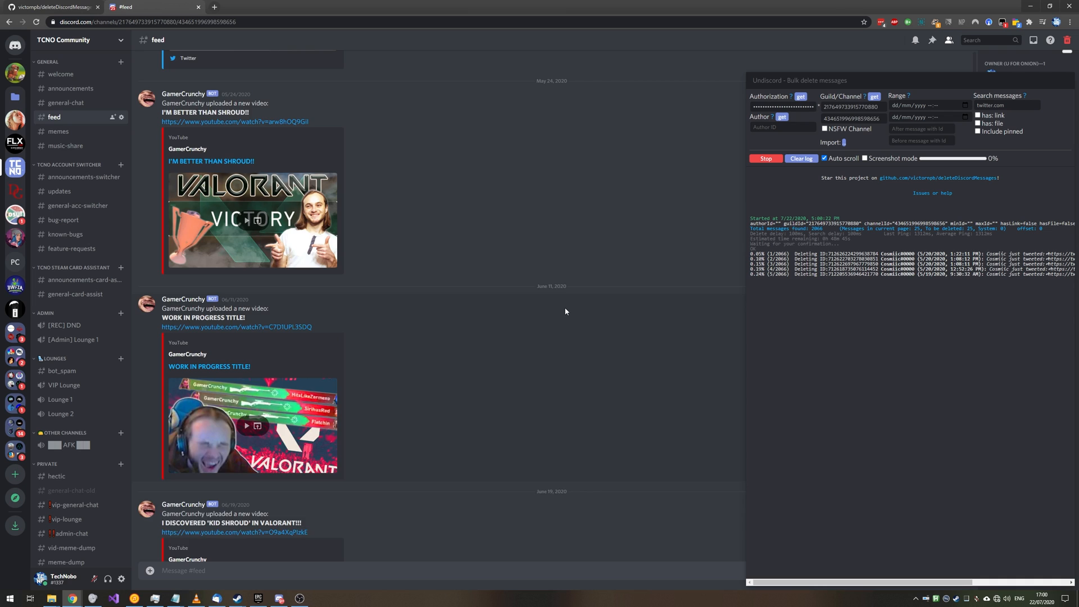
{"action": "scroll", "scroll_direction": "down", "scroll_amount": 3}
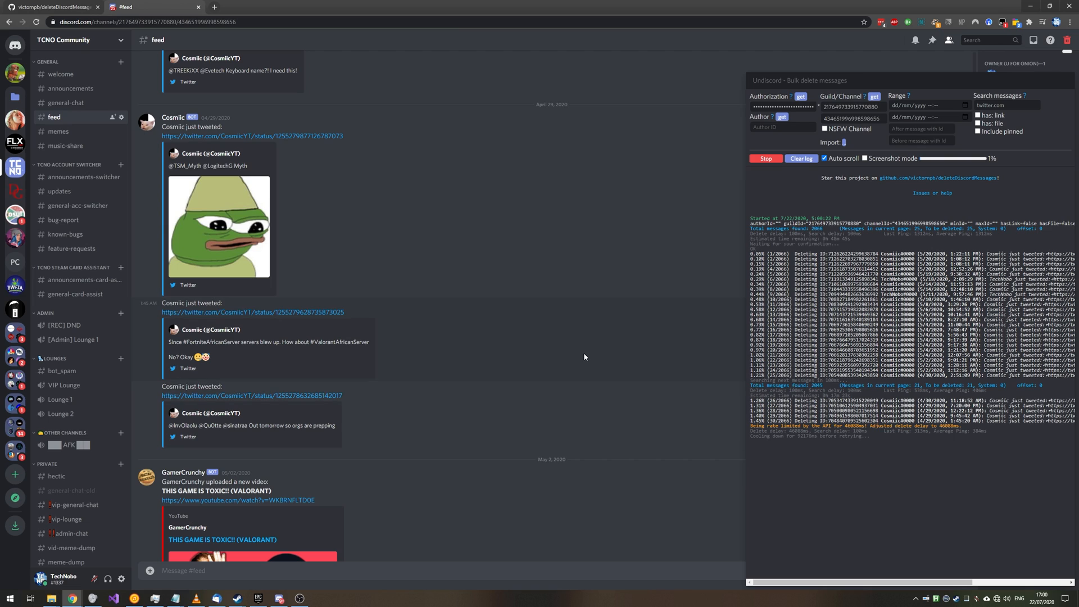
{"action": "mouse_move", "coordinate": [493, 330]}
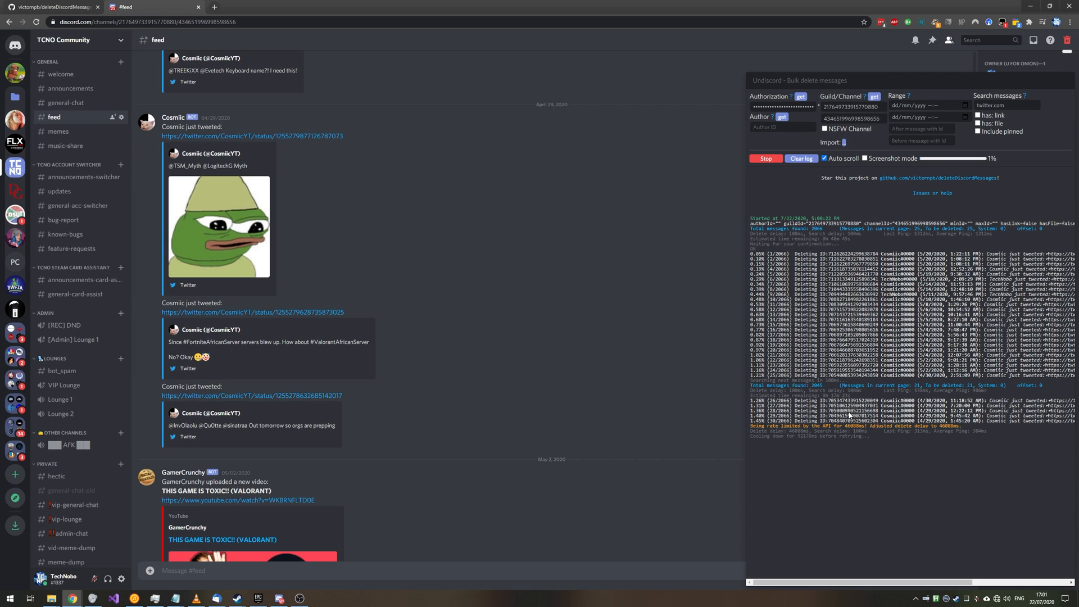
{"action": "mouse_move", "coordinate": [799, 342]}
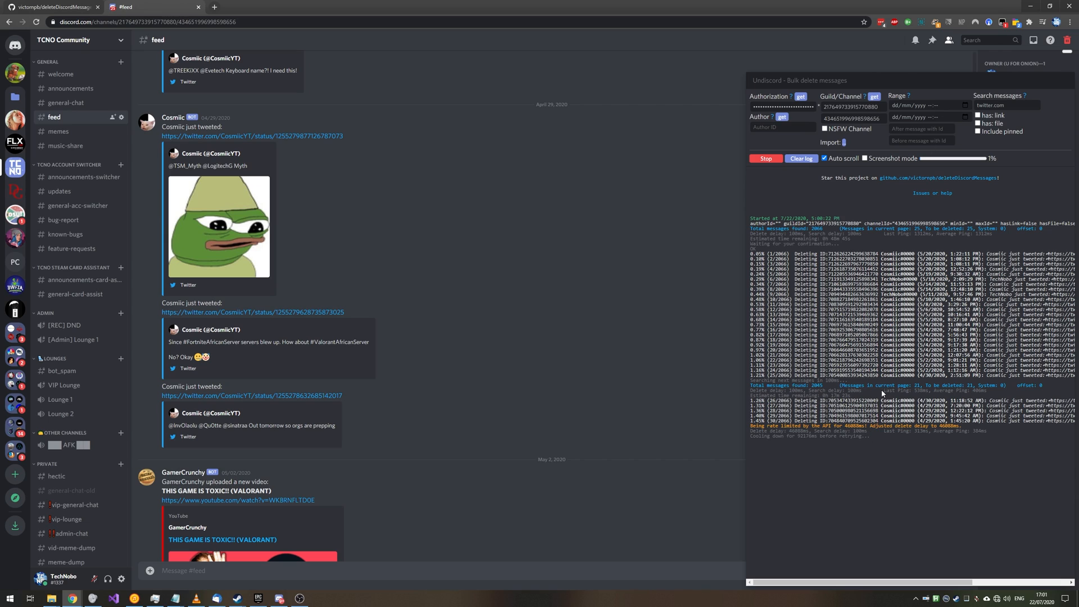
{"action": "mouse_move", "coordinate": [904, 210]}
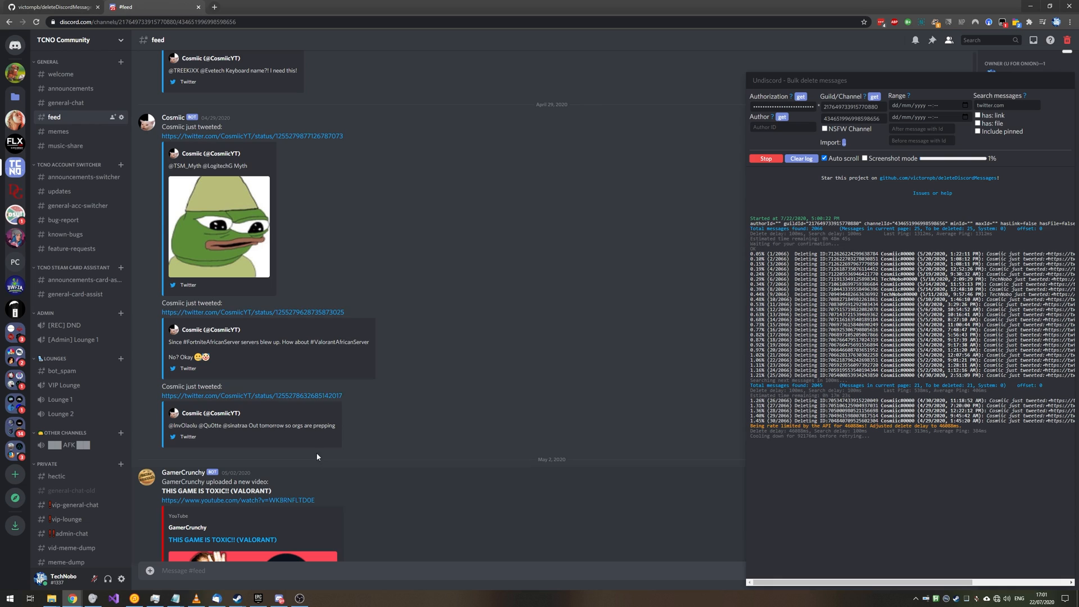
{"action": "mouse_move", "coordinate": [437, 334]}
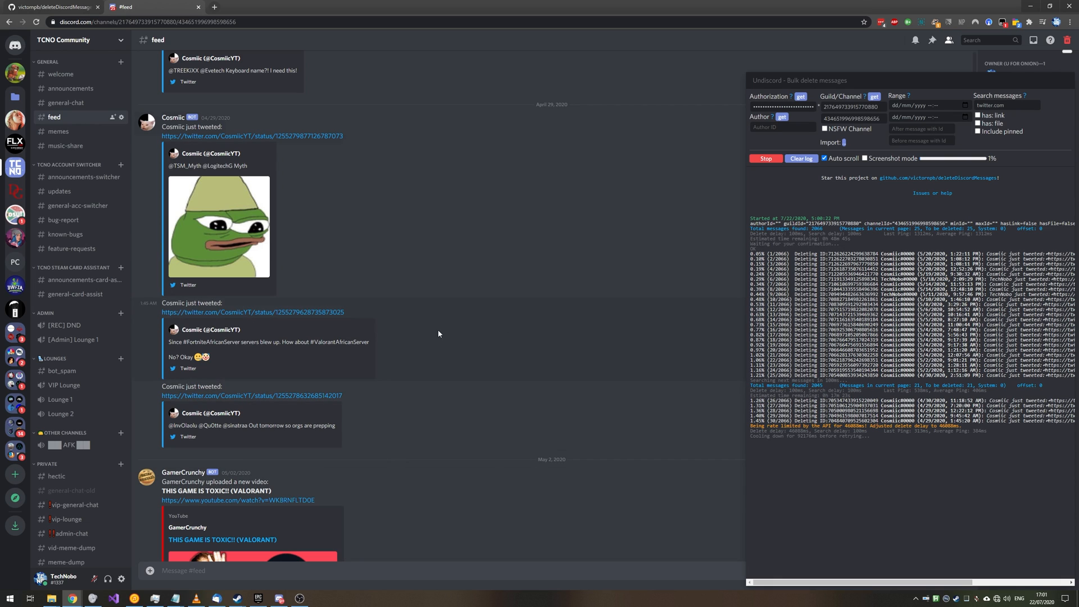
{"action": "scroll", "scroll_direction": "down", "scroll_amount": 3}
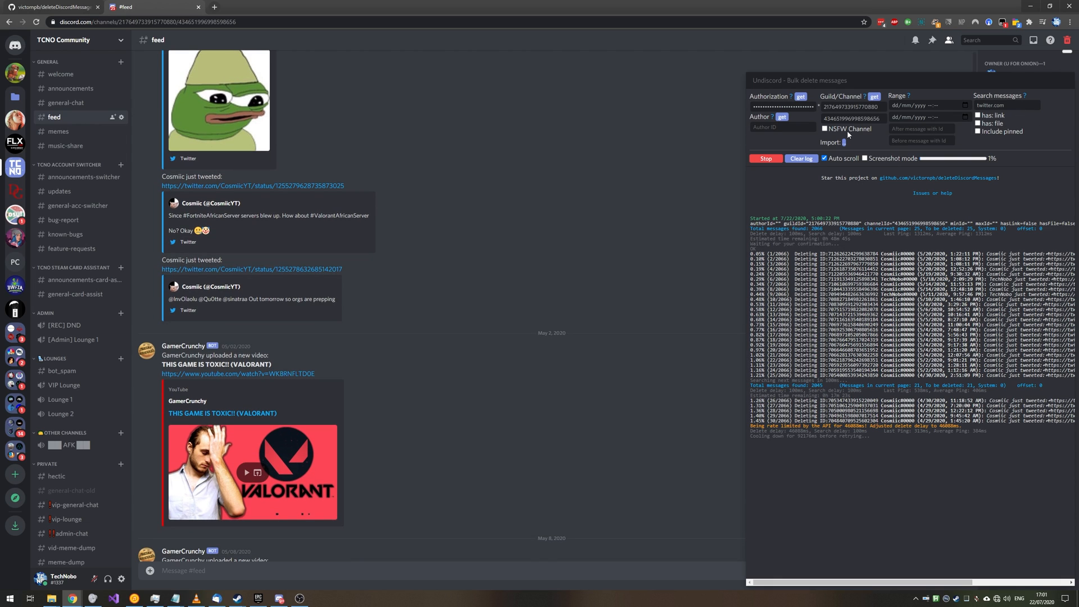
{"action": "mouse_move", "coordinate": [296, 281]}
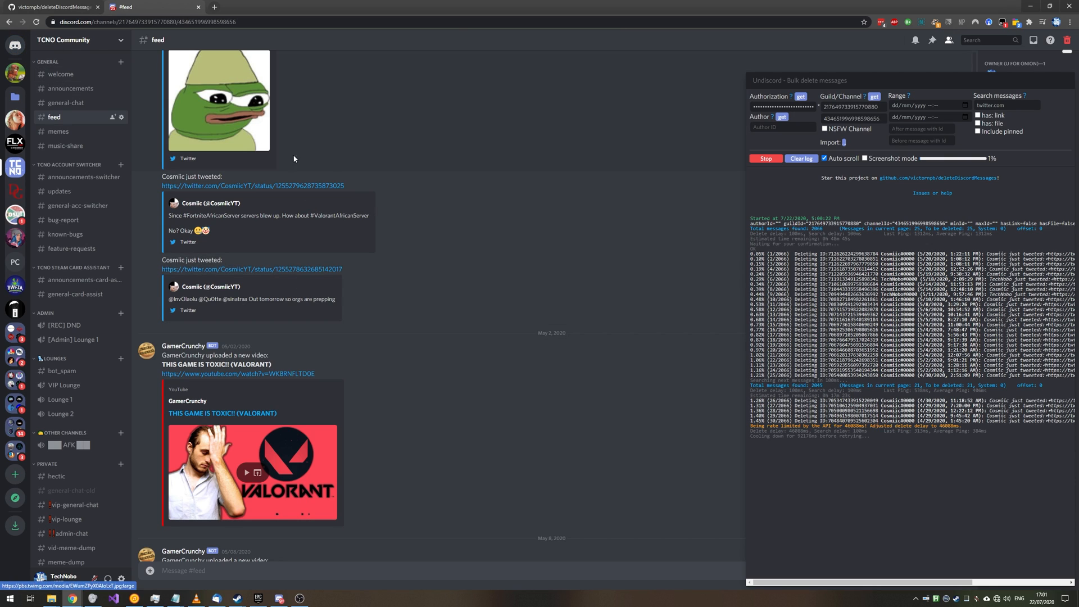
{"action": "mouse_move", "coordinate": [339, 250]}
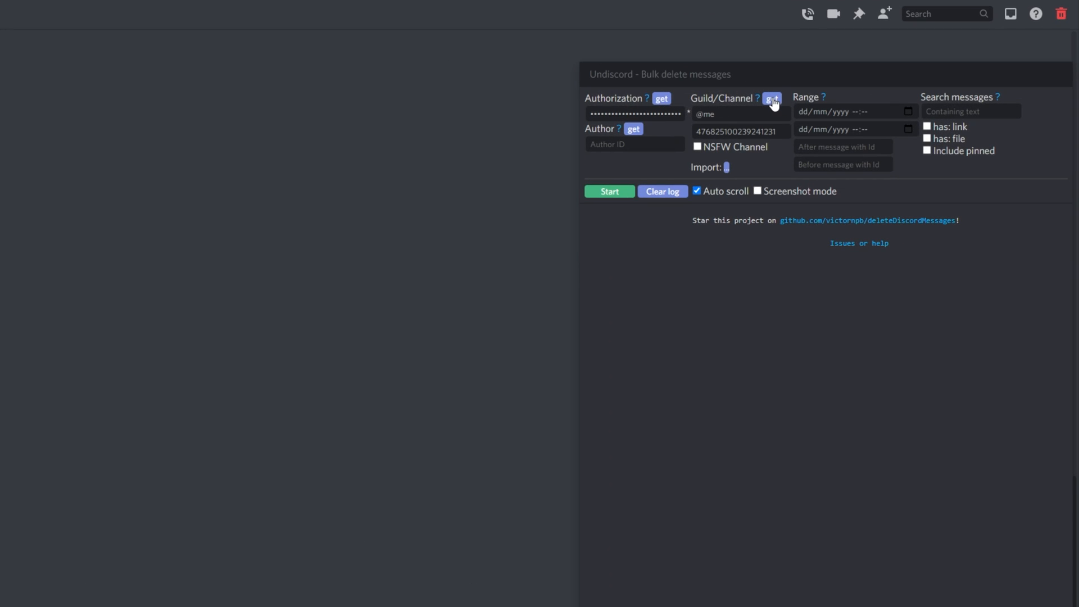
Fill the Author field with your own user ID 184332384...9893632 for the DM.
{"action": "type", "text": "184332384...9893632"}
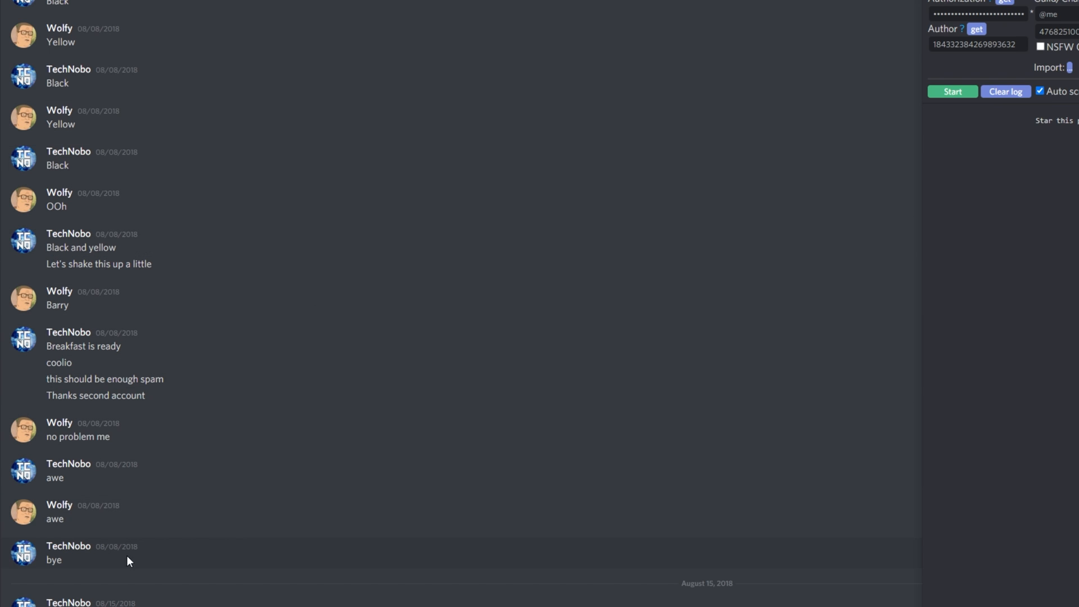
{"action": "mouse_move", "coordinate": [54, 560]}
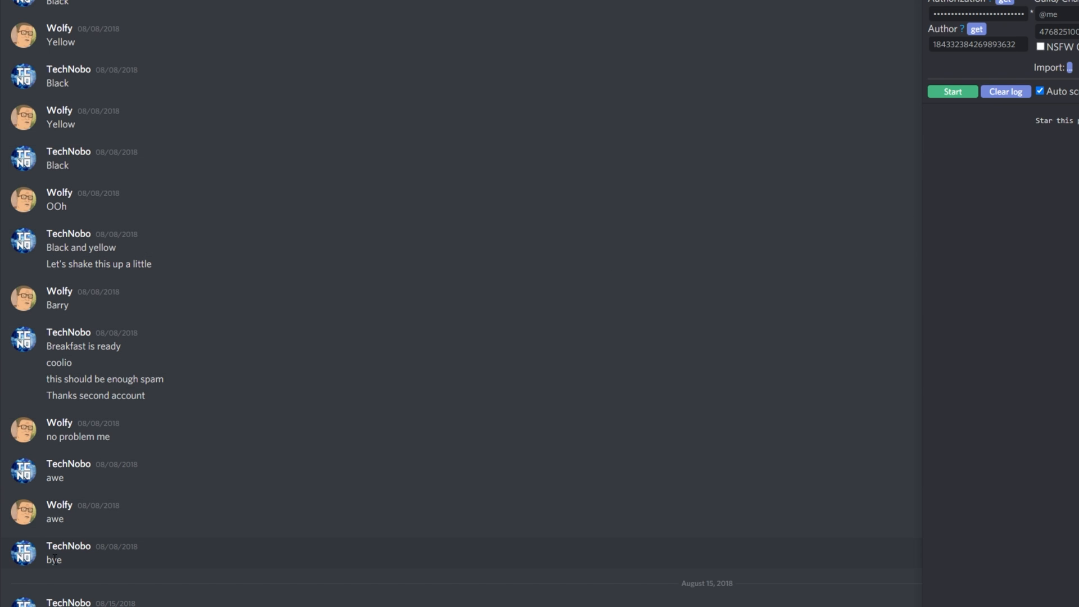
{"action": "mouse_move", "coordinate": [596, 115]}
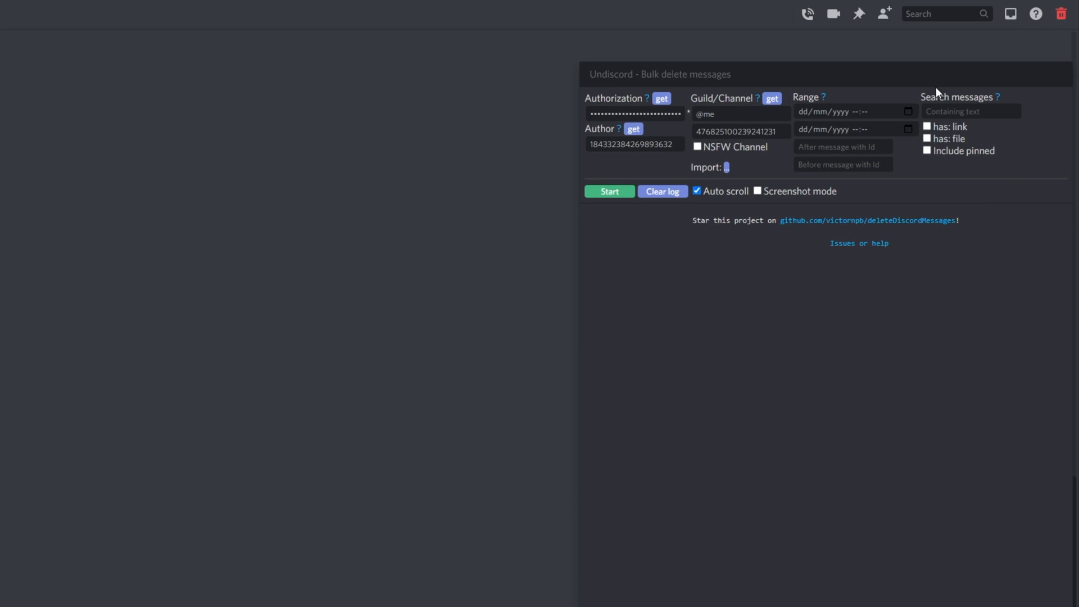
{"action": "mouse_move", "coordinate": [710, 107]}
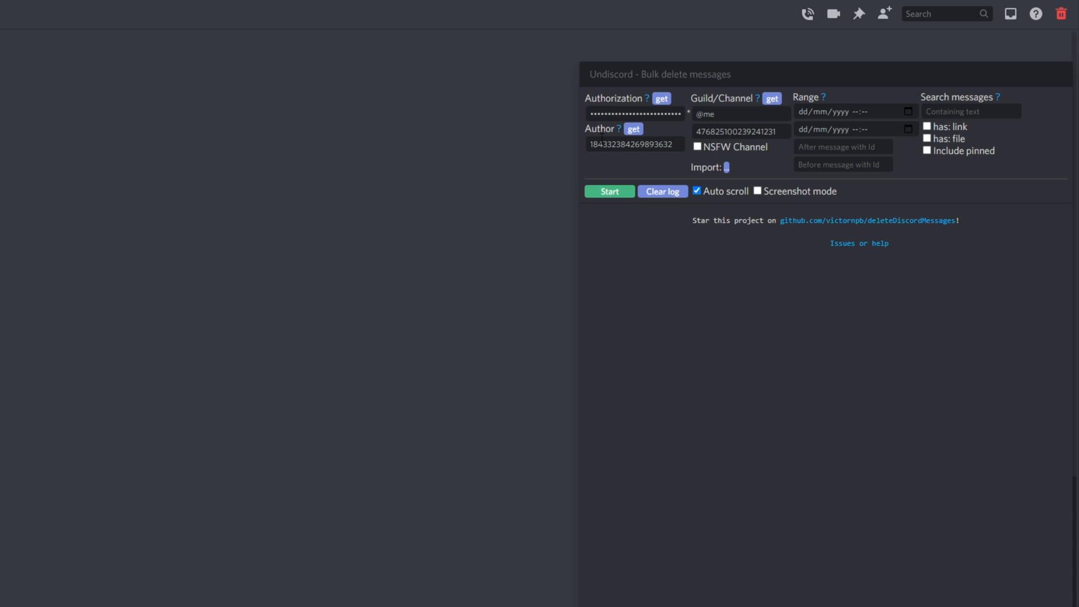
Run the deletion of your own DM messages and halt it after 15 deletions.
{"action": "left_click", "coordinate": [609, 191]}
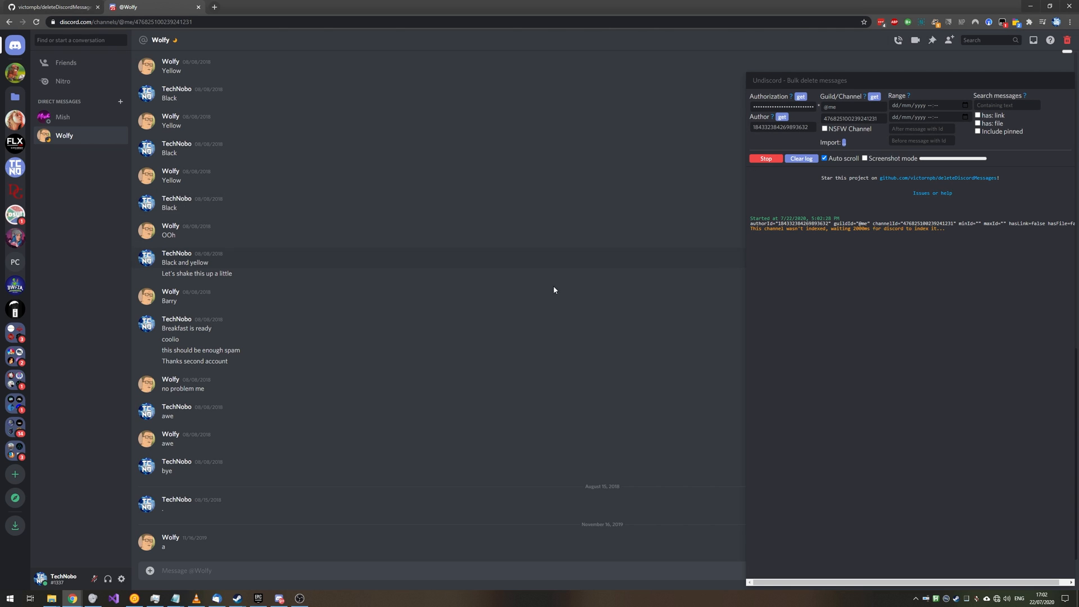
{"action": "mouse_move", "coordinate": [636, 156]}
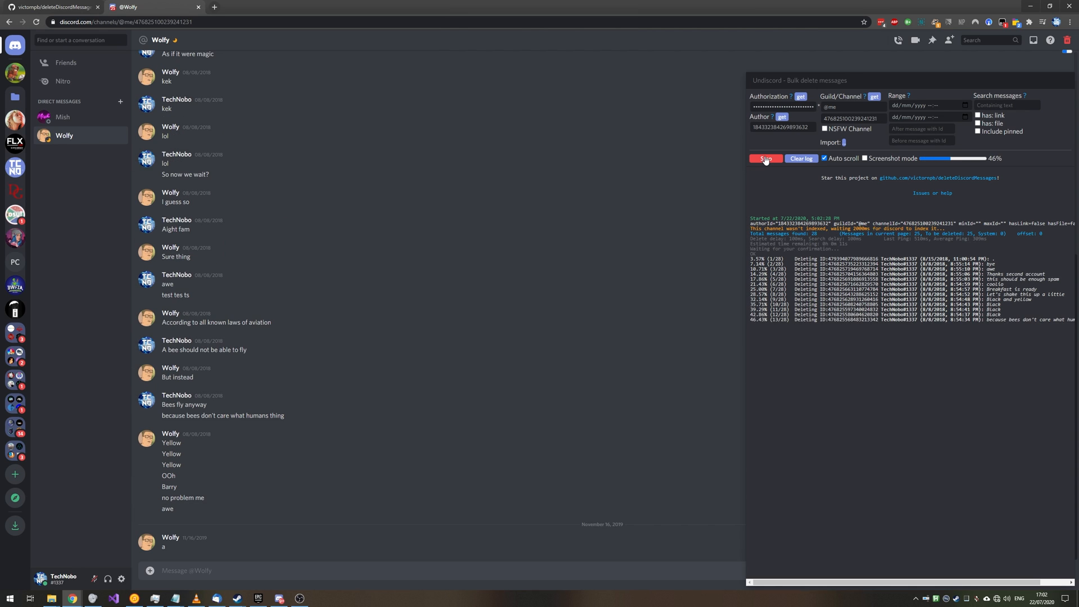
{"action": "left_click", "coordinate": [765, 158]}
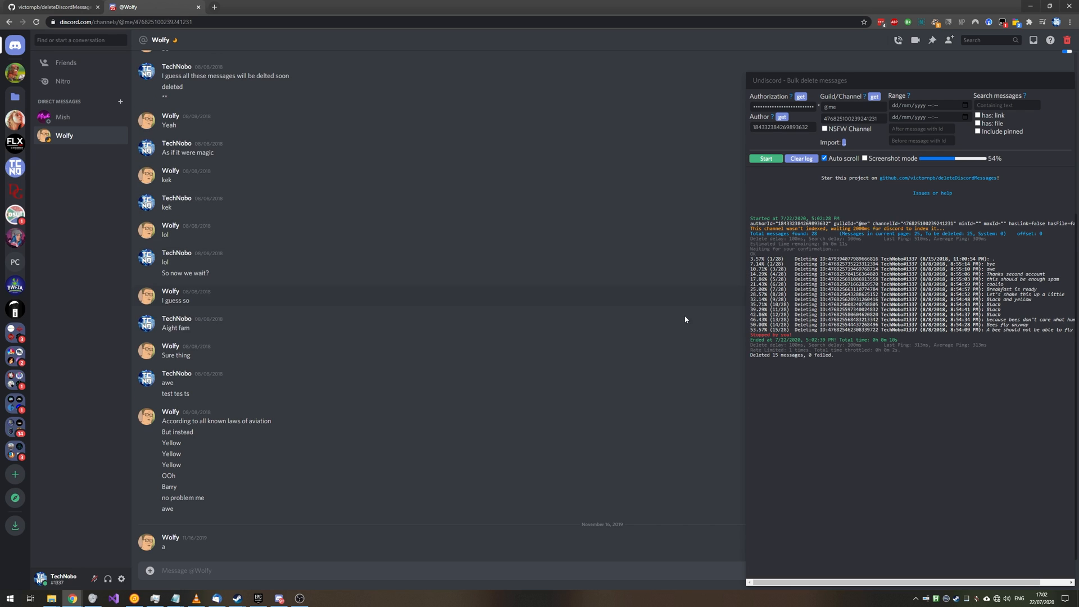
{"action": "mouse_move", "coordinate": [370, 389]}
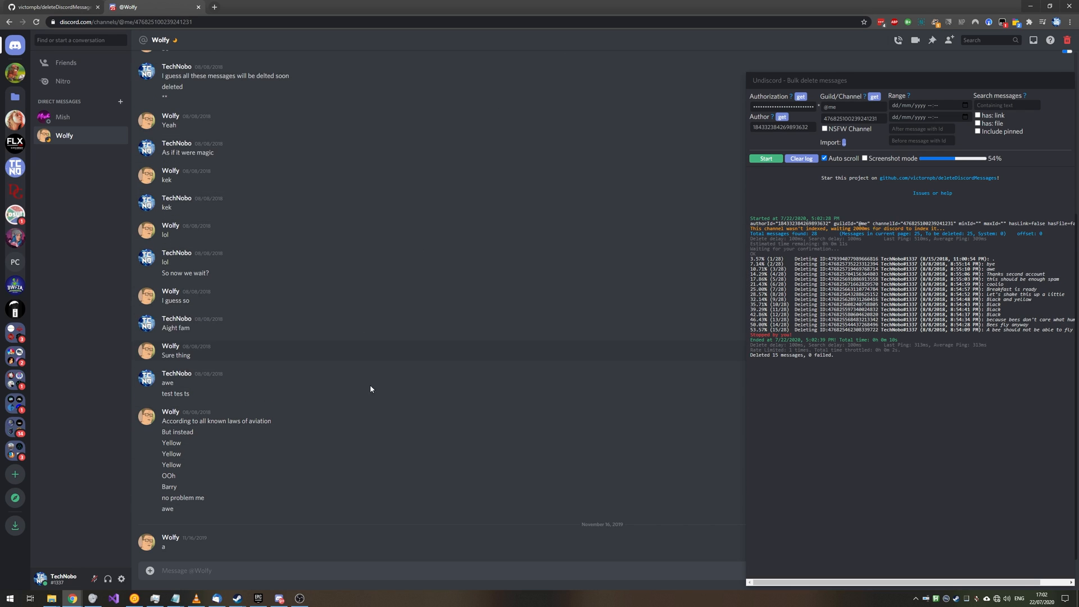
{"action": "mouse_move", "coordinate": [239, 393]}
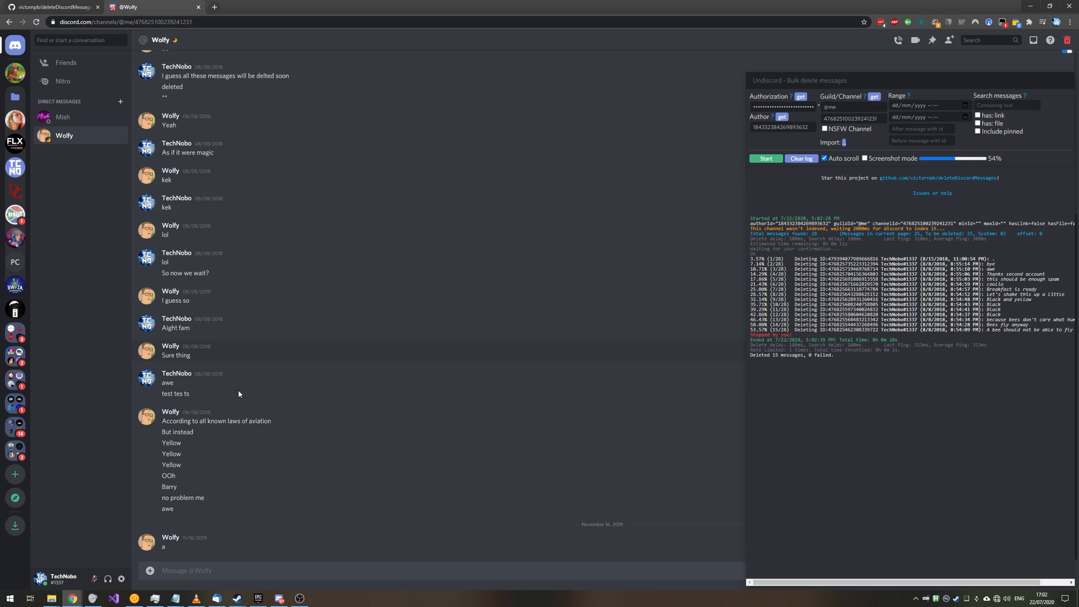
{"action": "mouse_move", "coordinate": [286, 462]}
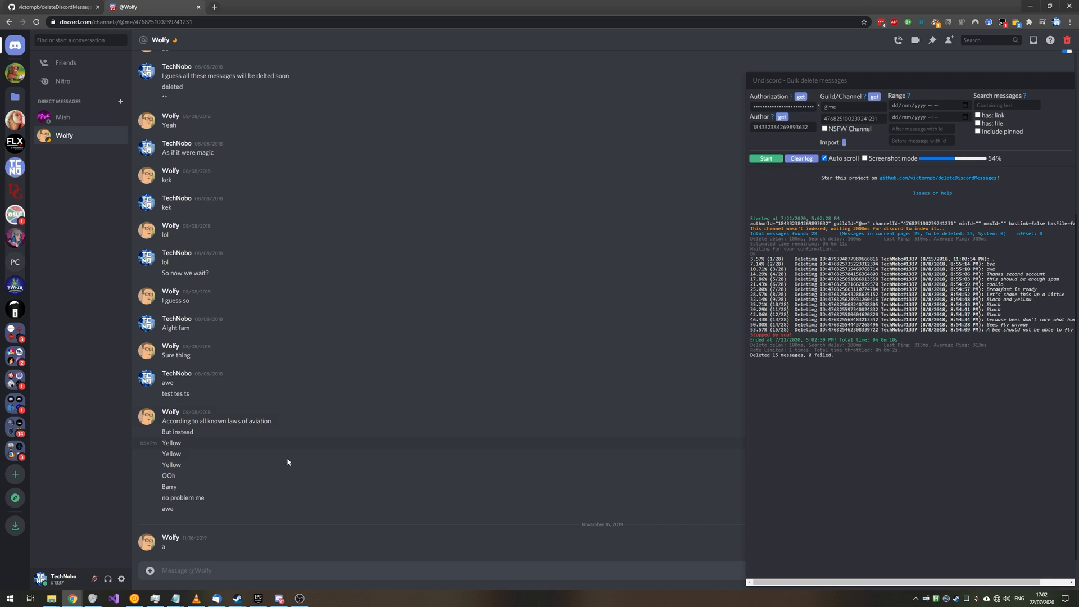
{"action": "mouse_move", "coordinate": [583, 377]}
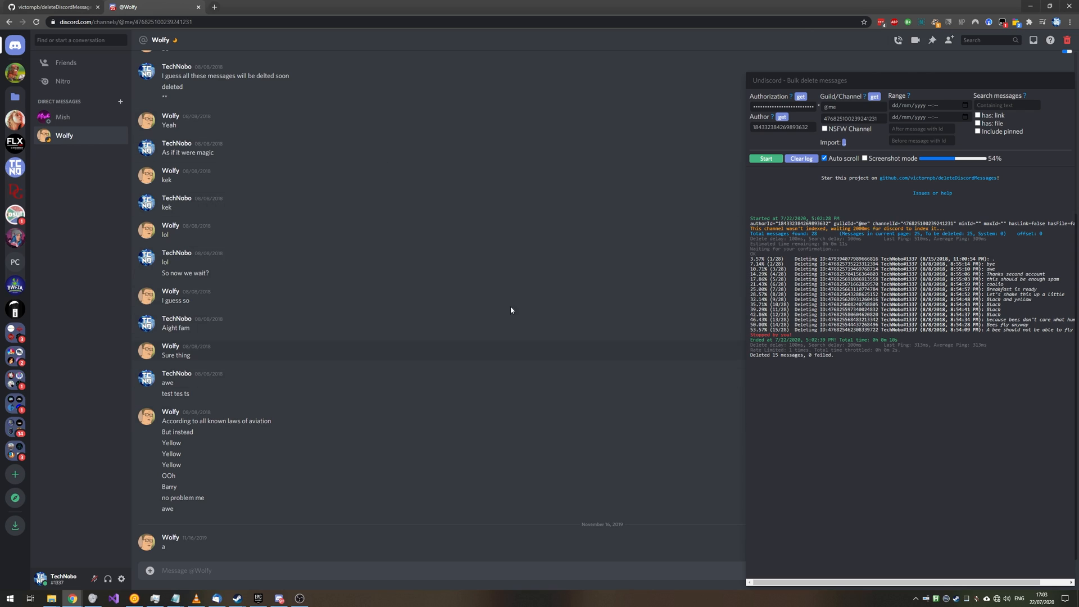
{"action": "mouse_move", "coordinate": [279, 305]}
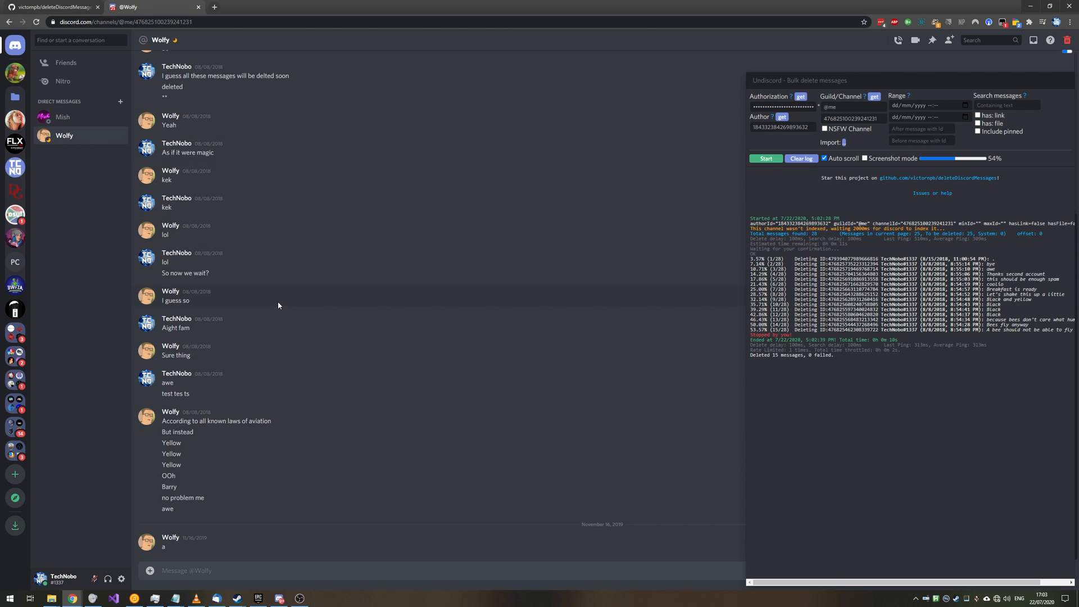
{"action": "mouse_move", "coordinate": [521, 299]}
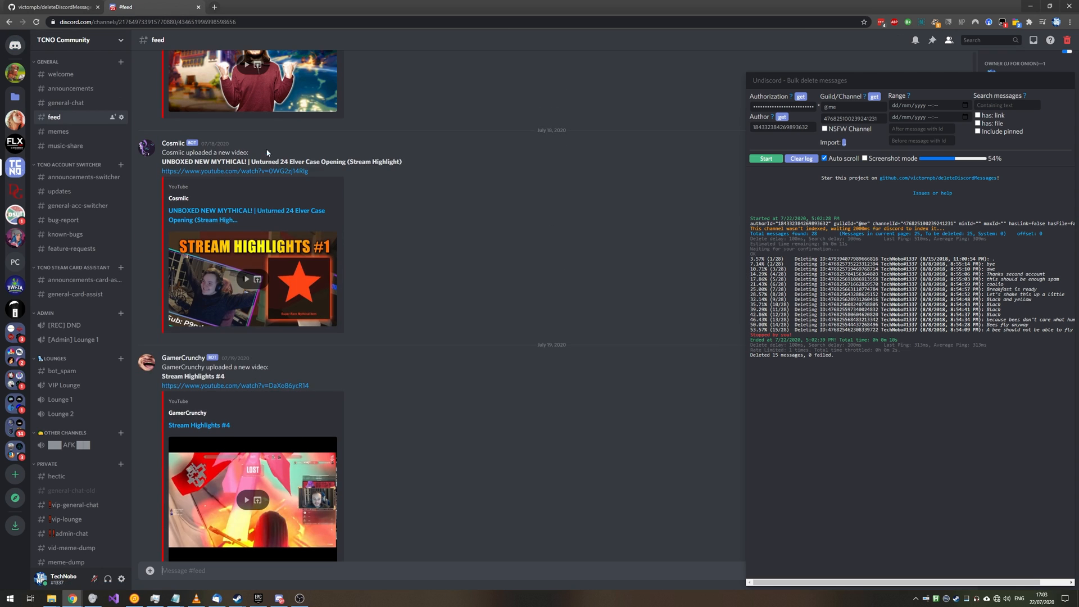
Clear the Author ID so messages from every author in the feed channel match.
{"action": "scroll", "scroll_direction": "down", "scroll_amount": 3}
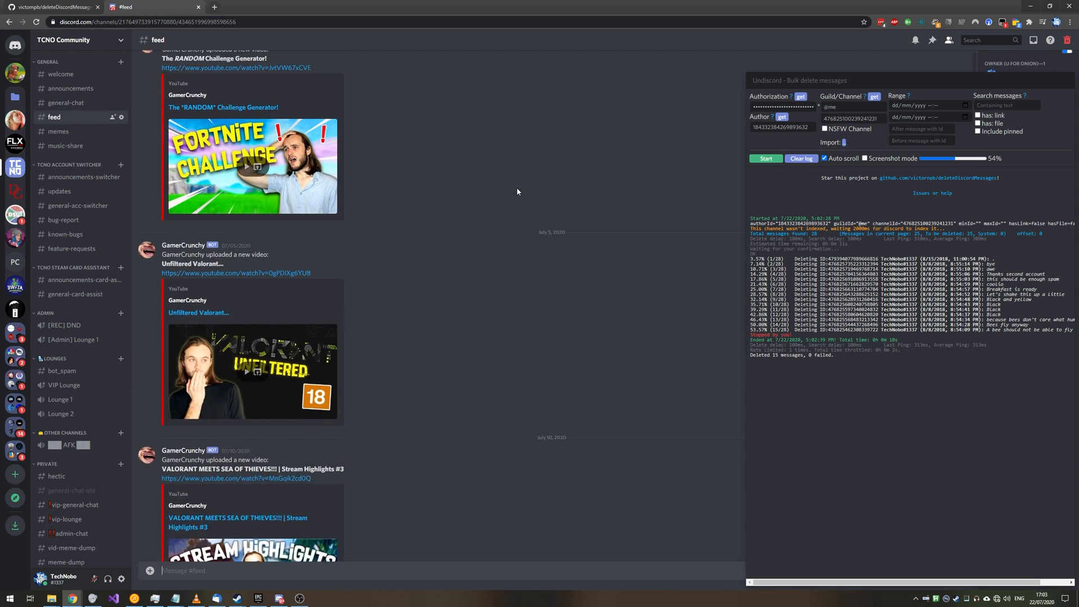
{"action": "scroll", "scroll_direction": "down", "scroll_amount": 3}
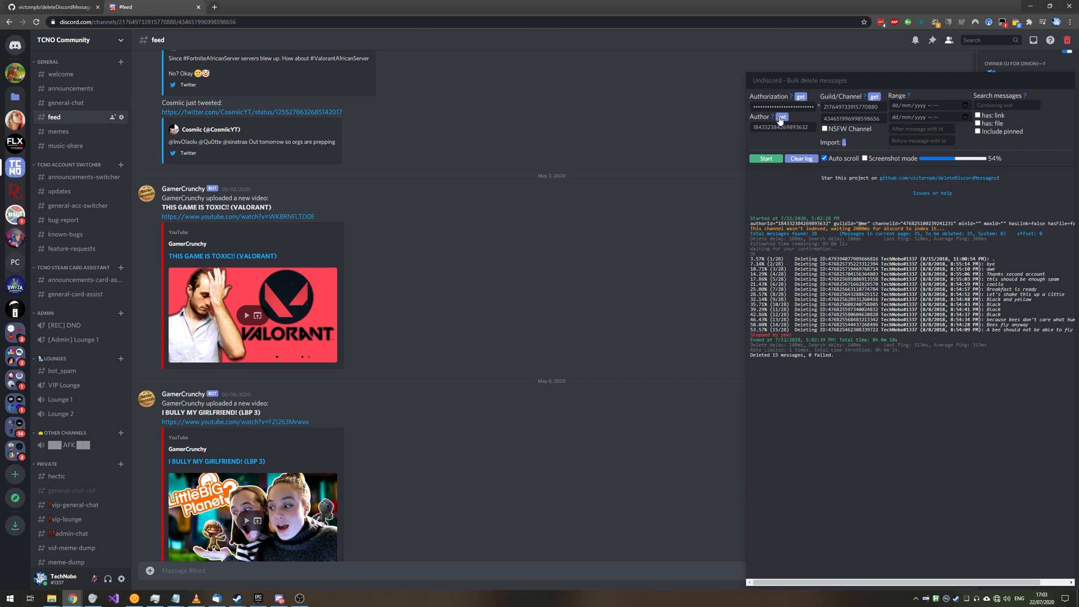
{"action": "left_click", "coordinate": [782, 128]}
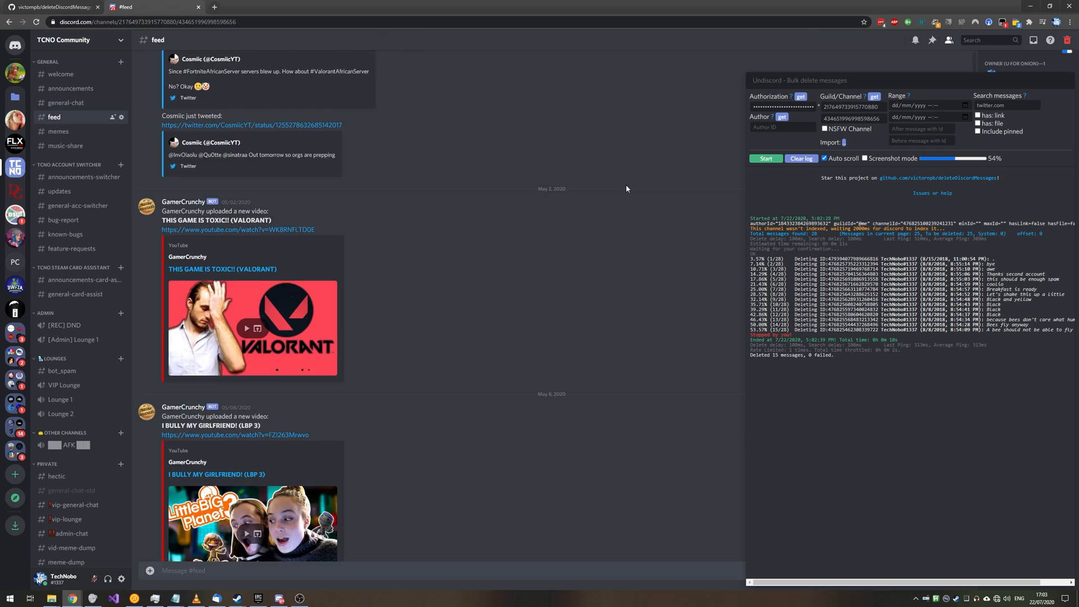
Launch the twitter.com deletion run and confirm it for about 2,037 messages.
{"action": "left_click", "coordinate": [766, 159]}
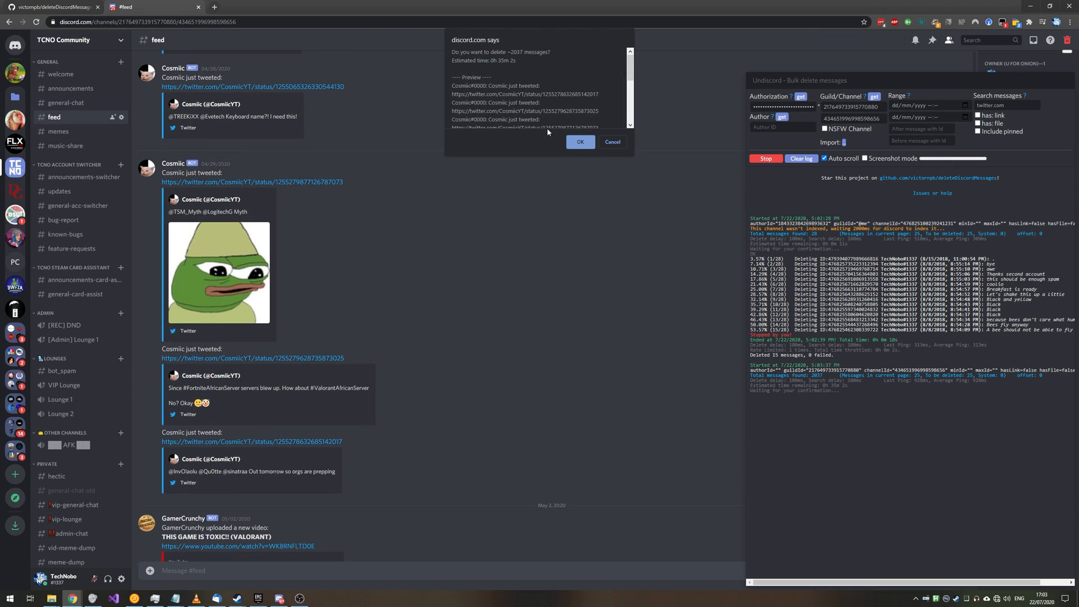
{"action": "left_click", "coordinate": [580, 142]}
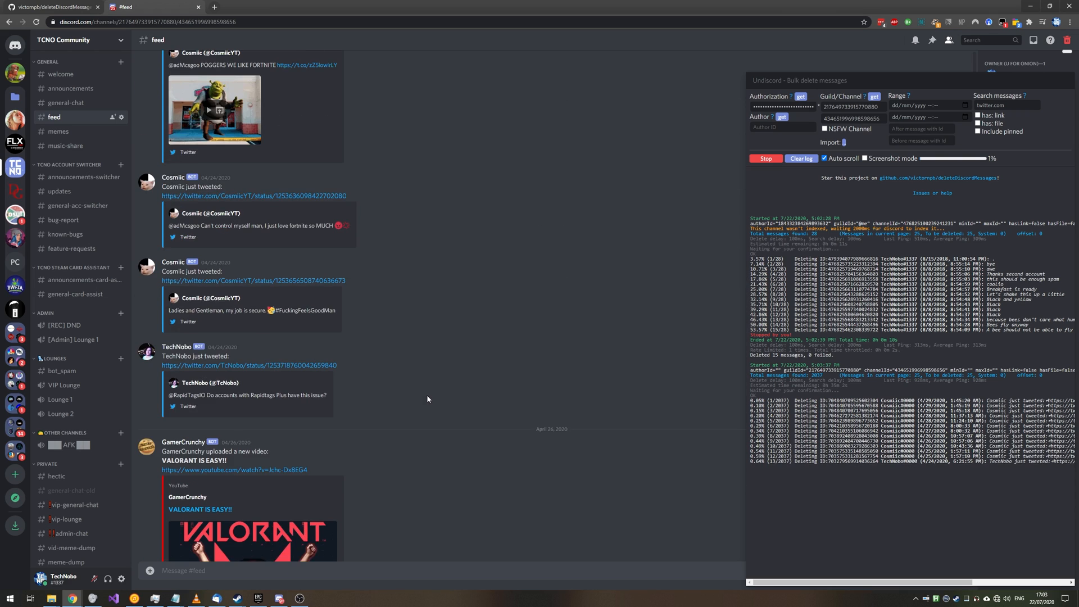
{"action": "scroll", "scroll_direction": "down", "scroll_amount": 3}
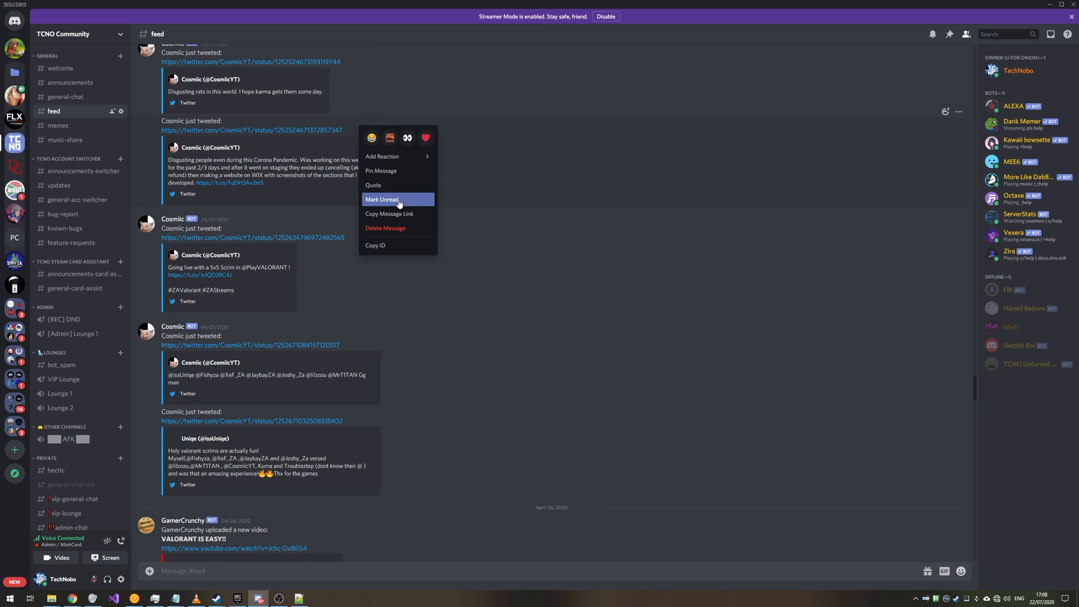
Browse the #feed channel's April 2020 Cosmic tweet posts in the desktop app.
{"action": "left_click", "coordinate": [381, 200]}
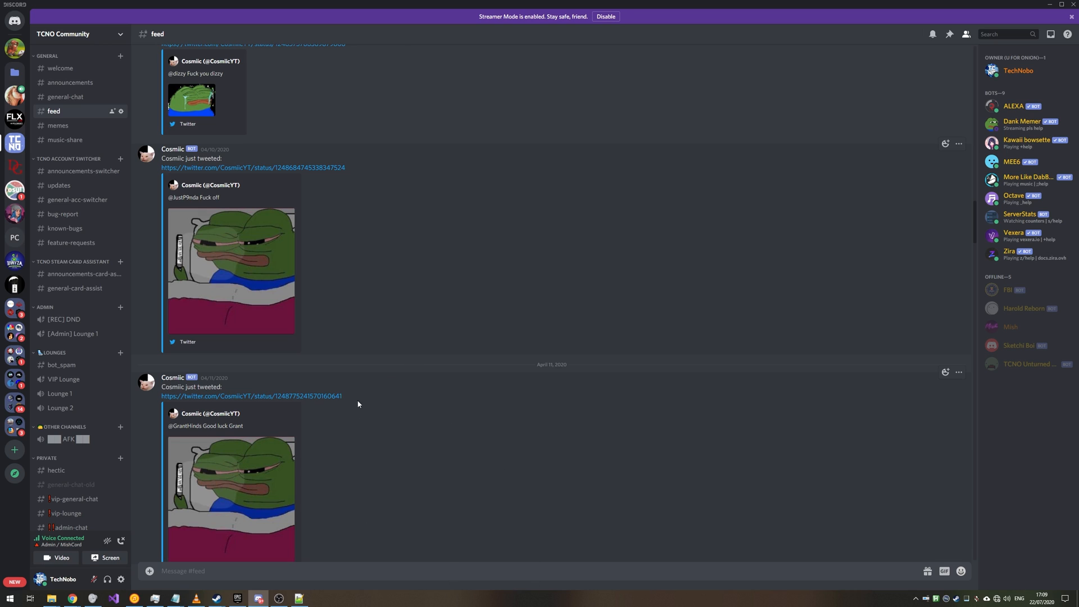
{"action": "scroll", "scroll_direction": "down", "scroll_amount": 3}
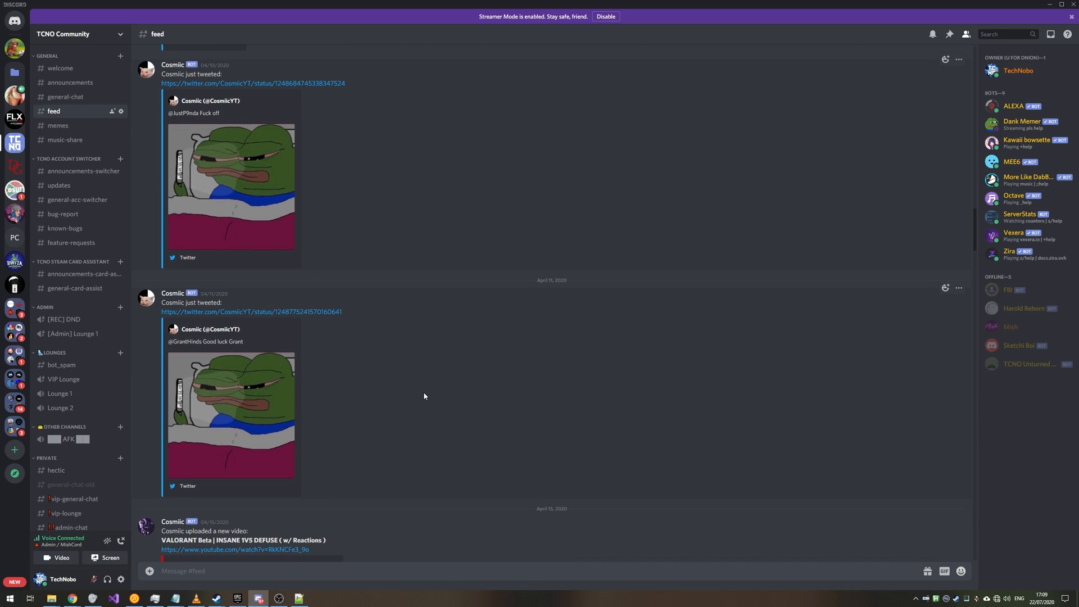
{"action": "mouse_move", "coordinate": [502, 169]}
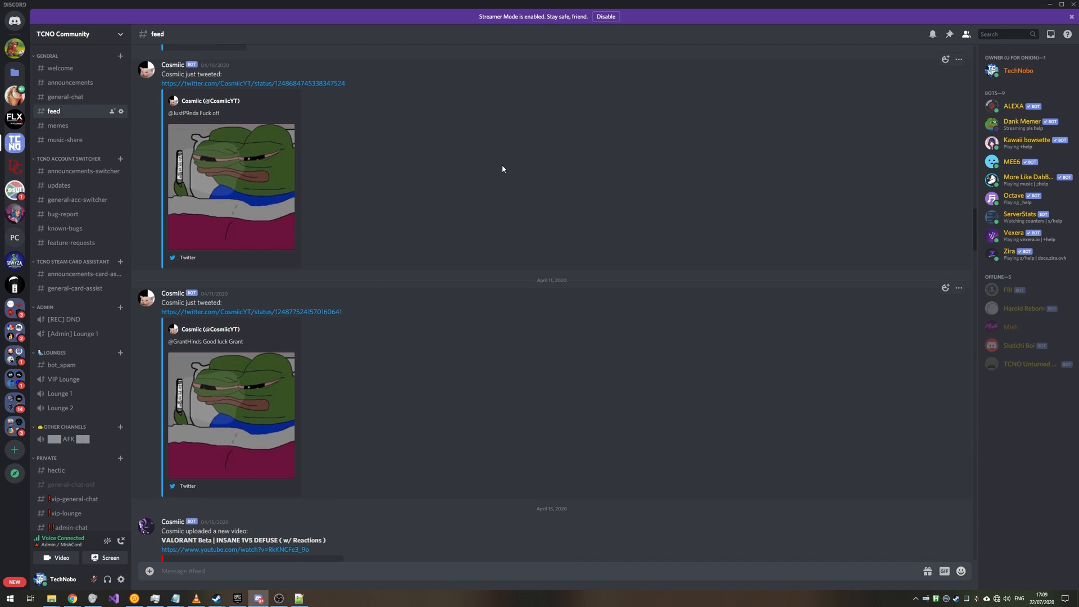
{"action": "mouse_move", "coordinate": [724, 143]}
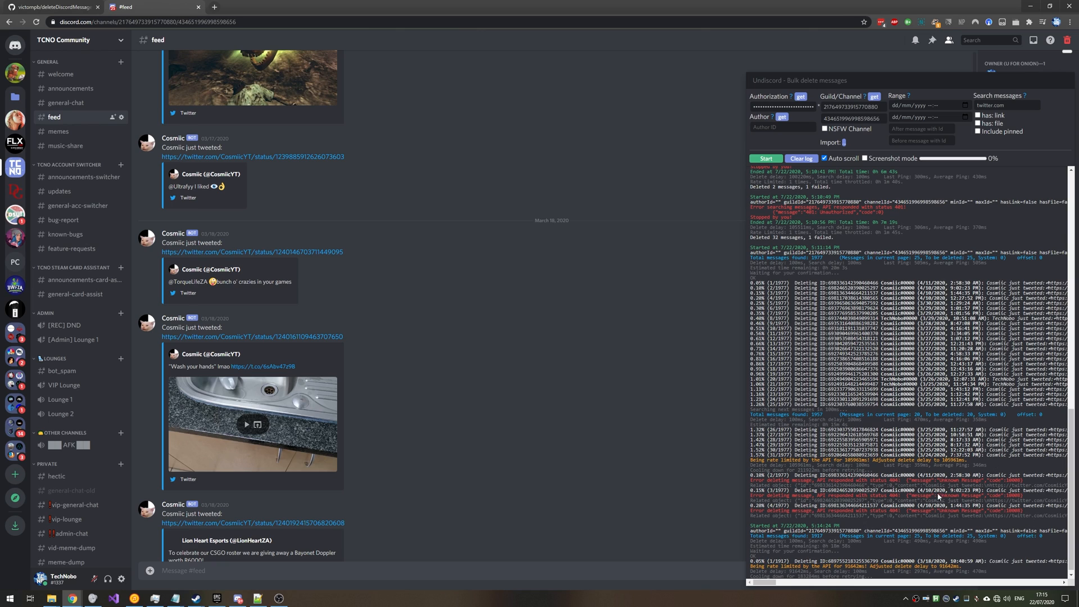
Relaunch the twitter.com deletion and confirm removing the remaining matching messages.
{"action": "scroll", "scroll_direction": "down", "scroll_amount": 3}
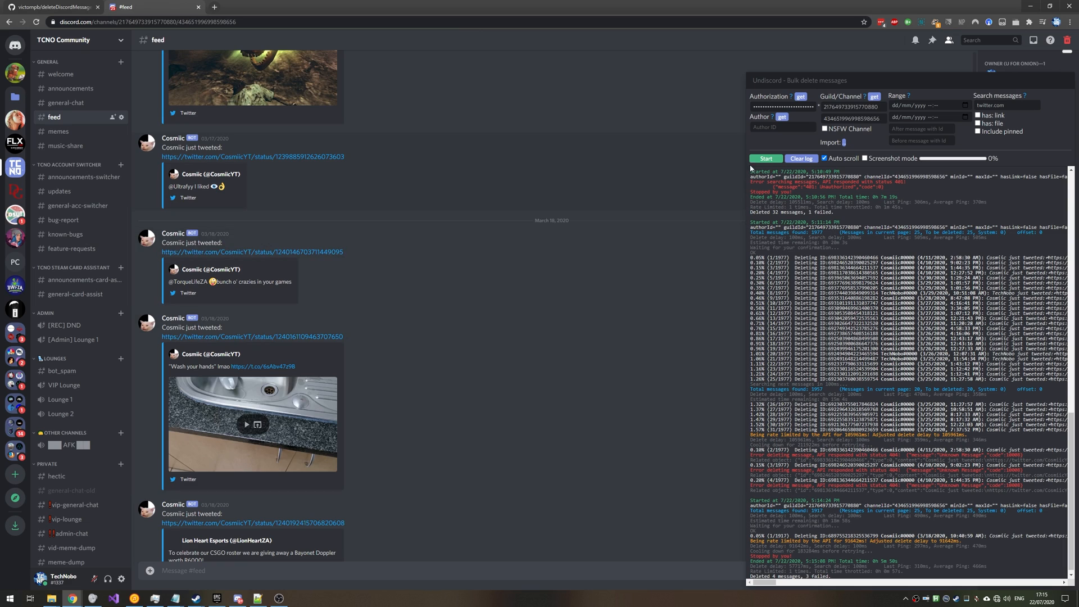
{"action": "left_click", "coordinate": [766, 158]}
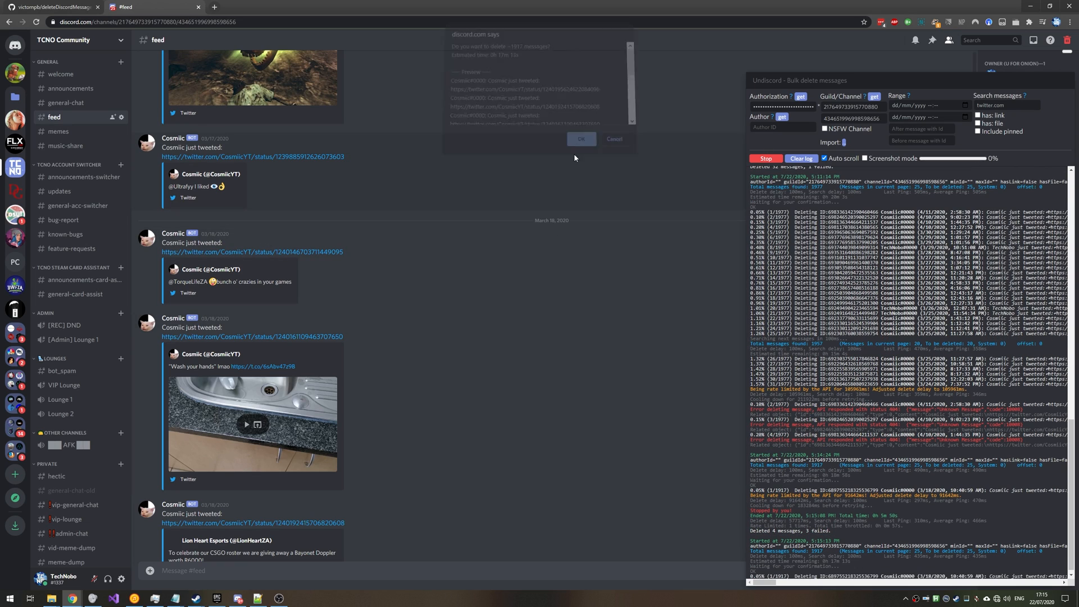
{"action": "left_click", "coordinate": [581, 140]}
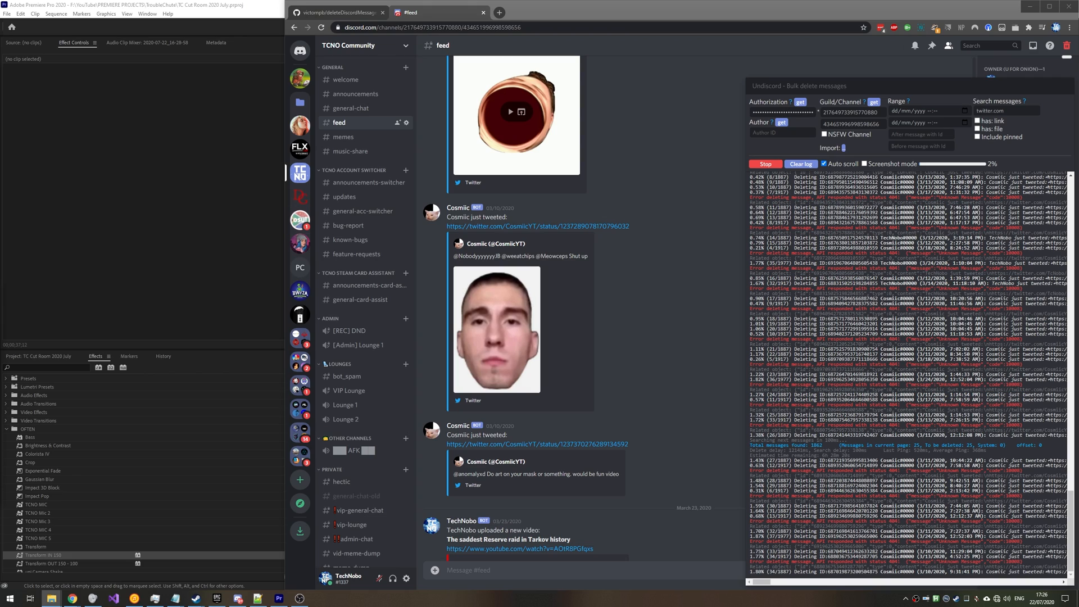
{"action": "mouse_move", "coordinate": [667, 438]}
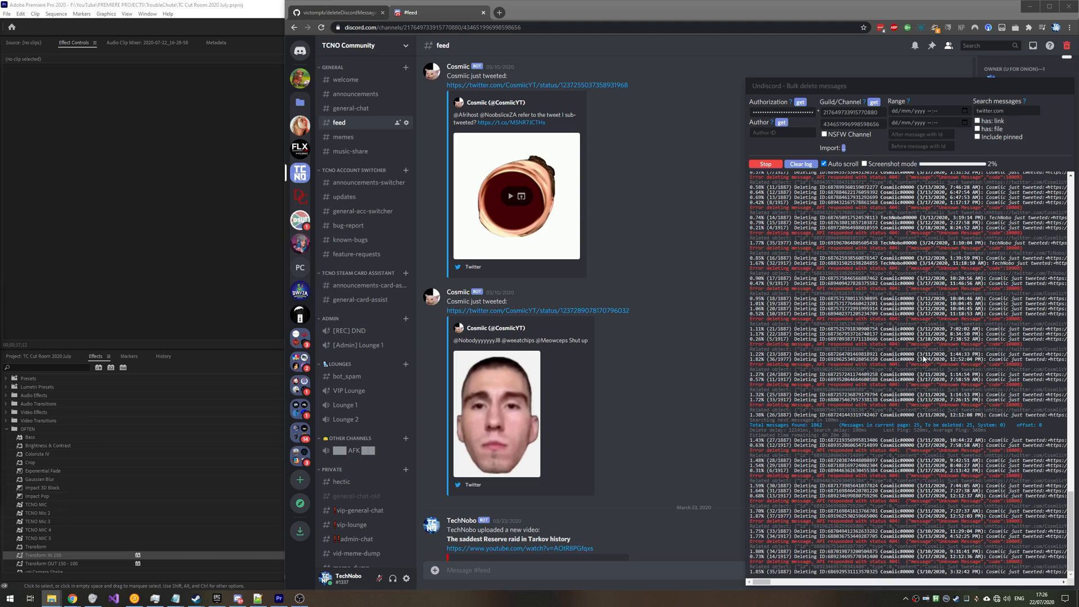
{"action": "mouse_move", "coordinate": [643, 356]}
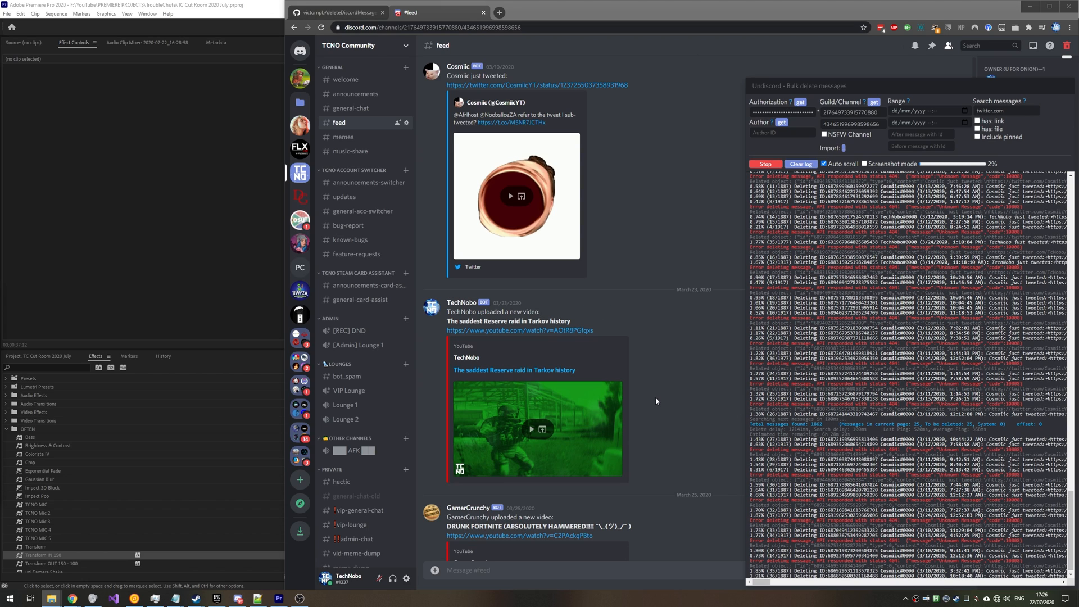
{"action": "scroll", "scroll_direction": "down", "scroll_amount": 3}
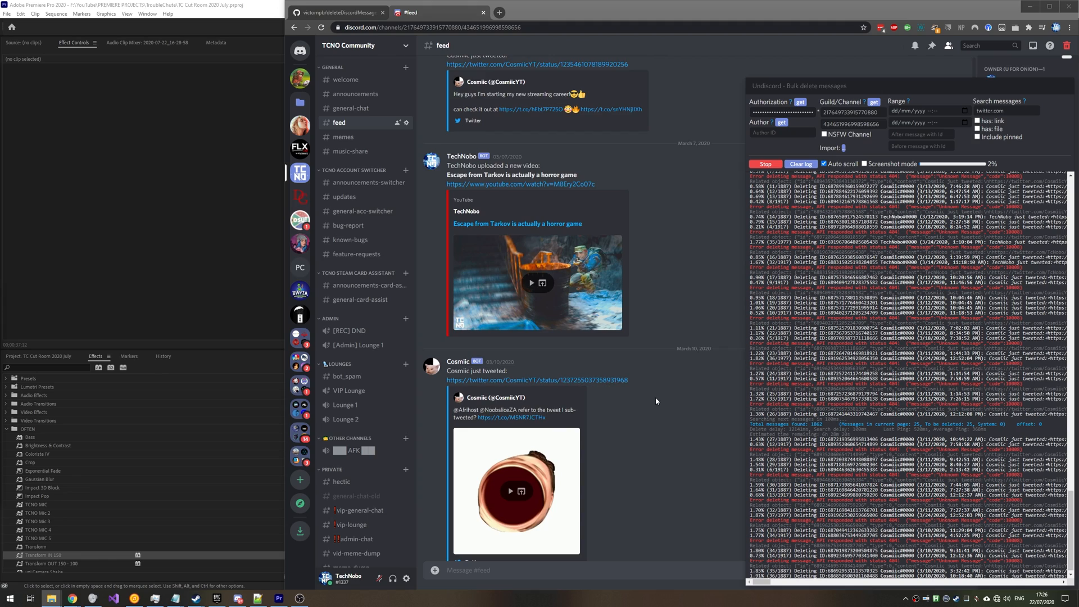
{"action": "scroll", "scroll_direction": "down", "scroll_amount": 3}
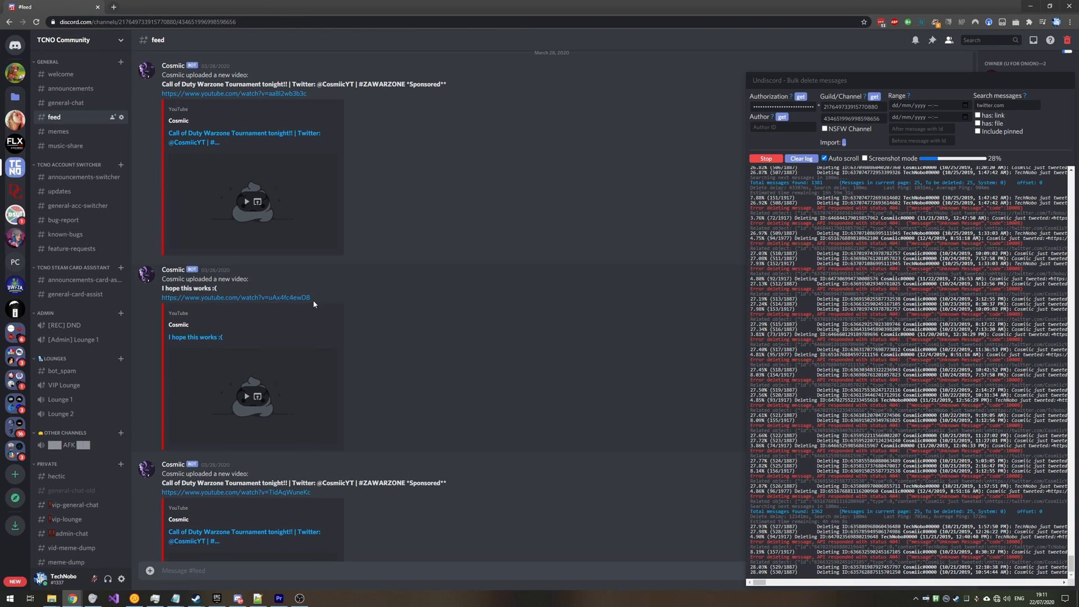
Scroll the #feed channel's October 2019 tweet posts while deletion reaches about 28%.
{"action": "scroll", "scroll_direction": "down", "scroll_amount": 3}
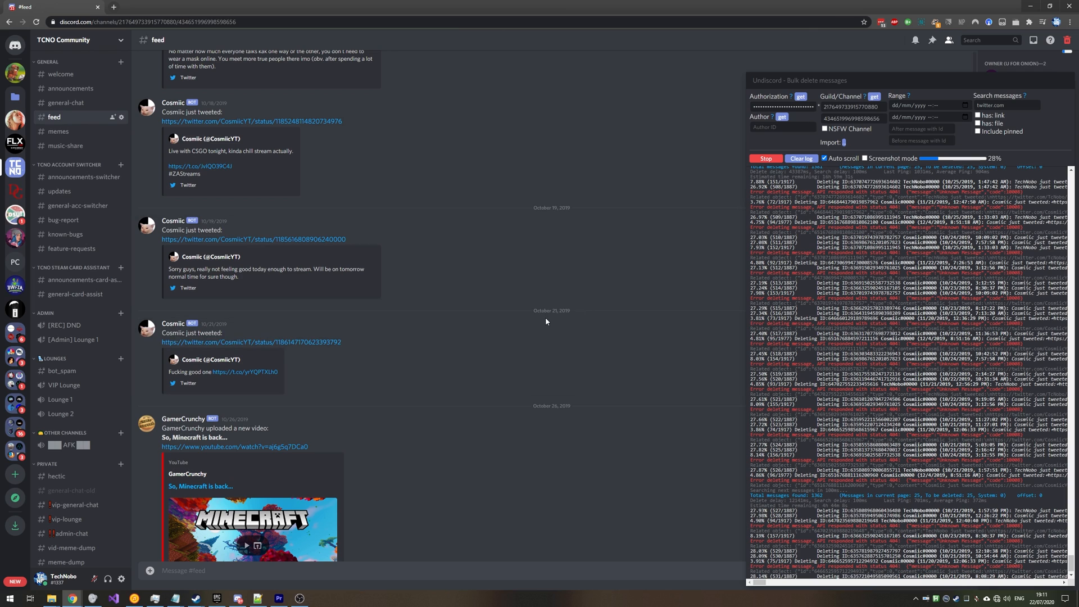
{"action": "mouse_move", "coordinate": [502, 269]}
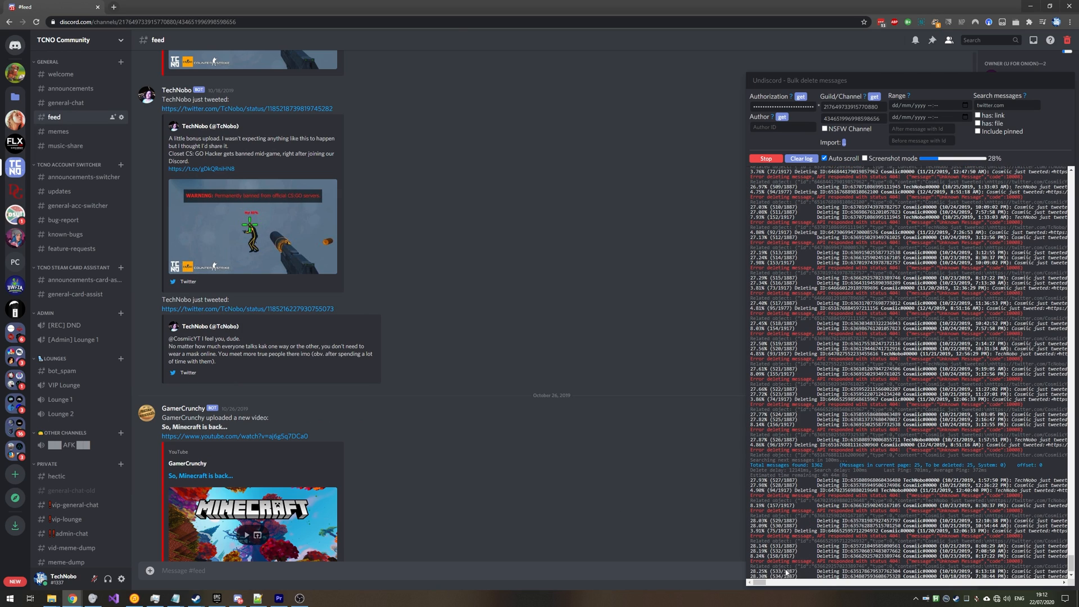
{"action": "mouse_move", "coordinate": [764, 562]}
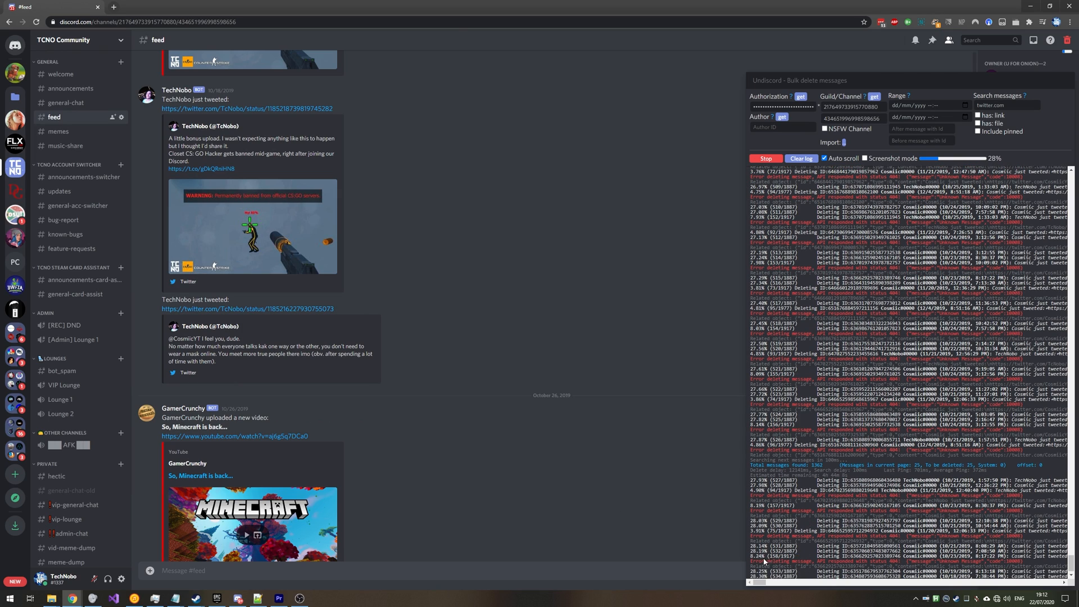